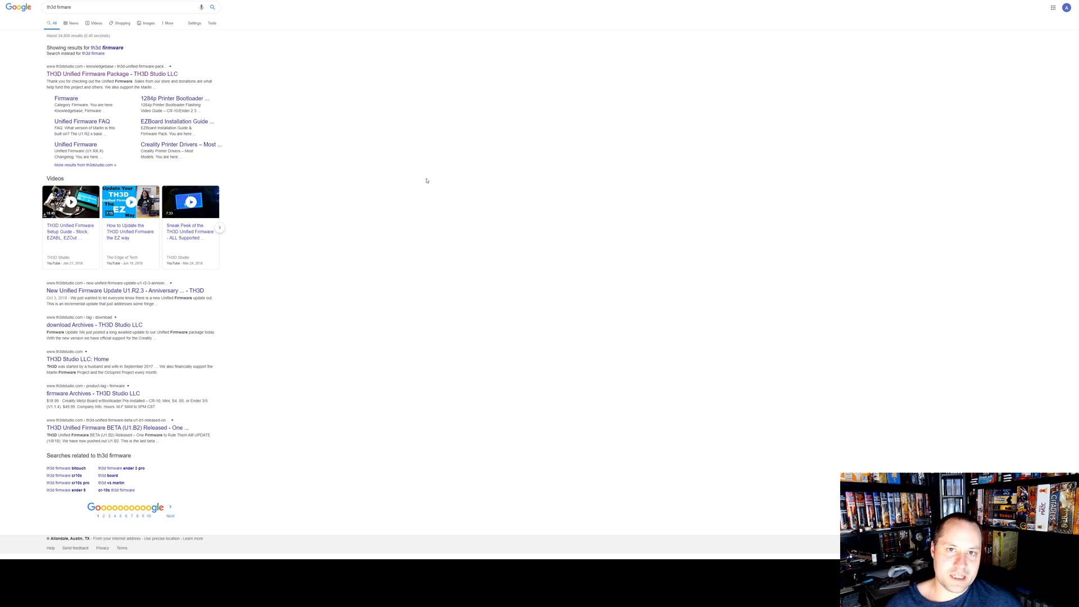
pyautogui.moveTo(434, 164)
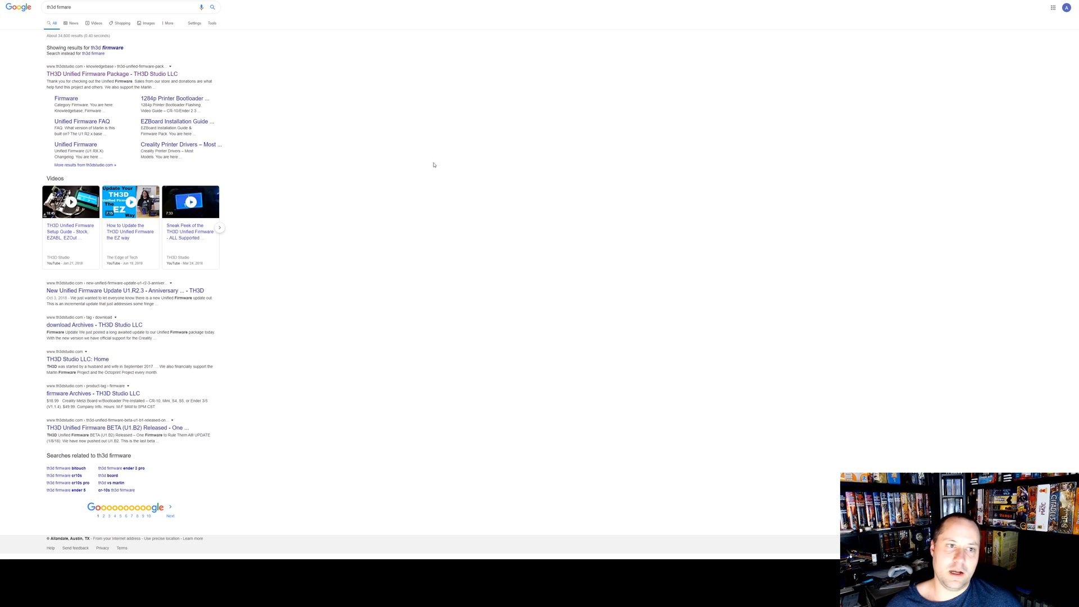
pyautogui.moveTo(448, 232)
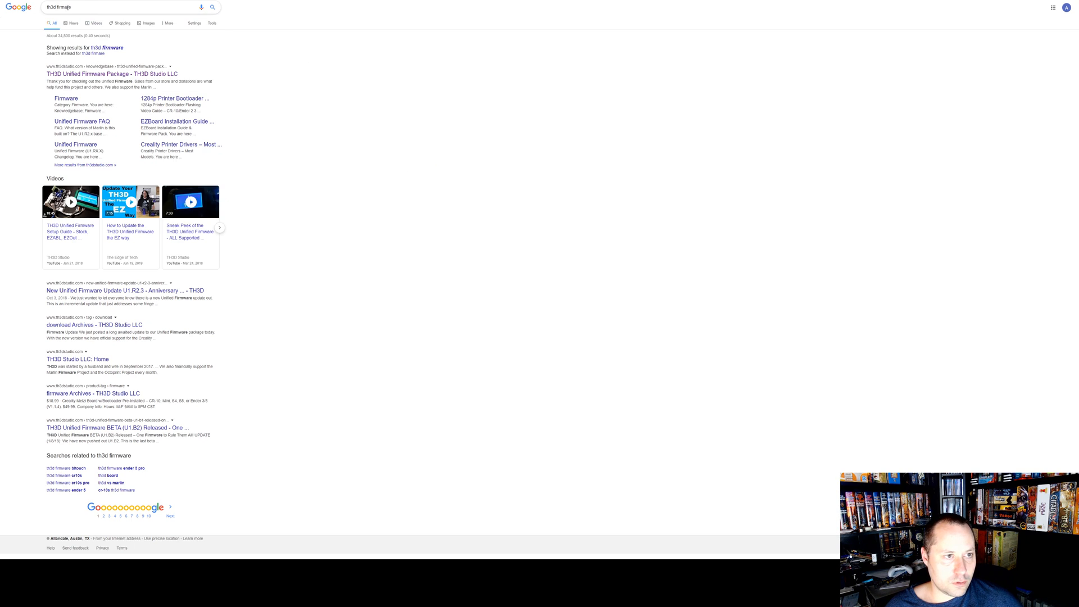
pyautogui.moveTo(265, 91)
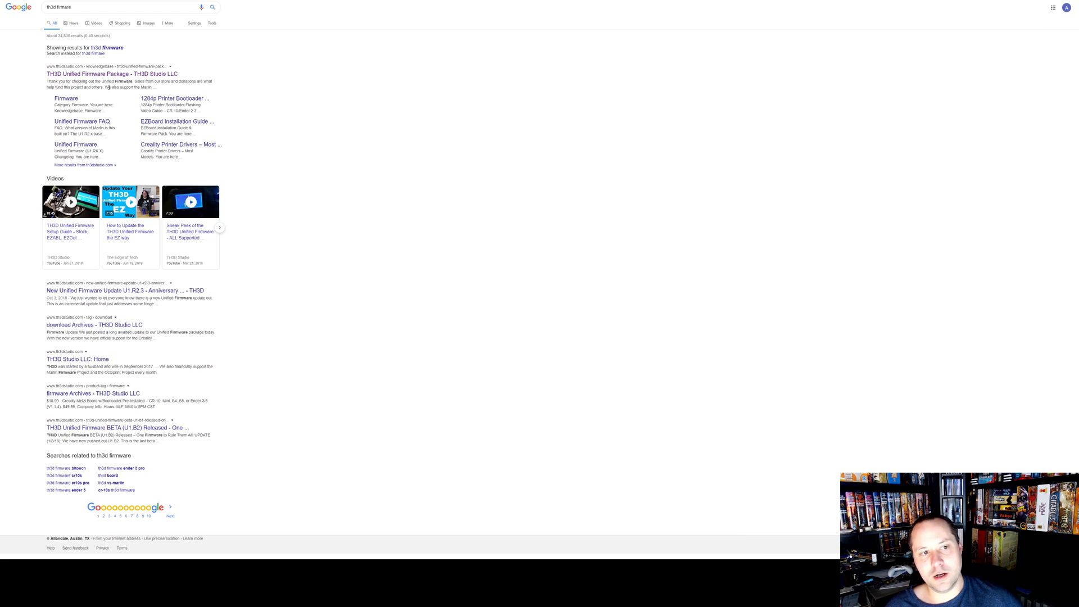
pyautogui.moveTo(174, 98)
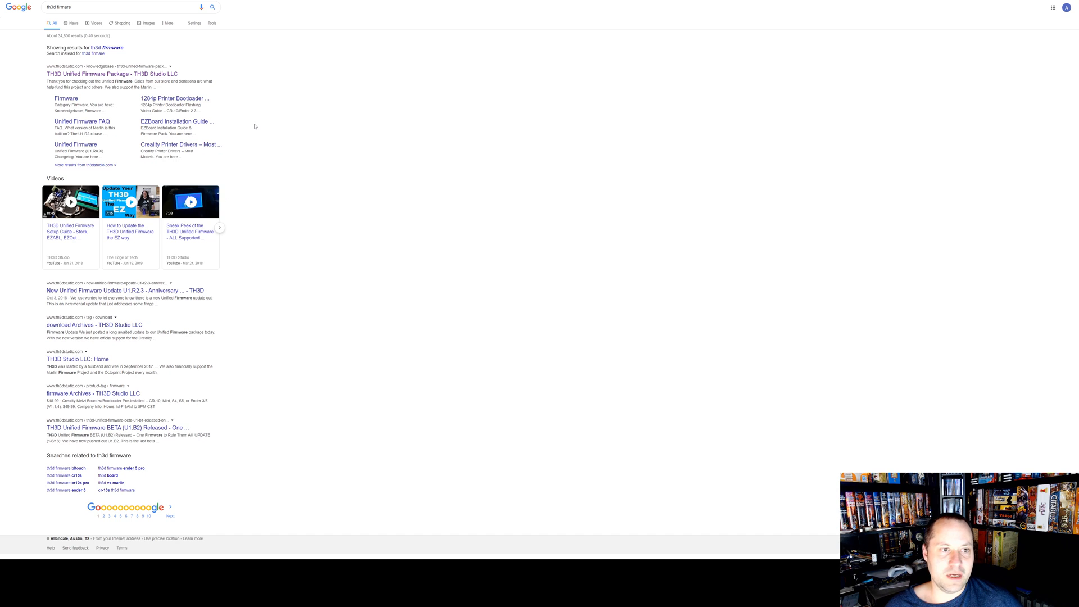
pyautogui.moveTo(204, 109)
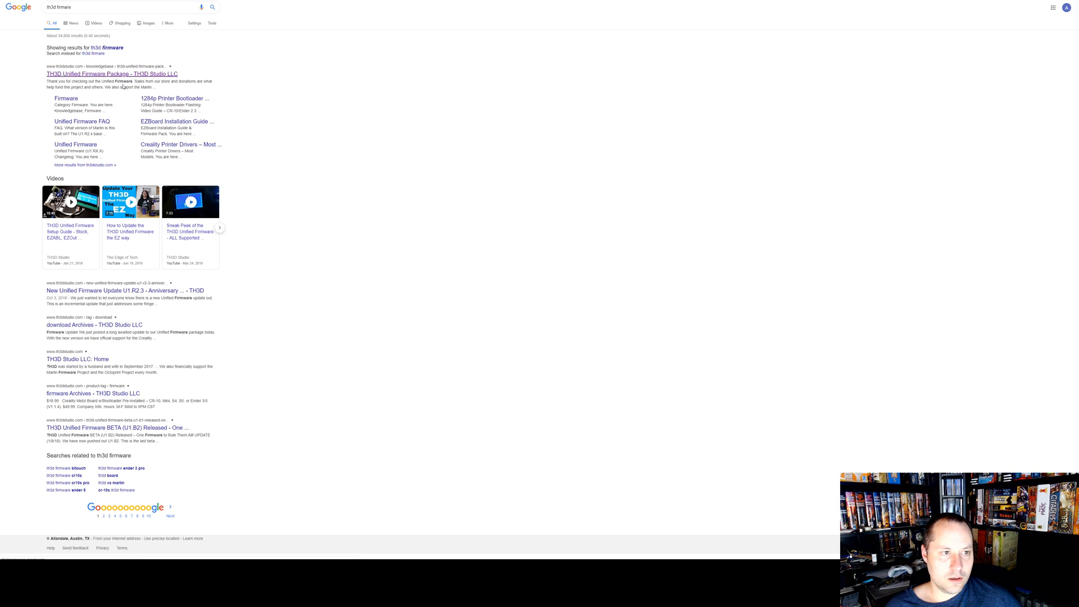
# - Read the TH3D Unified Firmware Package page down to its features list and support disclaimer
pyautogui.click(112, 74)
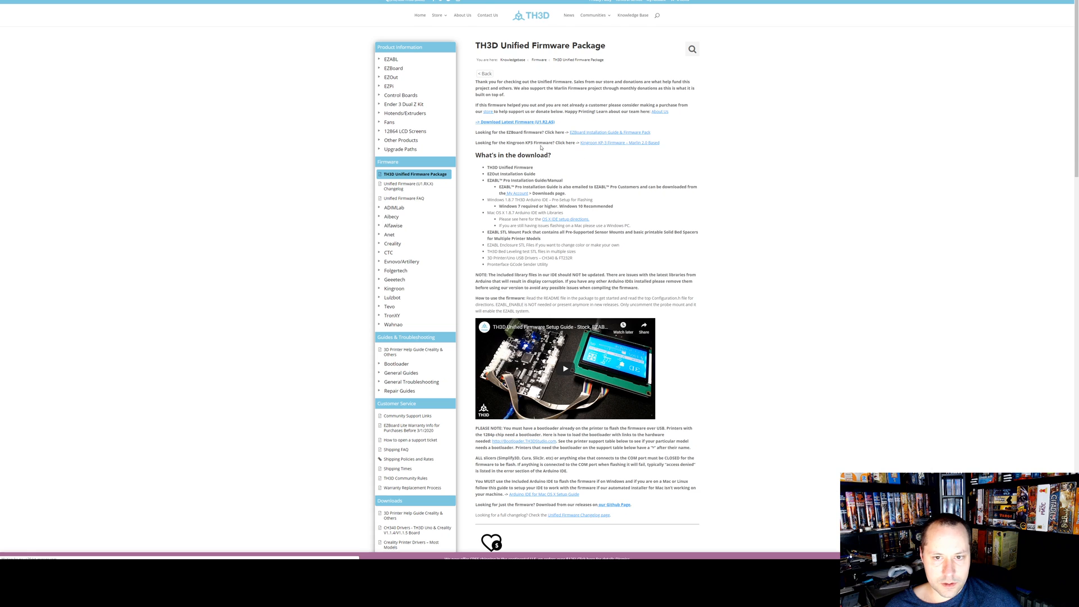
pyautogui.scroll(-3)
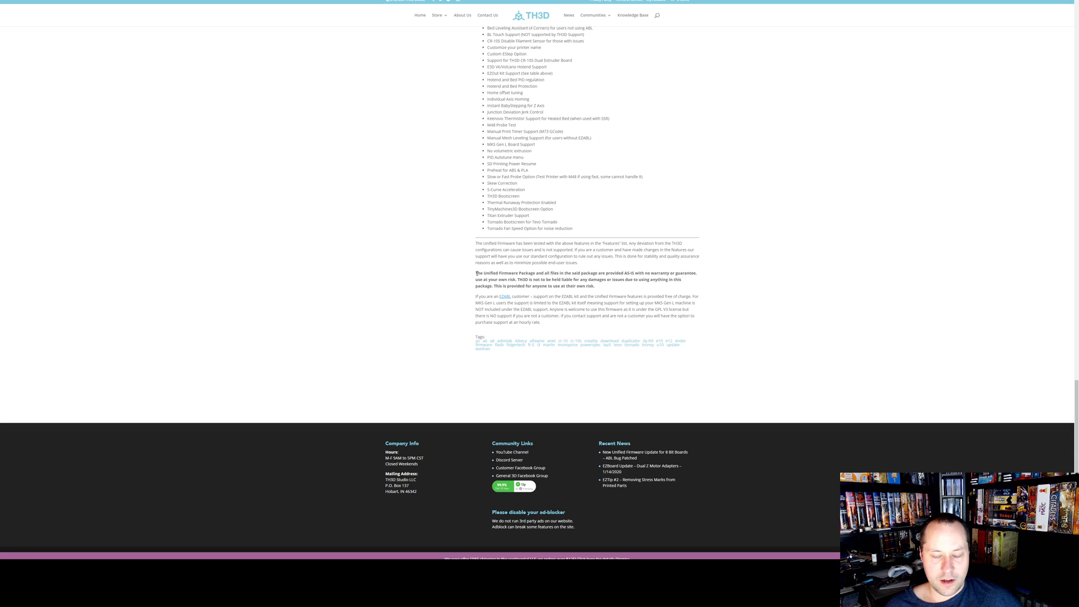
pyautogui.moveTo(466, 290)
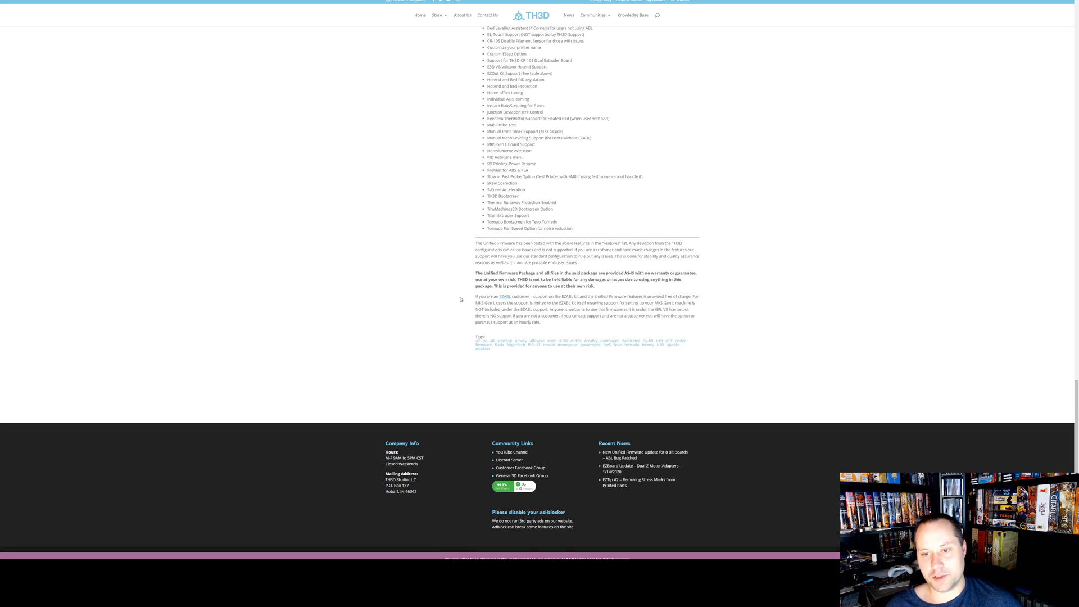
pyautogui.moveTo(588, 286)
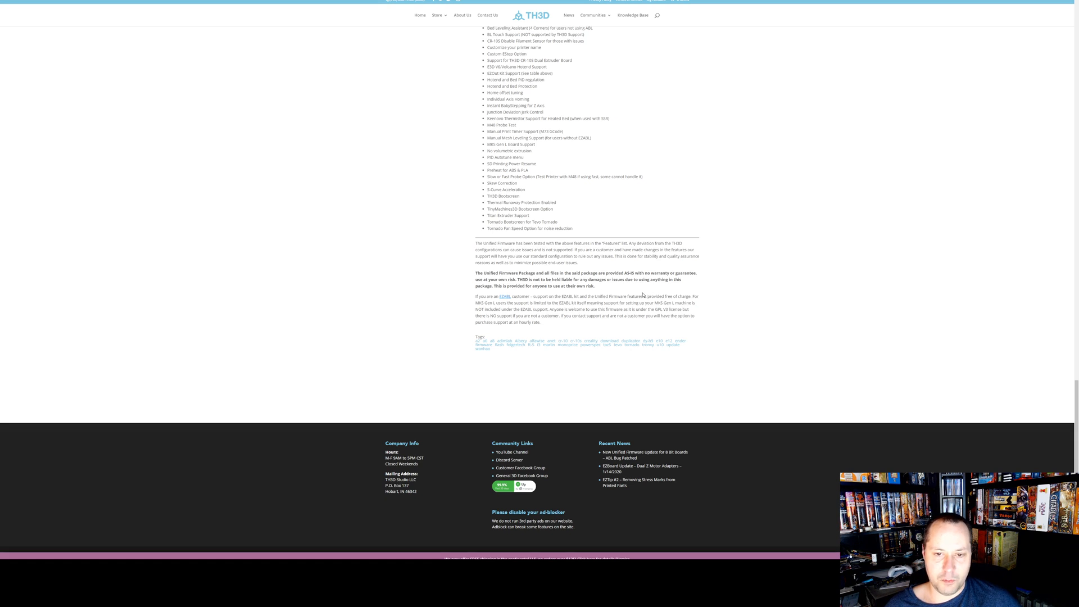
pyautogui.scroll(3)
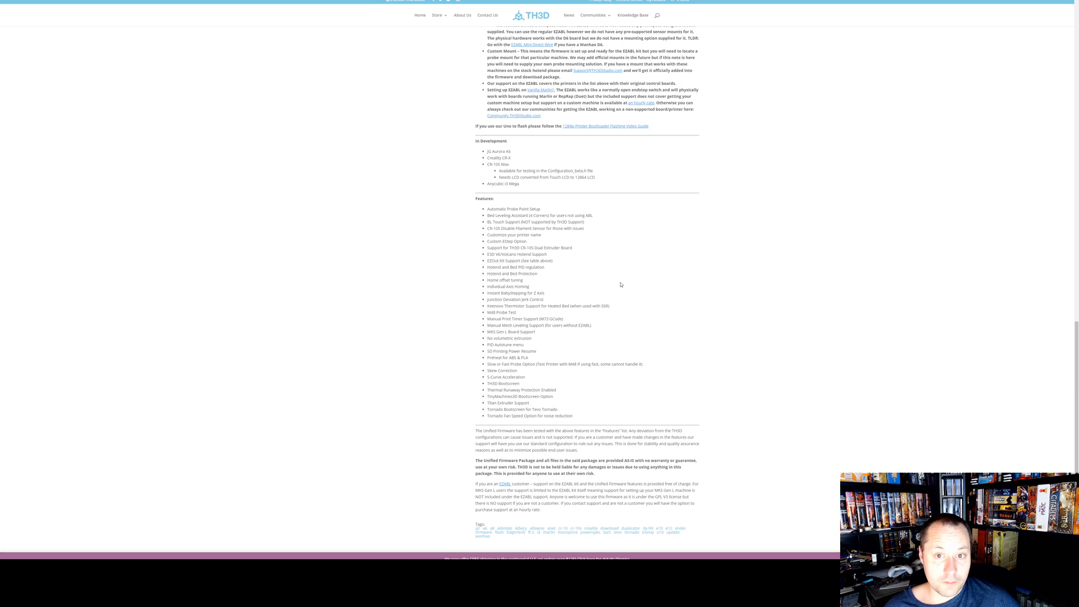
pyautogui.moveTo(530, 410)
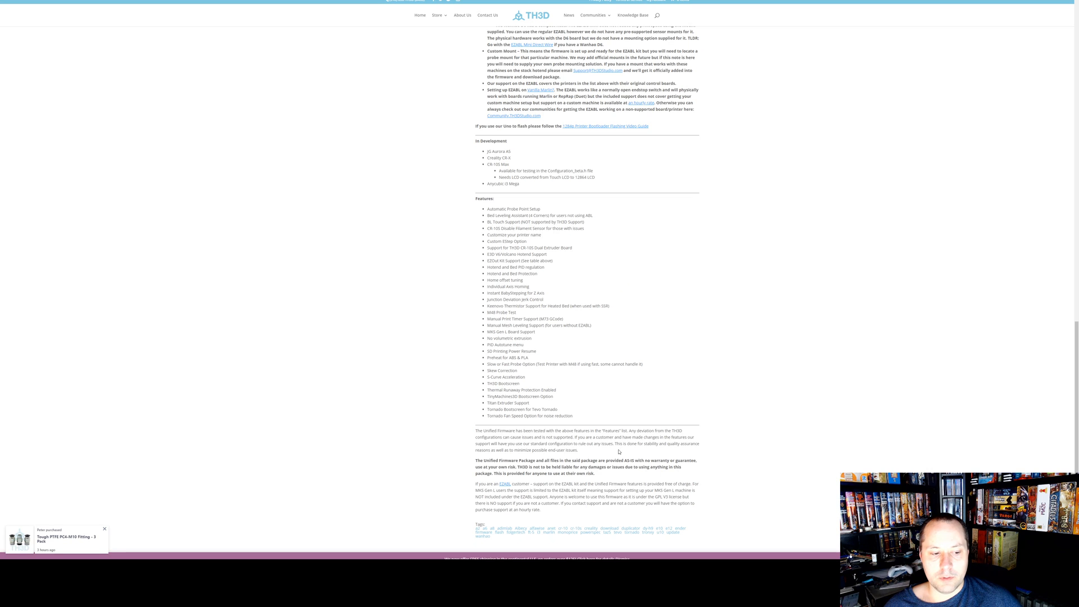
pyautogui.moveTo(566, 456)
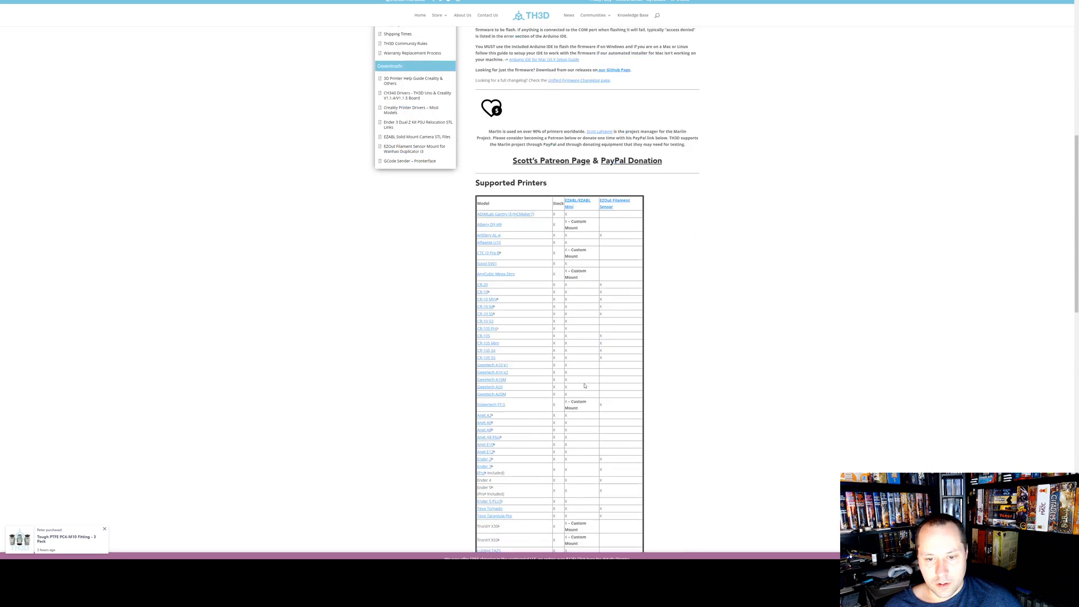
pyautogui.scroll(-3)
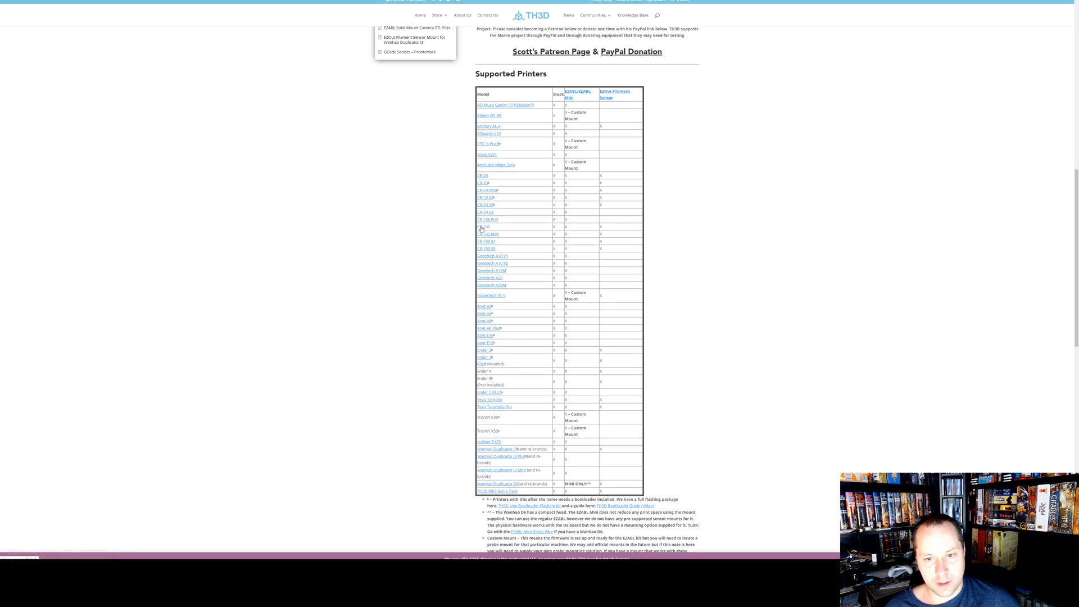
pyautogui.moveTo(483, 234)
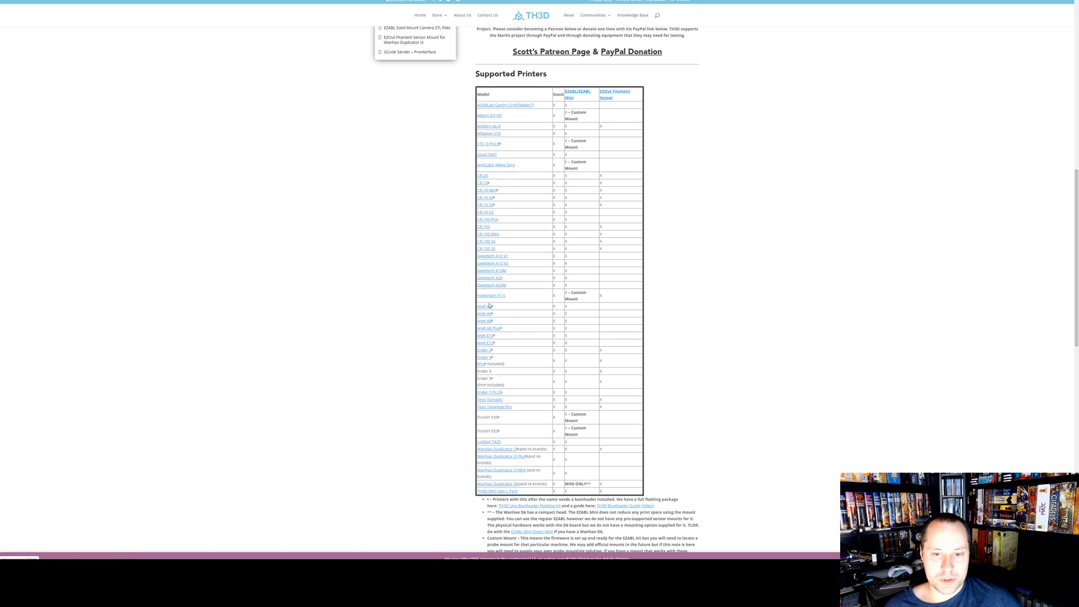
pyautogui.moveTo(472, 370)
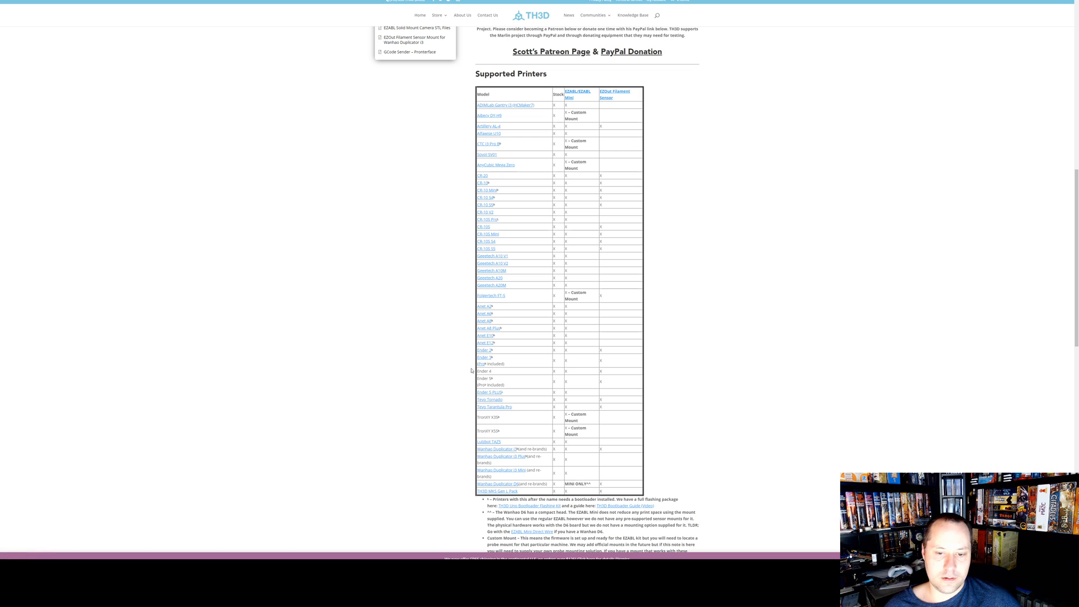
pyautogui.moveTo(439, 407)
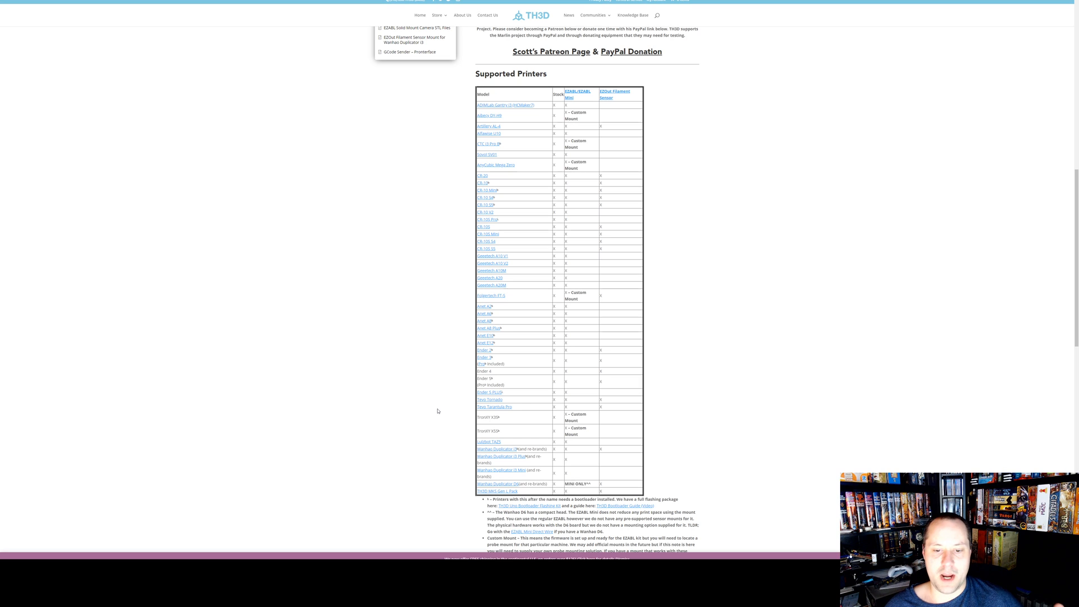
pyautogui.scroll(3)
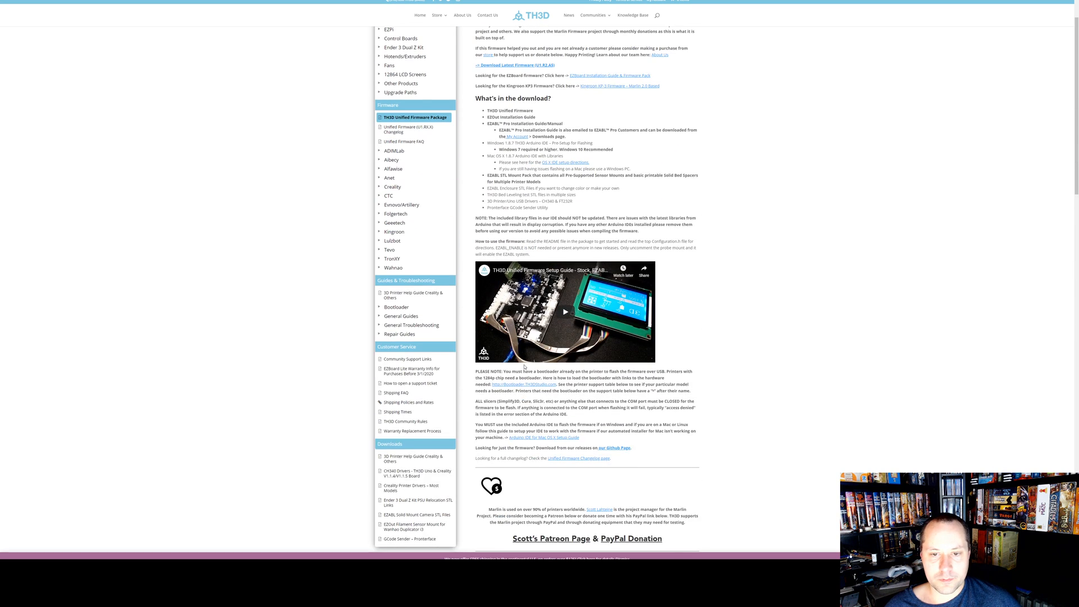
pyautogui.scroll(3)
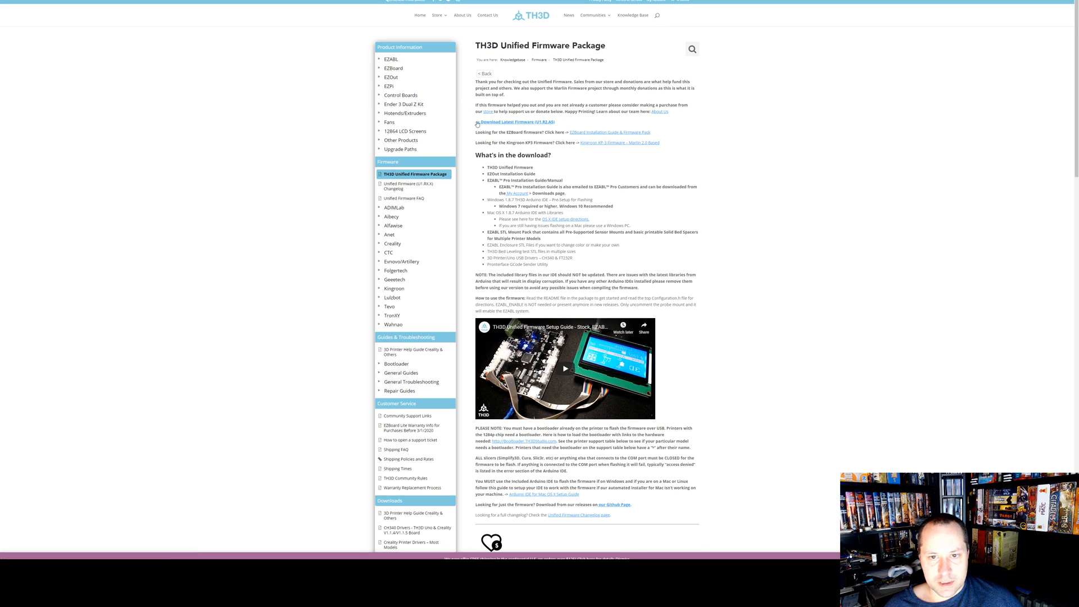
pyautogui.moveTo(826, 64)
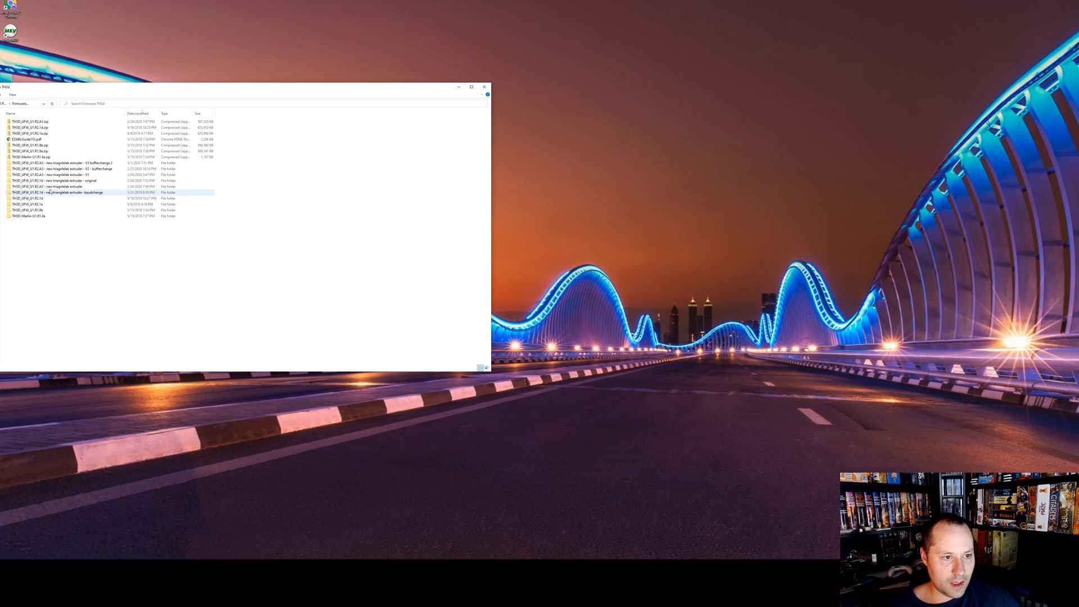
# - Launch OpenFirmwareWindows.bat from the firmware package folder to start the portable Arduino IDE
pyautogui.click(55, 187)
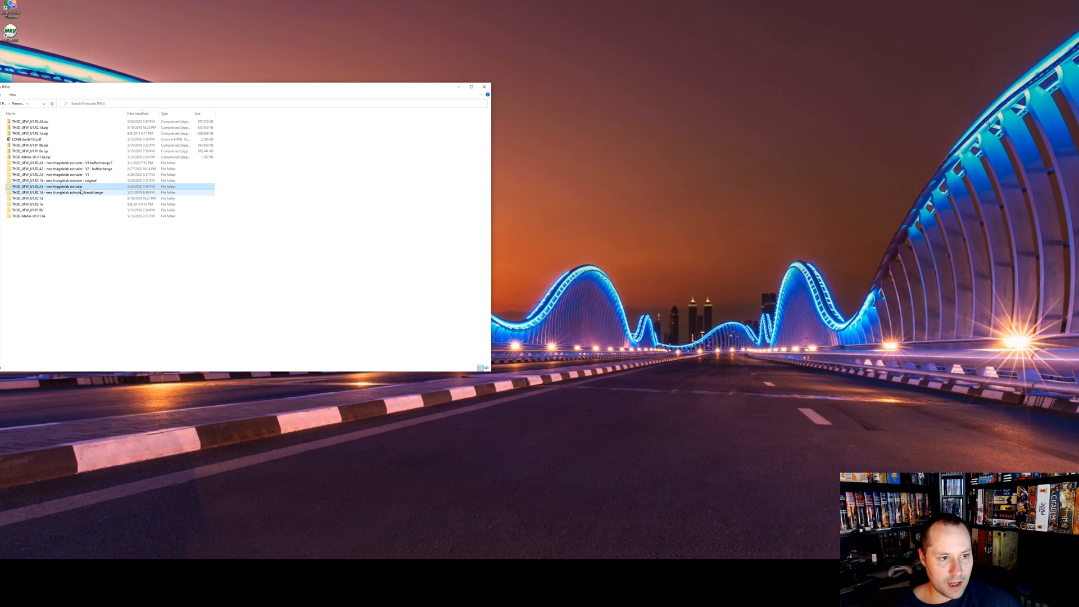
pyautogui.moveTo(55, 187)
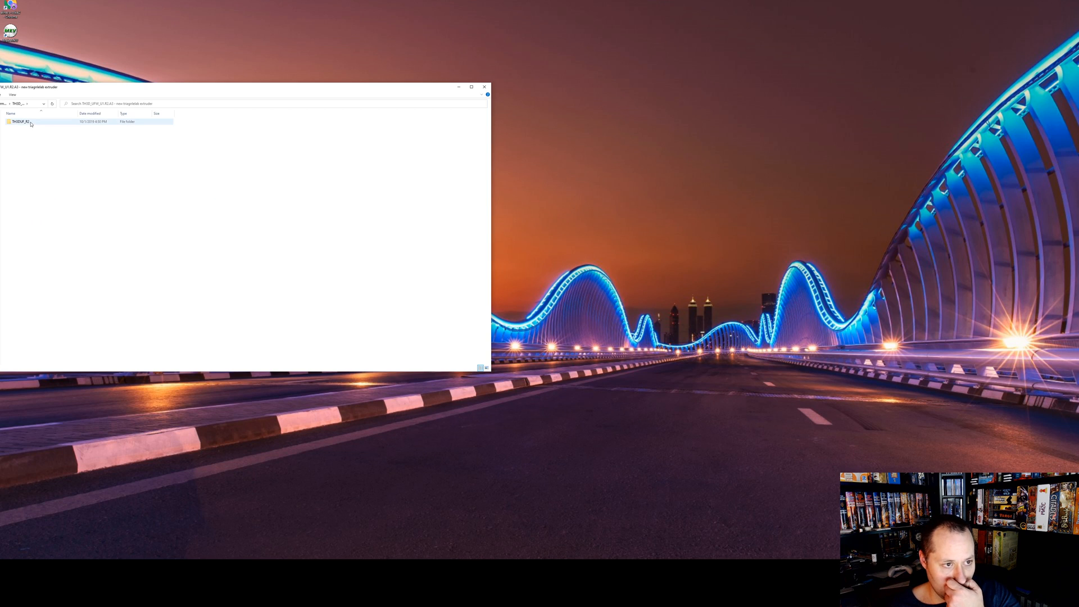
pyautogui.click(20, 121)
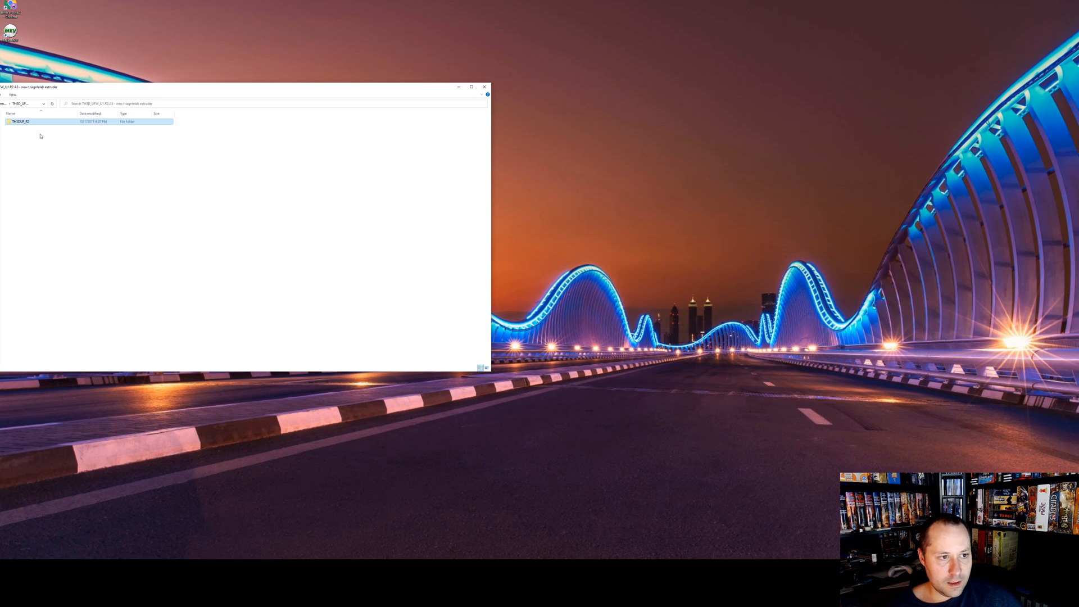
pyautogui.doubleClick(20, 122)
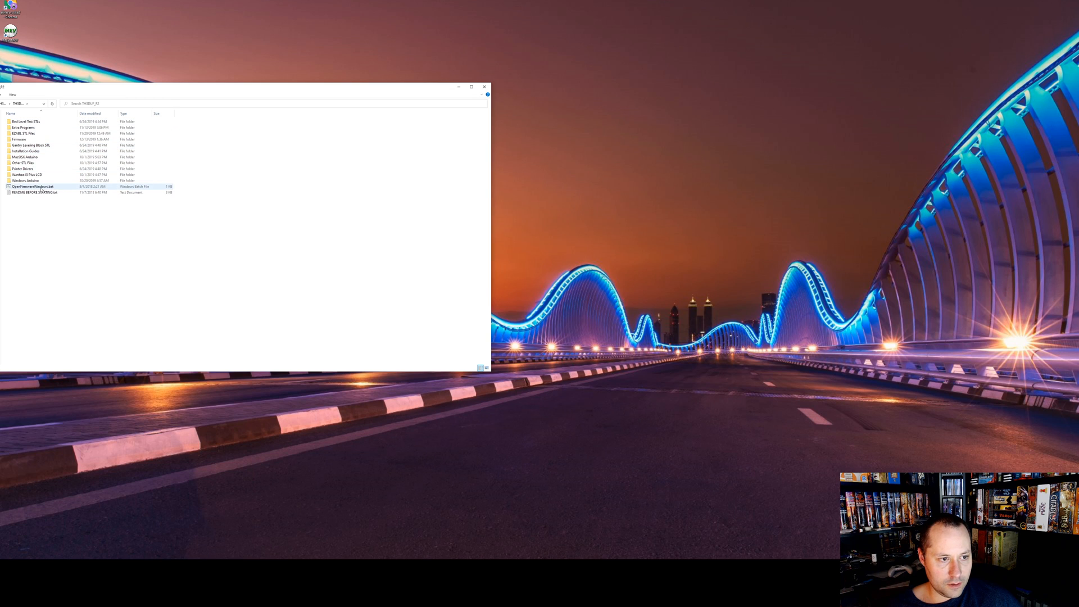
pyautogui.moveTo(35, 187)
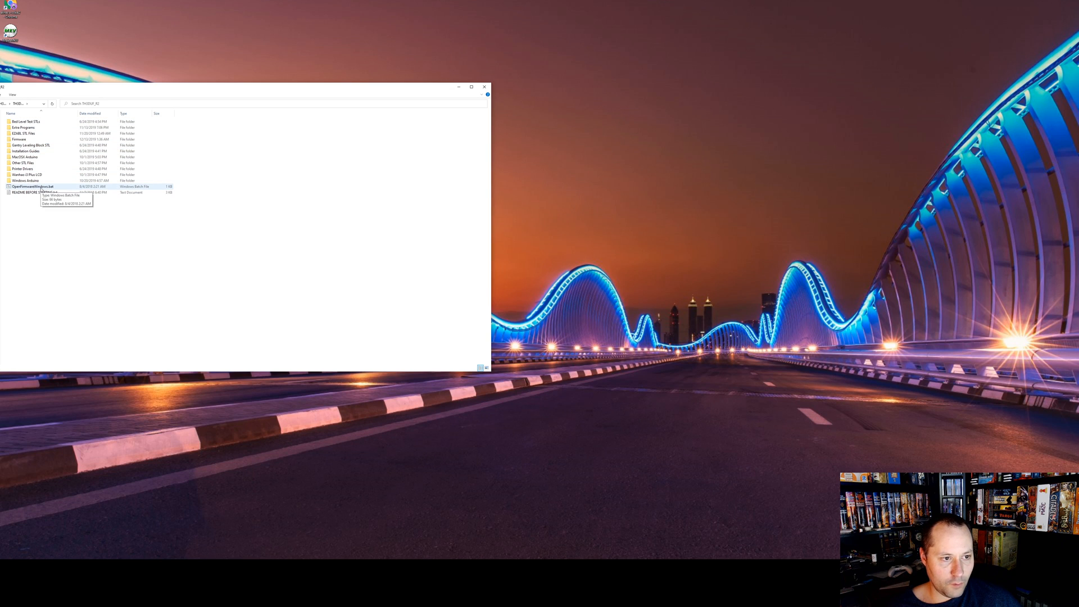
pyautogui.doubleClick(31, 187)
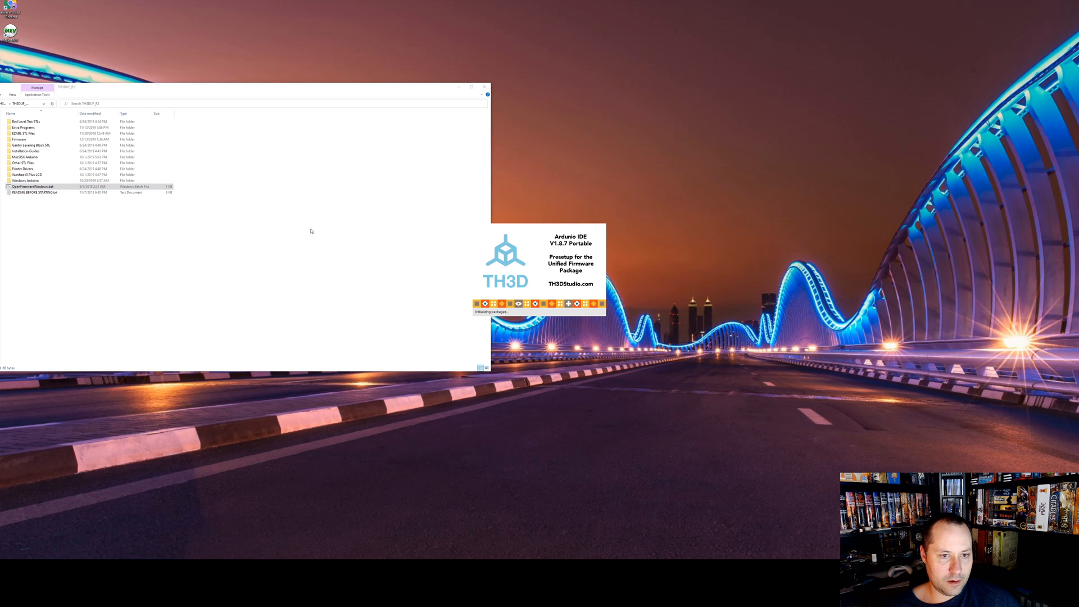
pyautogui.moveTo(446, 224)
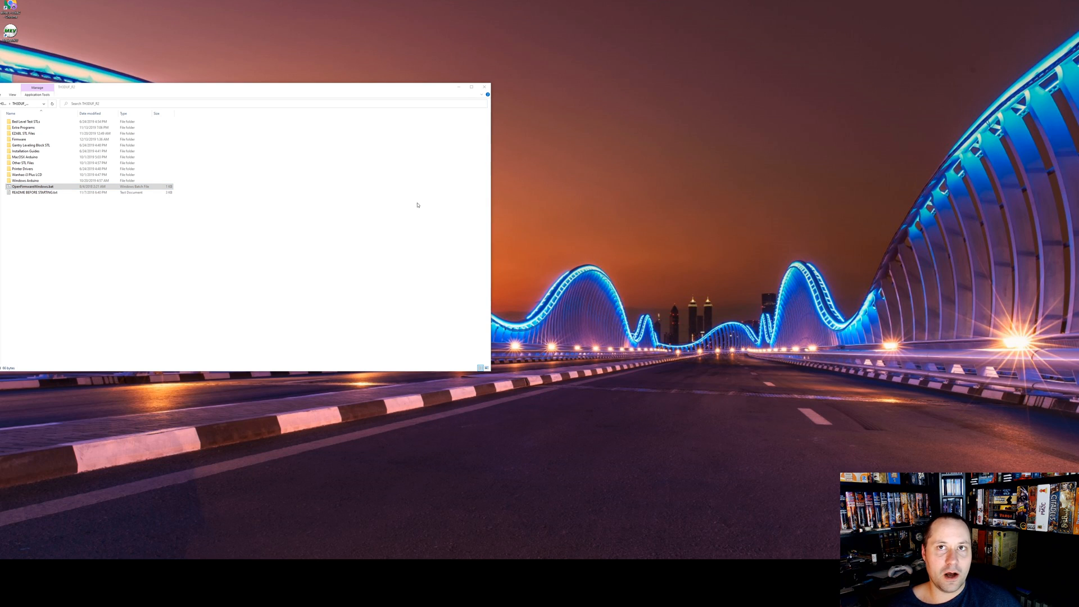
pyautogui.doubleClick(34, 186)
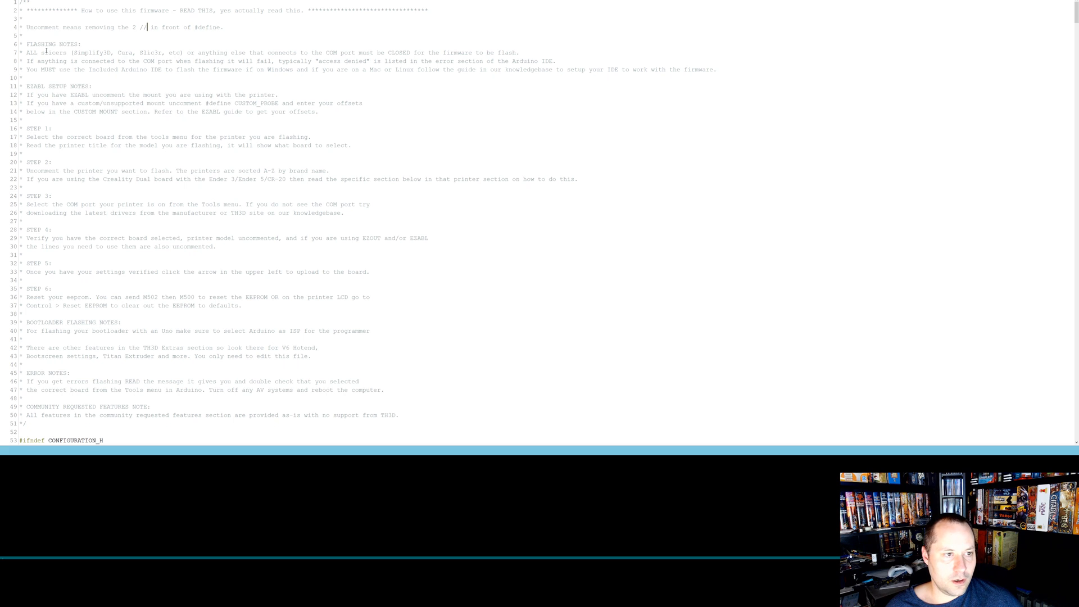
pyautogui.moveTo(118, 237)
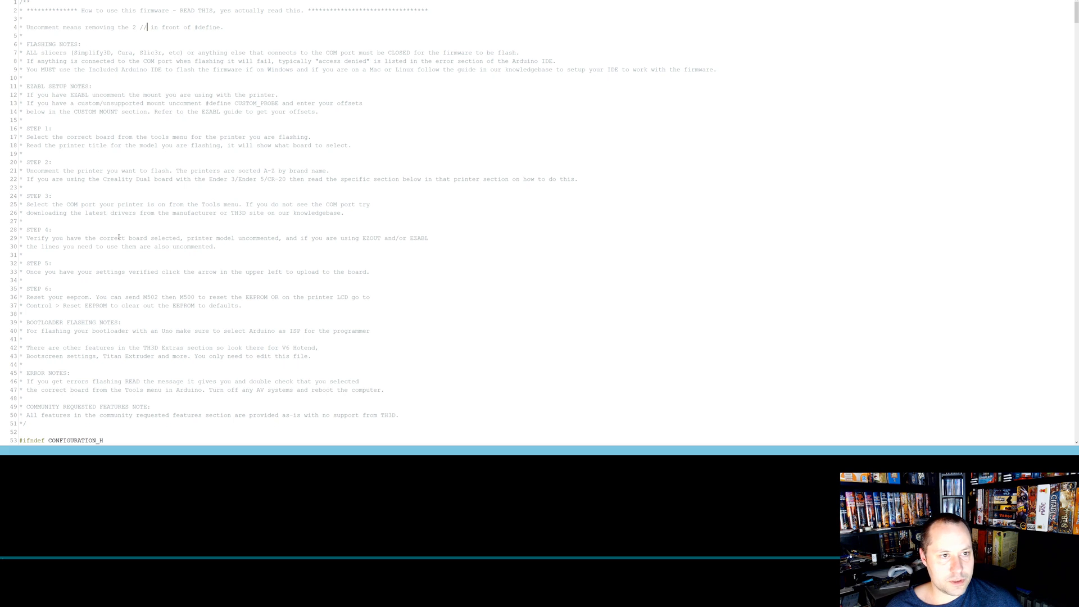
pyautogui.moveTo(192, 159)
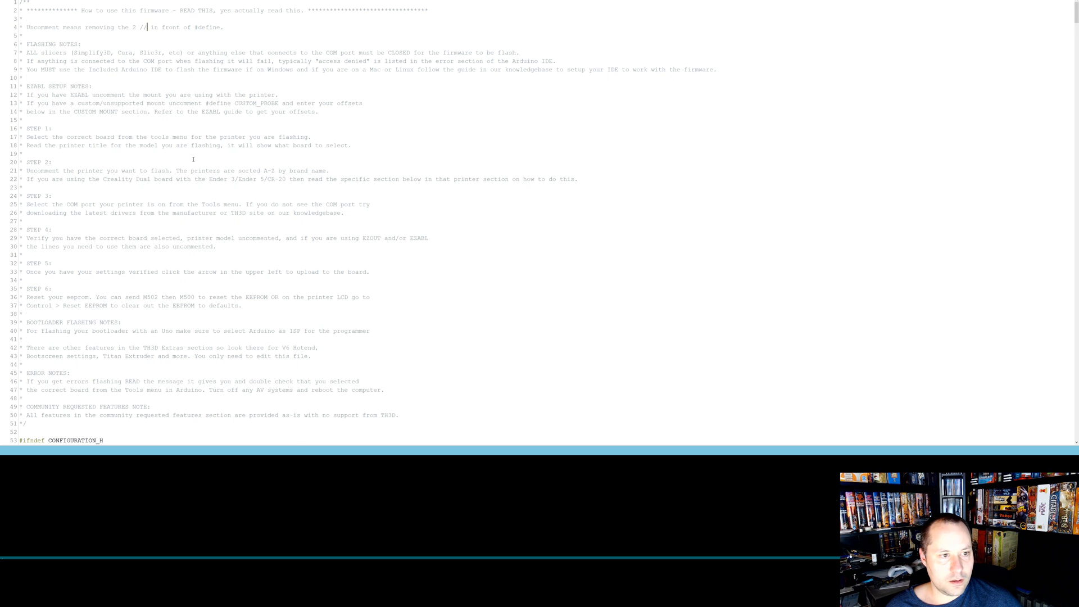
# - Scroll Configuration.h down to the Creality CR-10S Options printer selection section
pyautogui.scroll(-3)
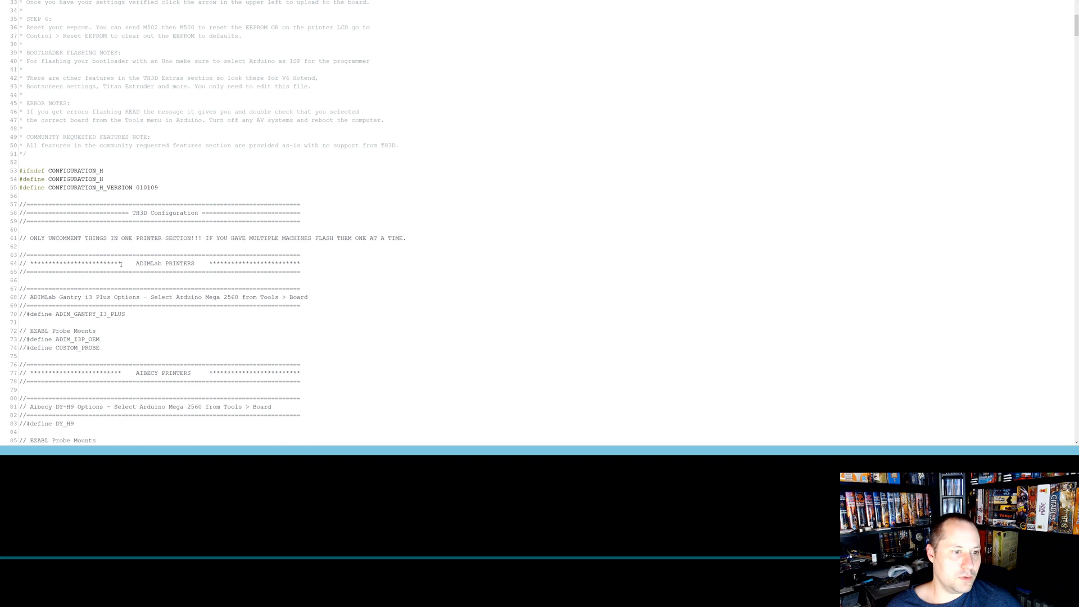
pyautogui.scroll(-3)
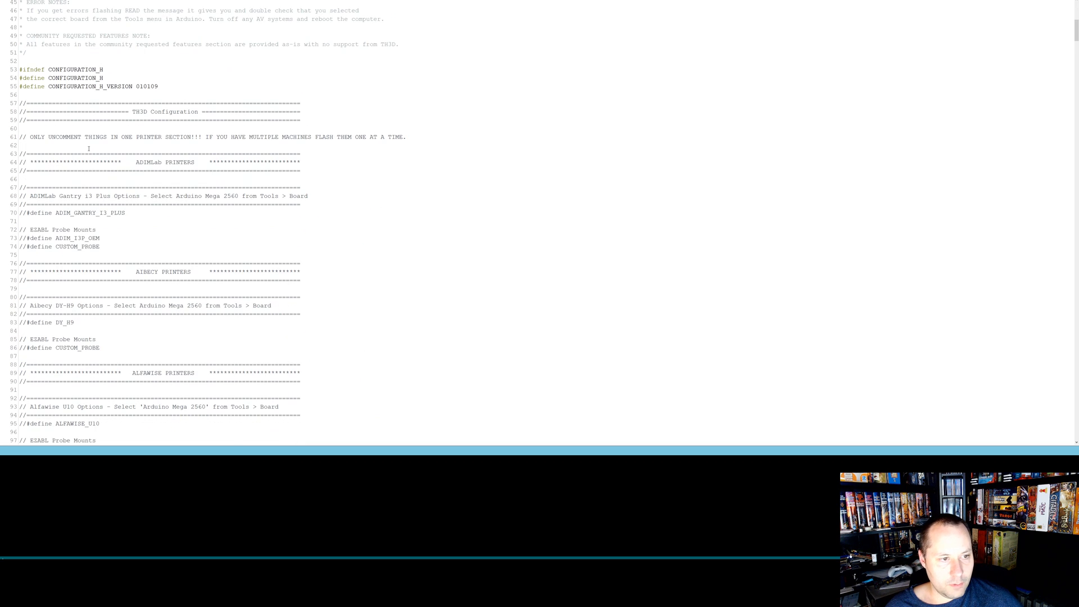
pyautogui.moveTo(171, 120)
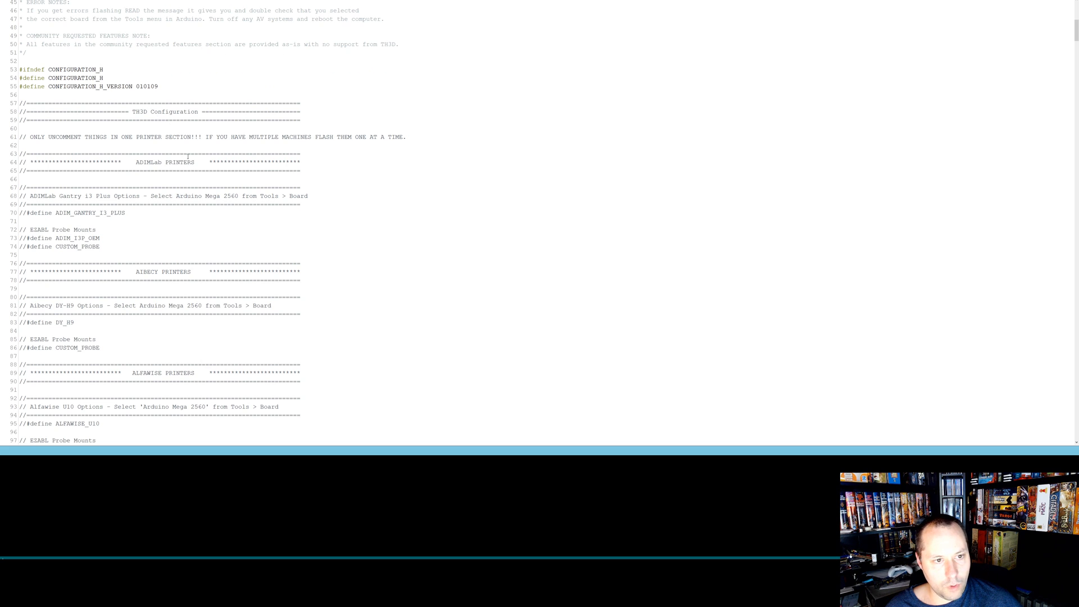
pyautogui.moveTo(220, 189)
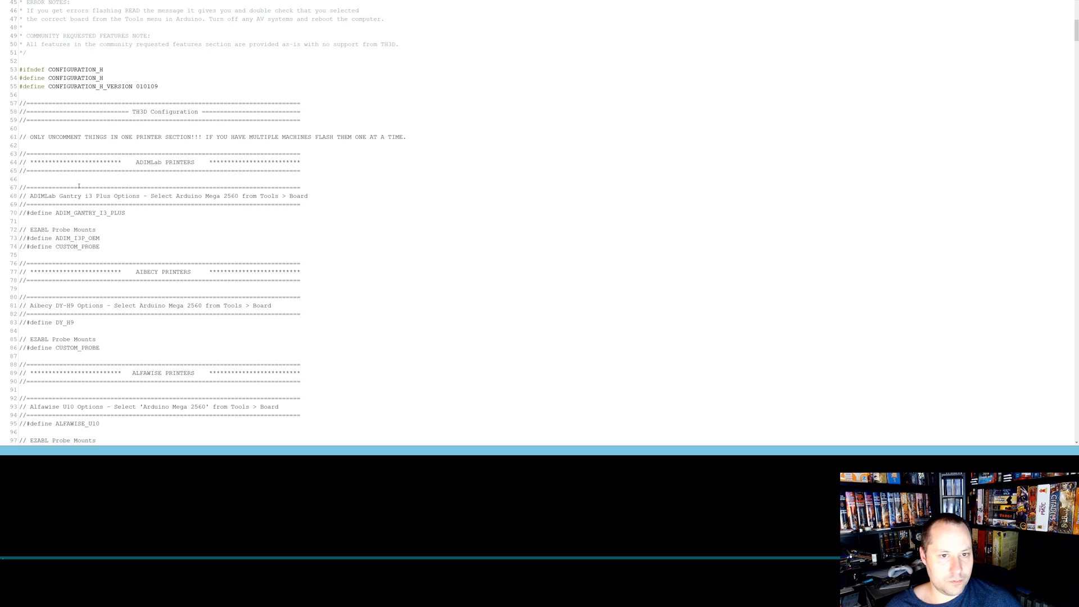
pyautogui.moveTo(75, 205)
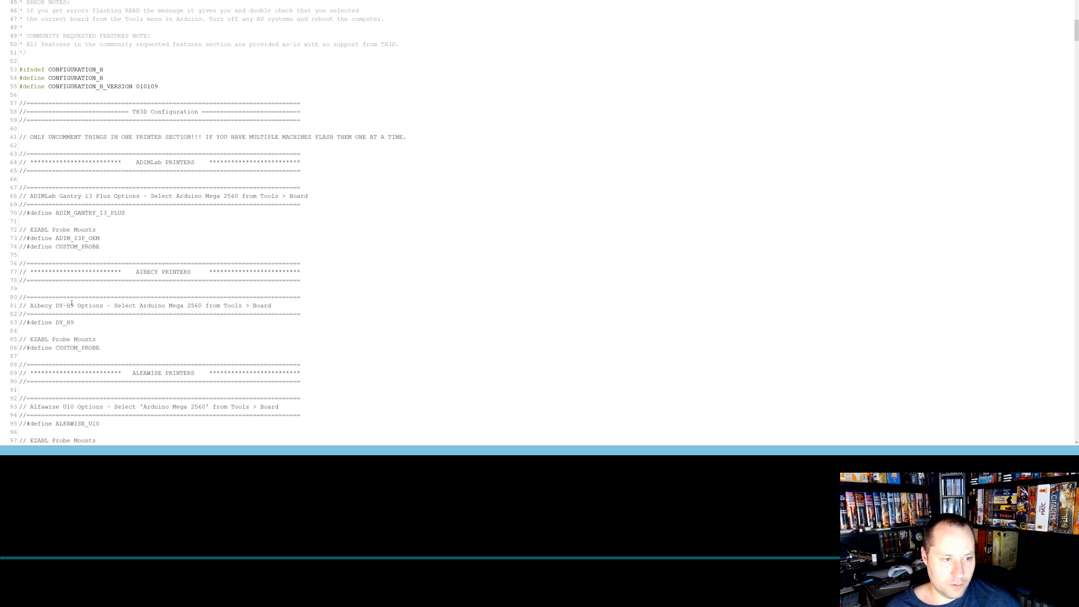
pyautogui.scroll(-3)
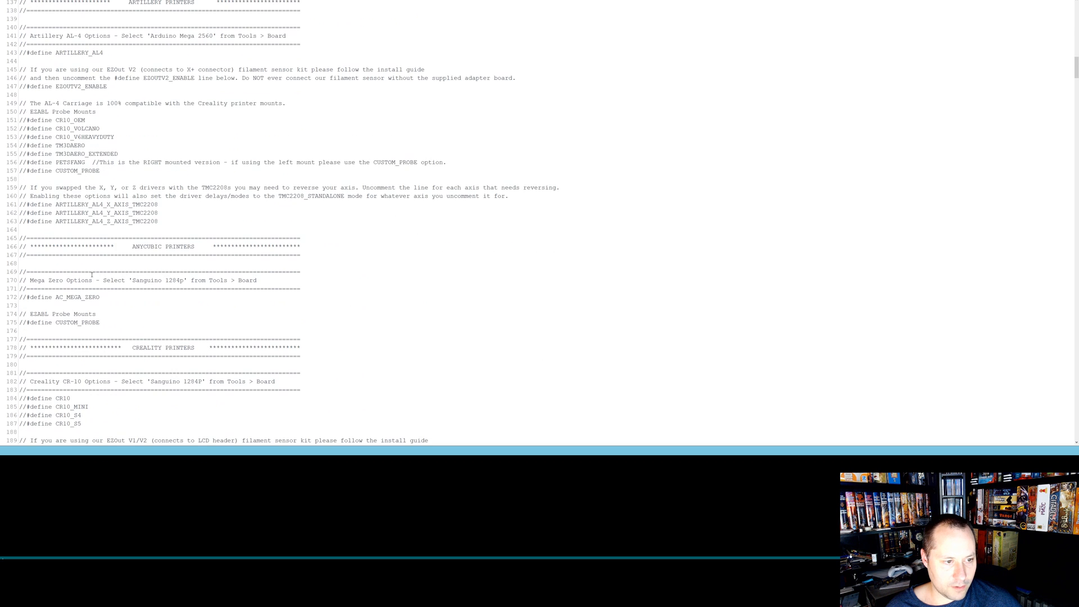
pyautogui.scroll(-3)
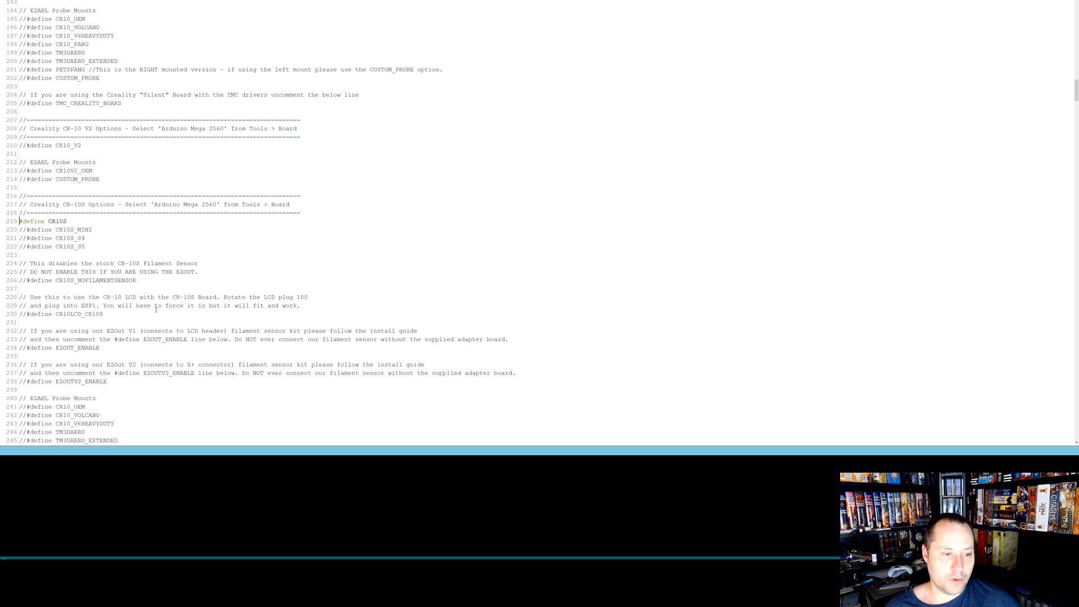
pyautogui.scroll(-3)
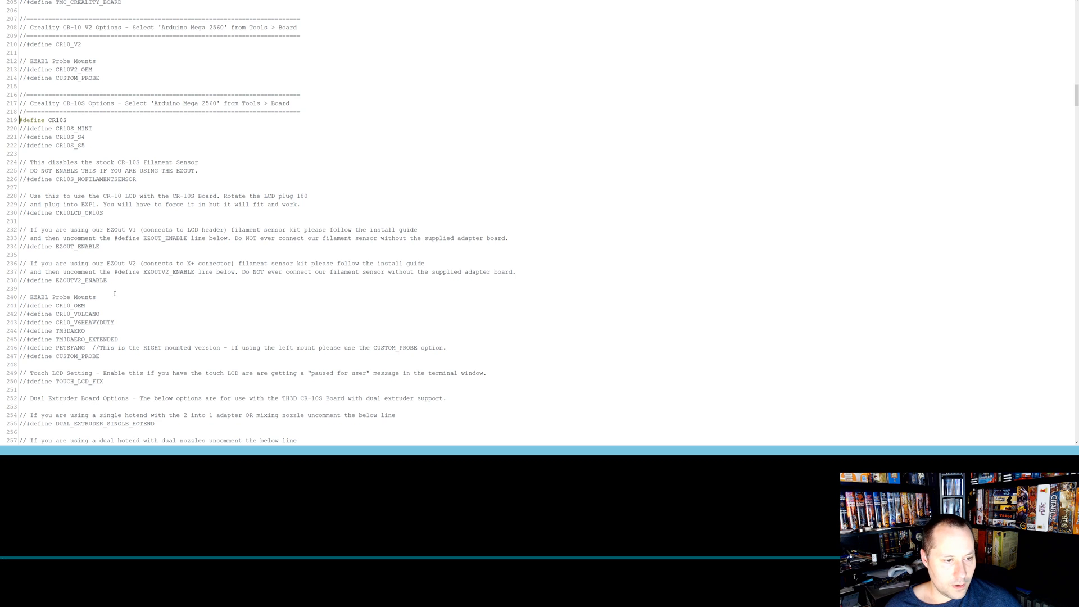
pyautogui.scroll(-3)
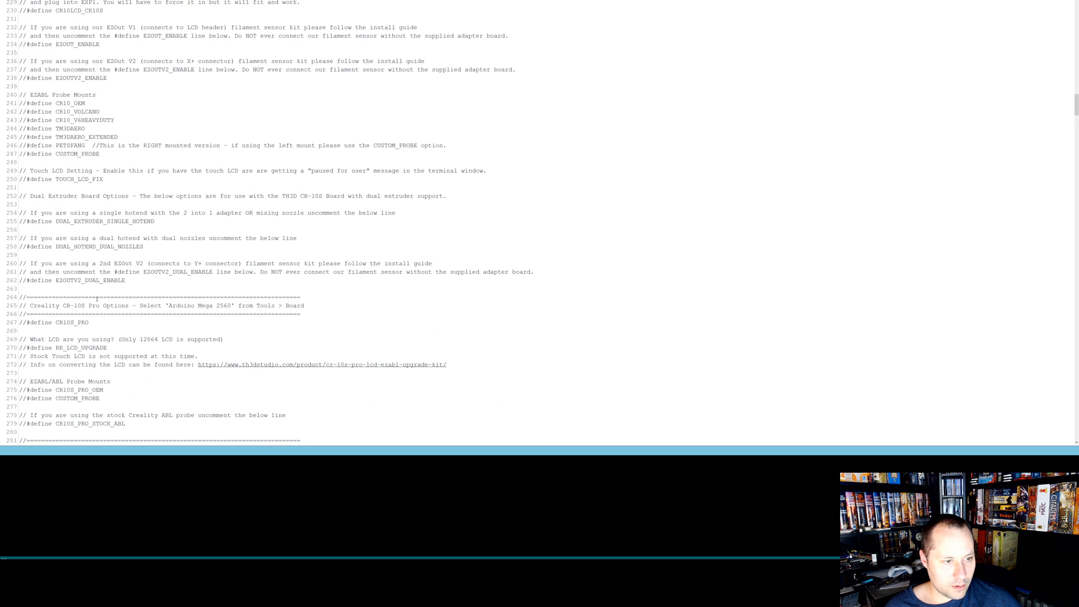
pyautogui.scroll(3)
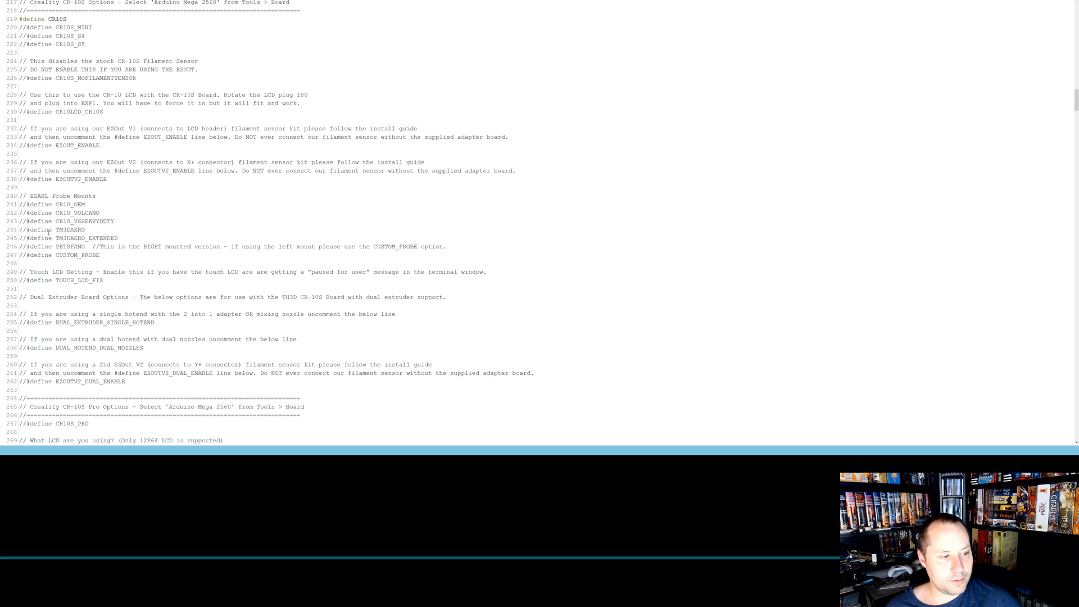
pyautogui.scroll(-3)
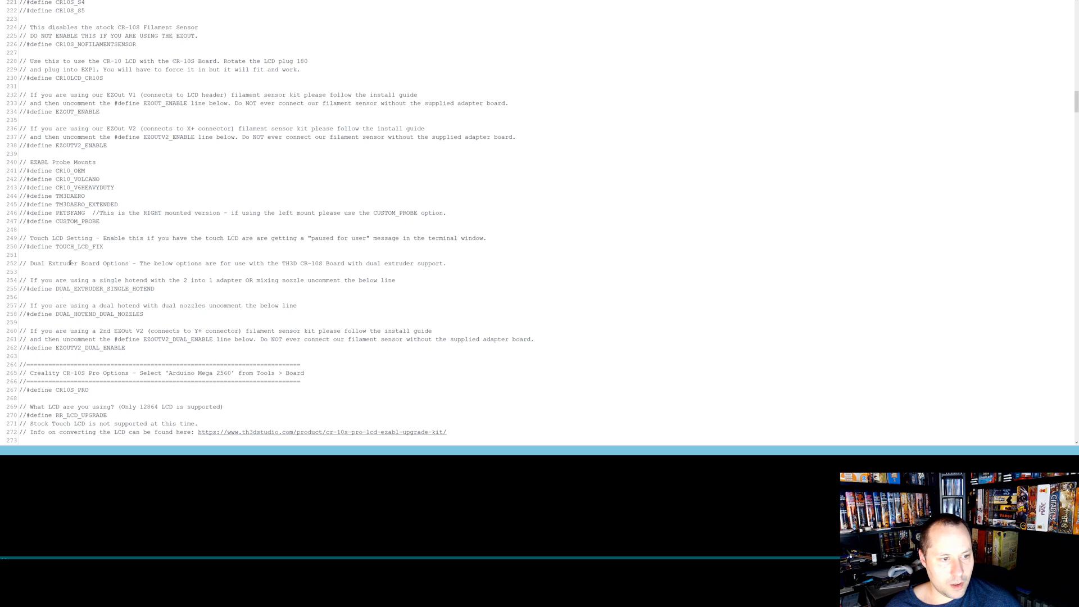
pyautogui.scroll(-3)
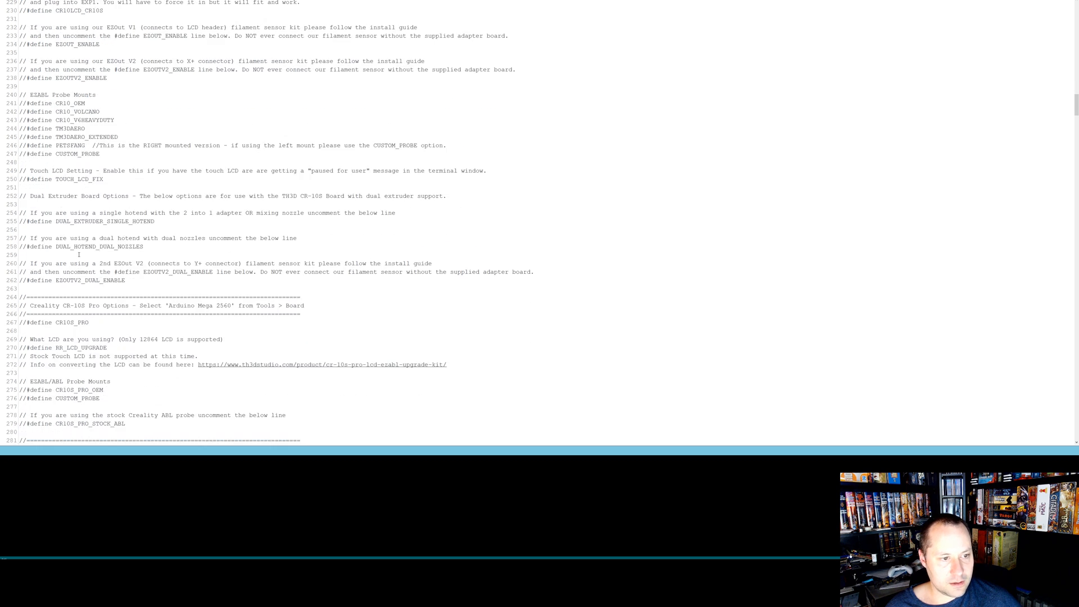
pyautogui.click(138, 221)
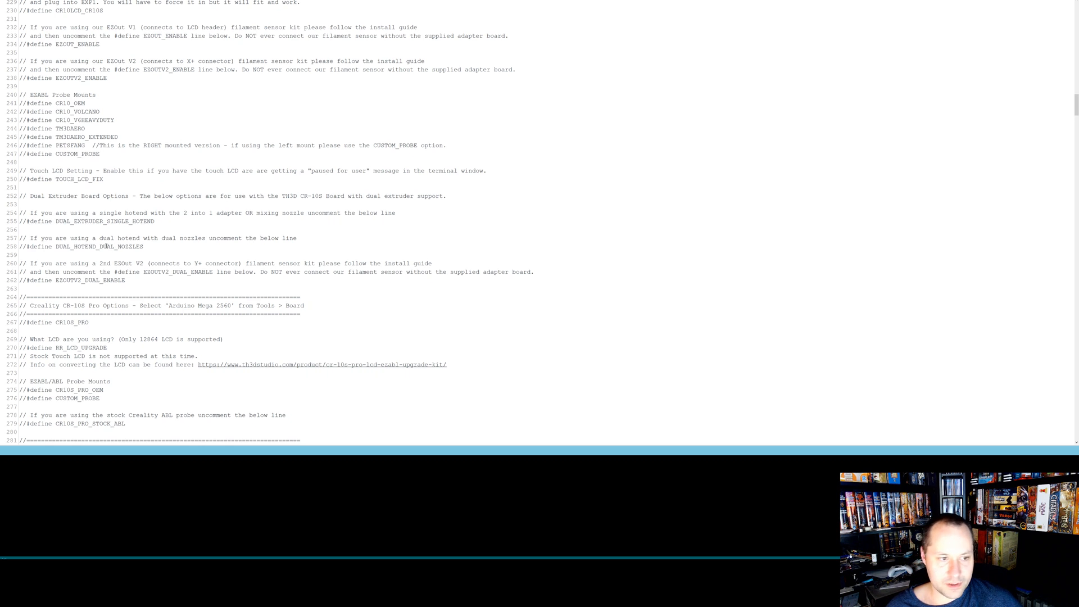
pyautogui.scroll(-3)
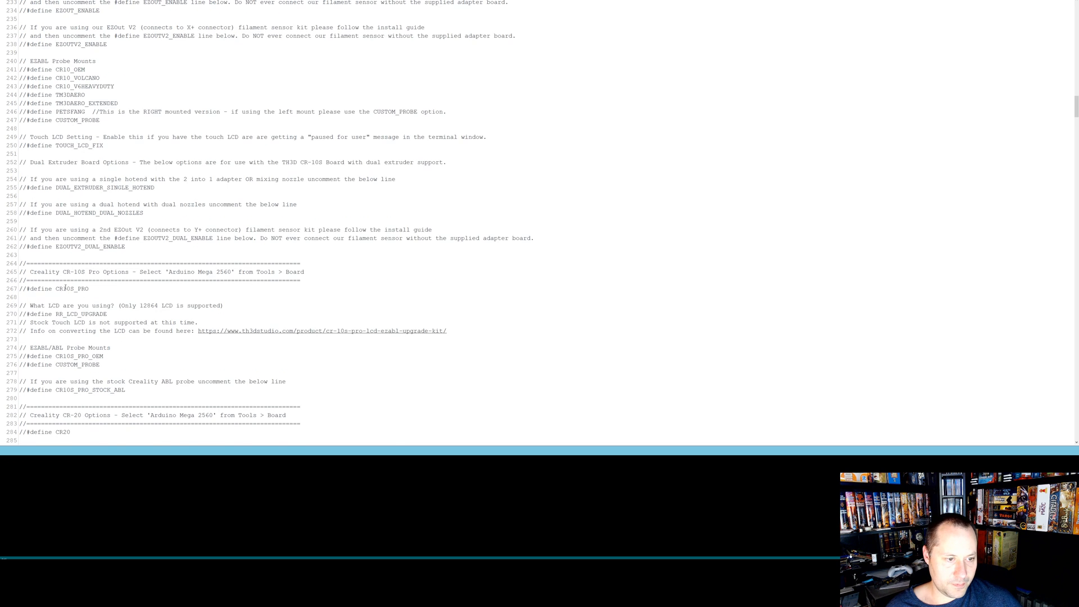
pyautogui.scroll(-3)
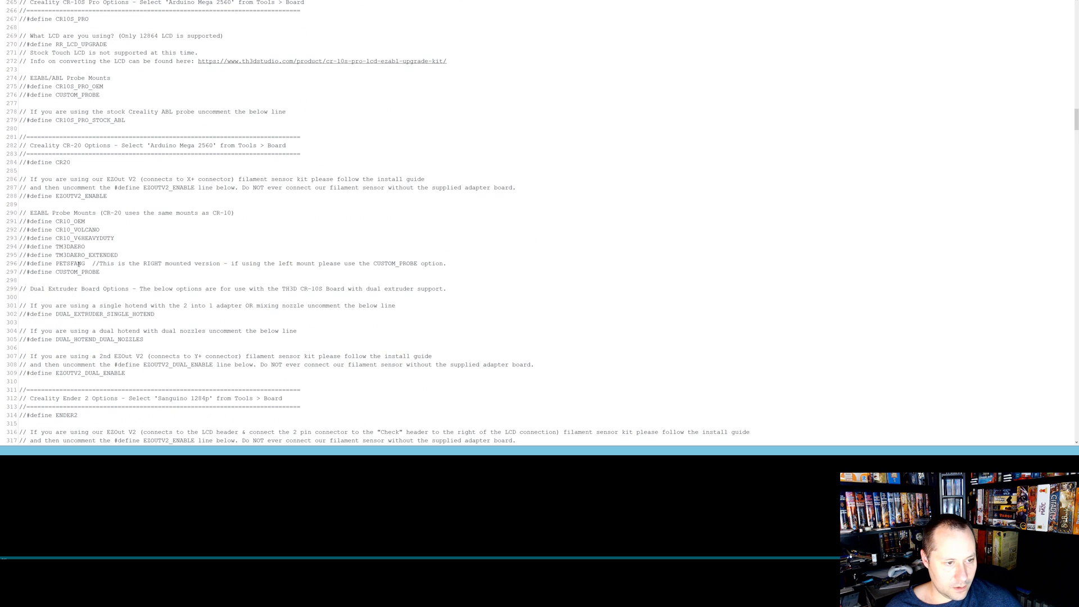
pyautogui.scroll(-3)
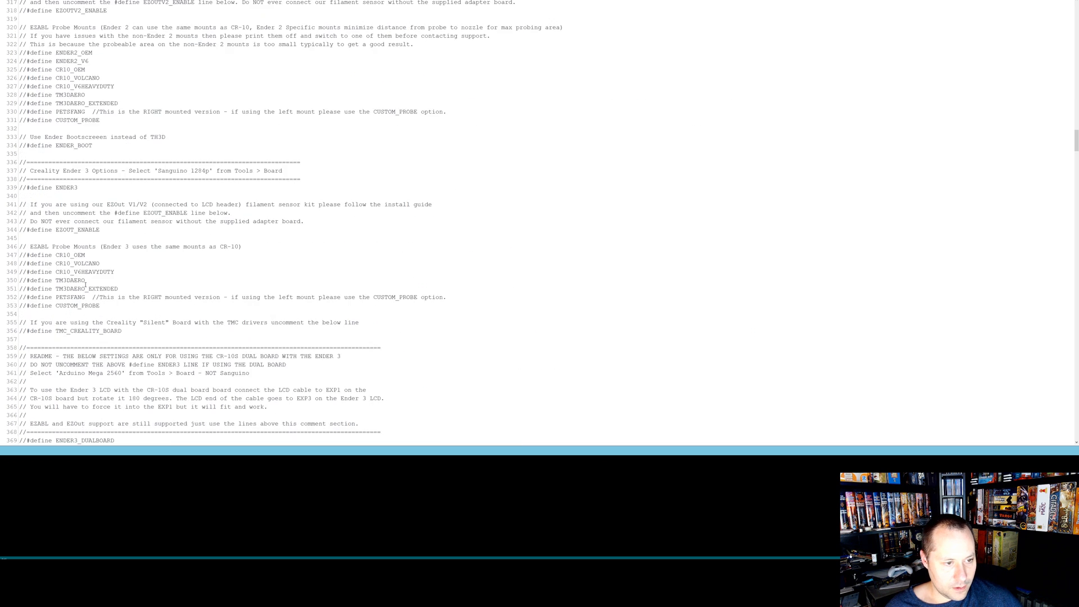
pyautogui.scroll(-3)
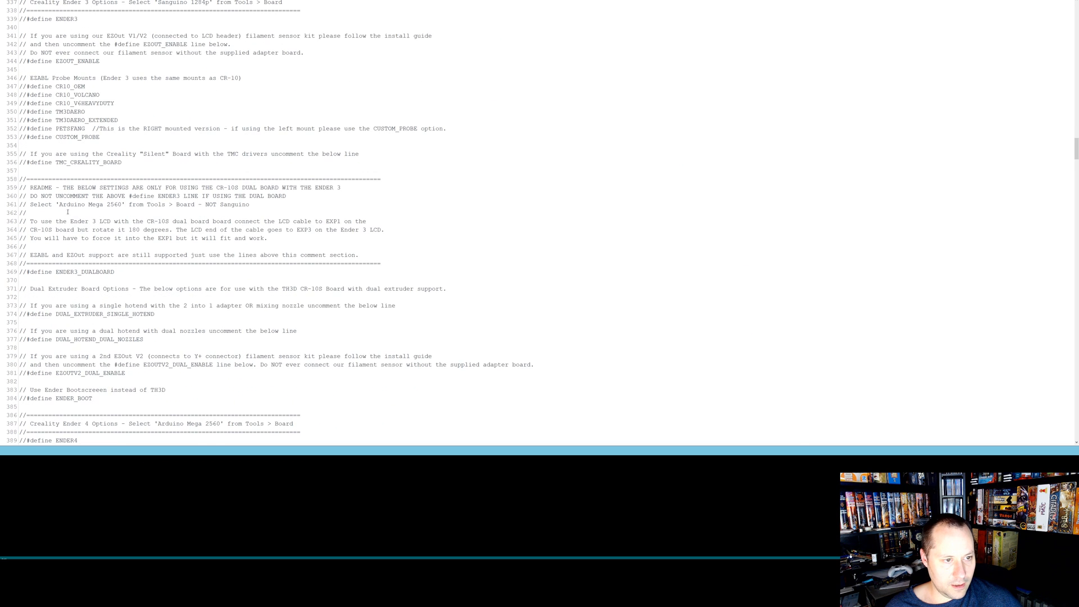
pyautogui.scroll(-3)
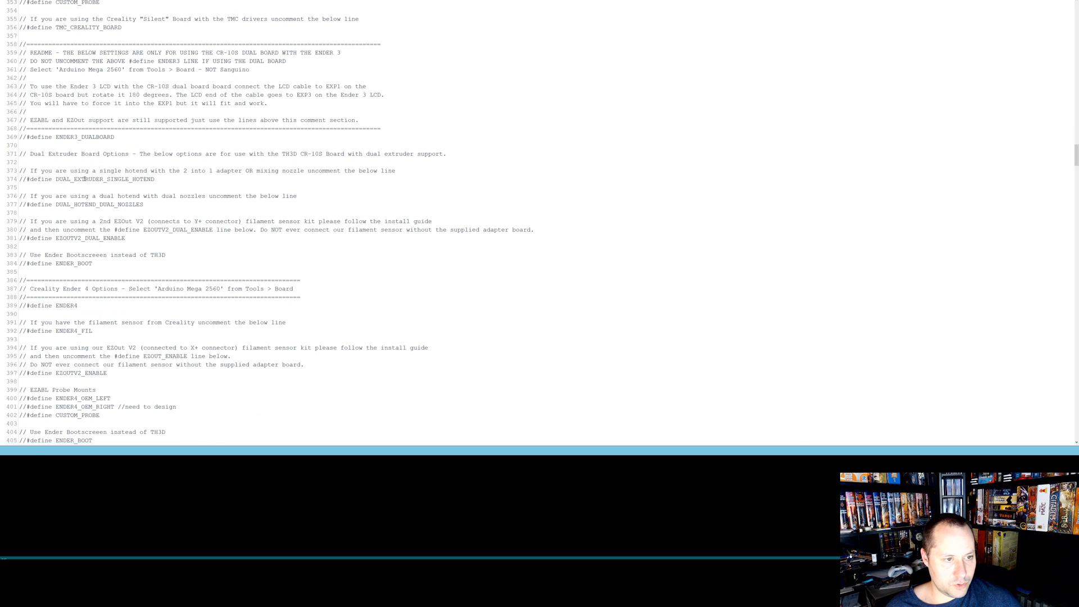
pyautogui.scroll(-3)
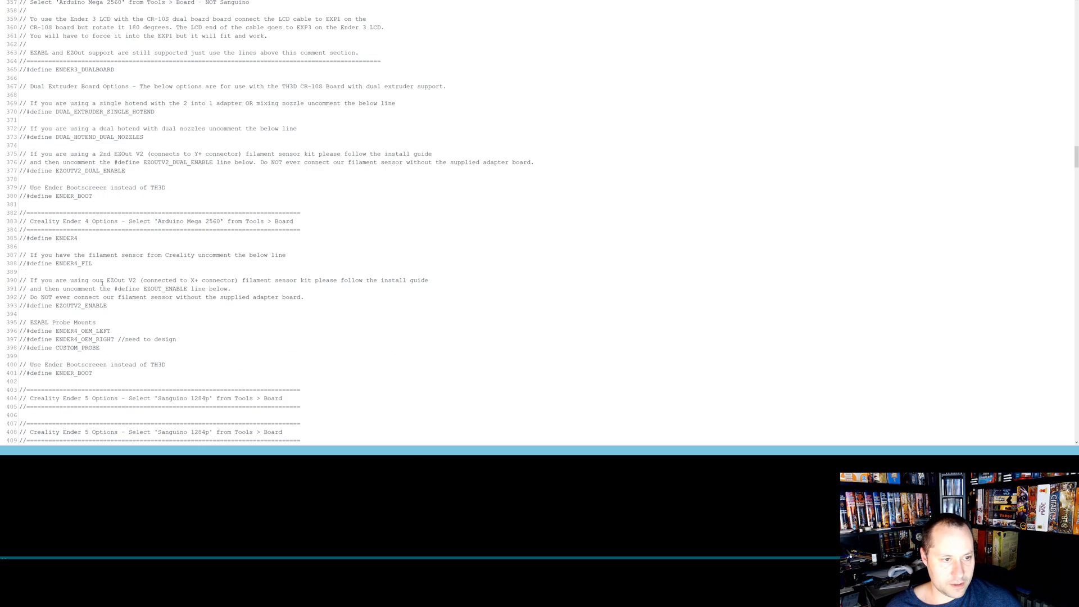
pyautogui.scroll(-3)
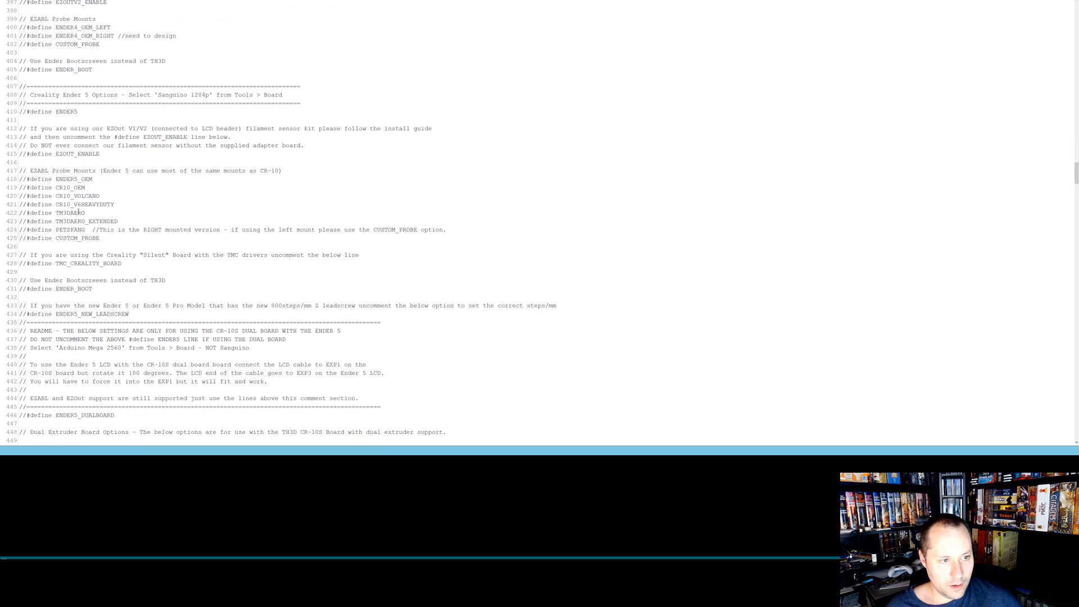
pyautogui.scroll(-3)
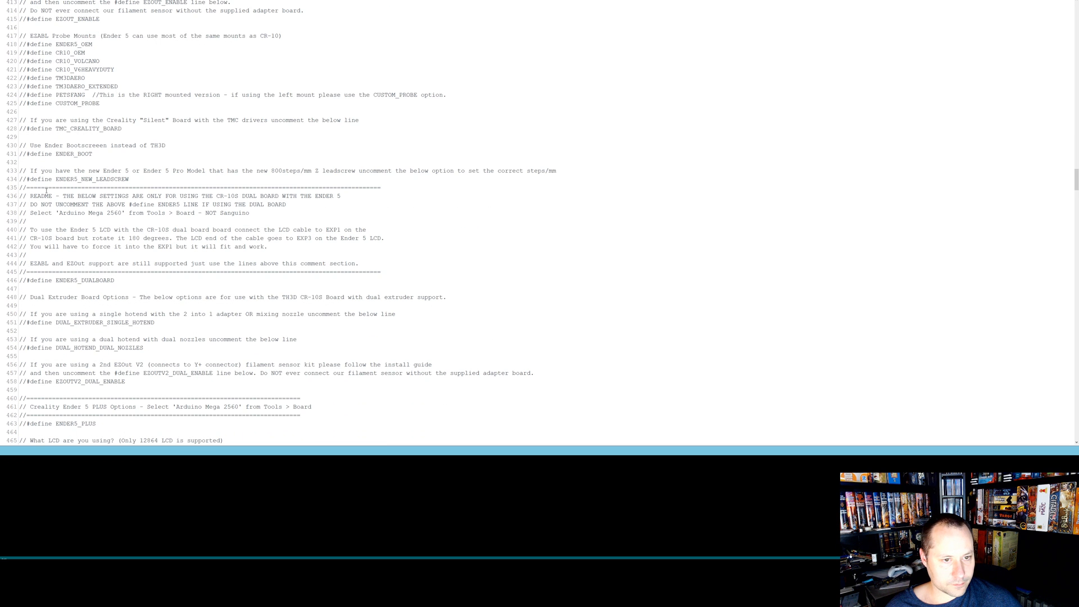
pyautogui.scroll(-3)
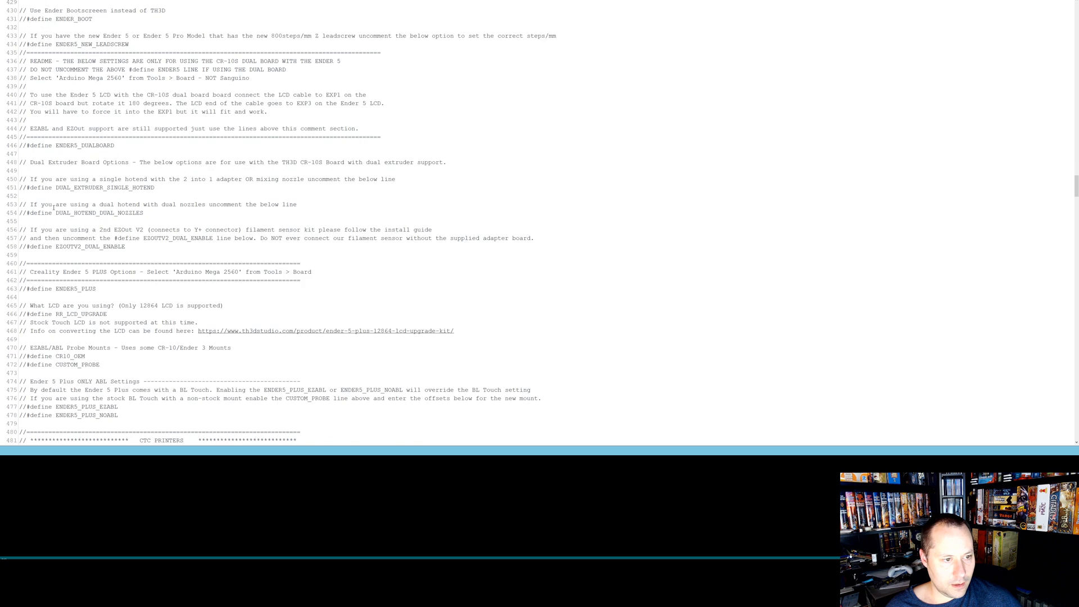
pyautogui.scroll(-3)
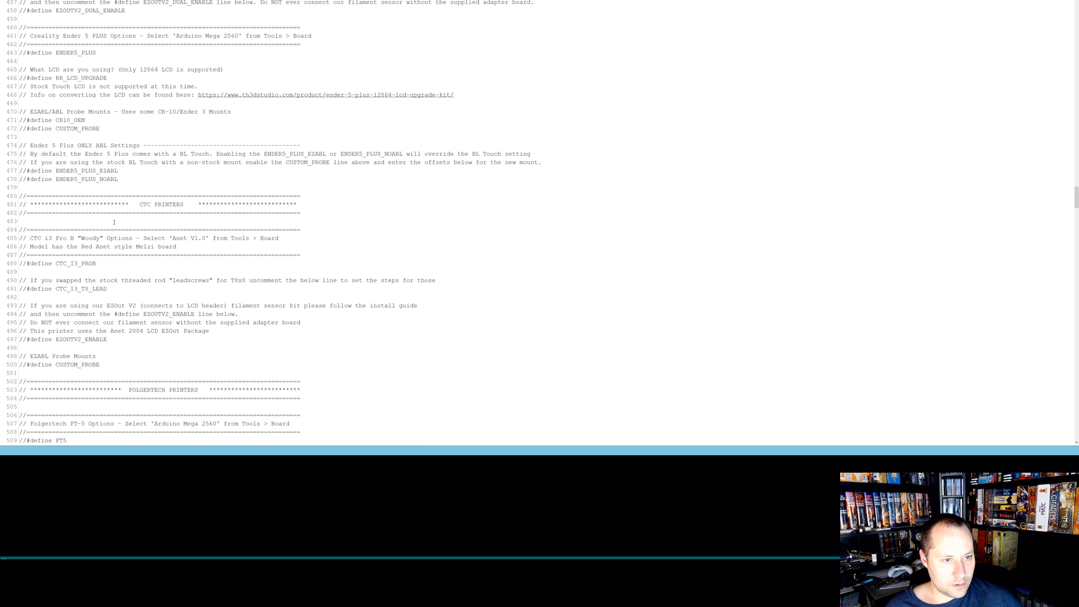
pyautogui.scroll(-3)
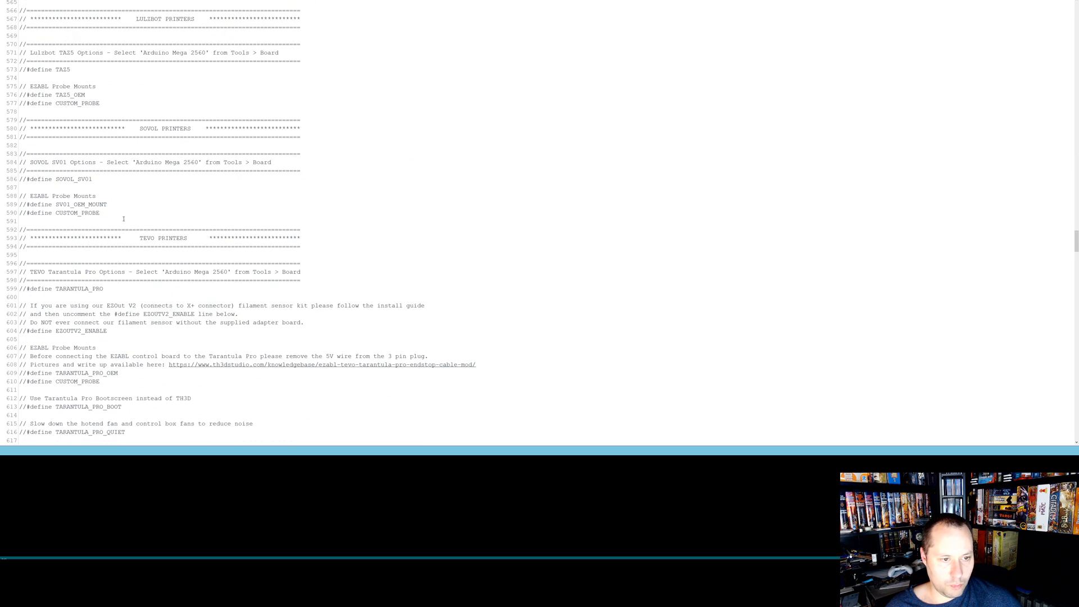
pyautogui.scroll(-3)
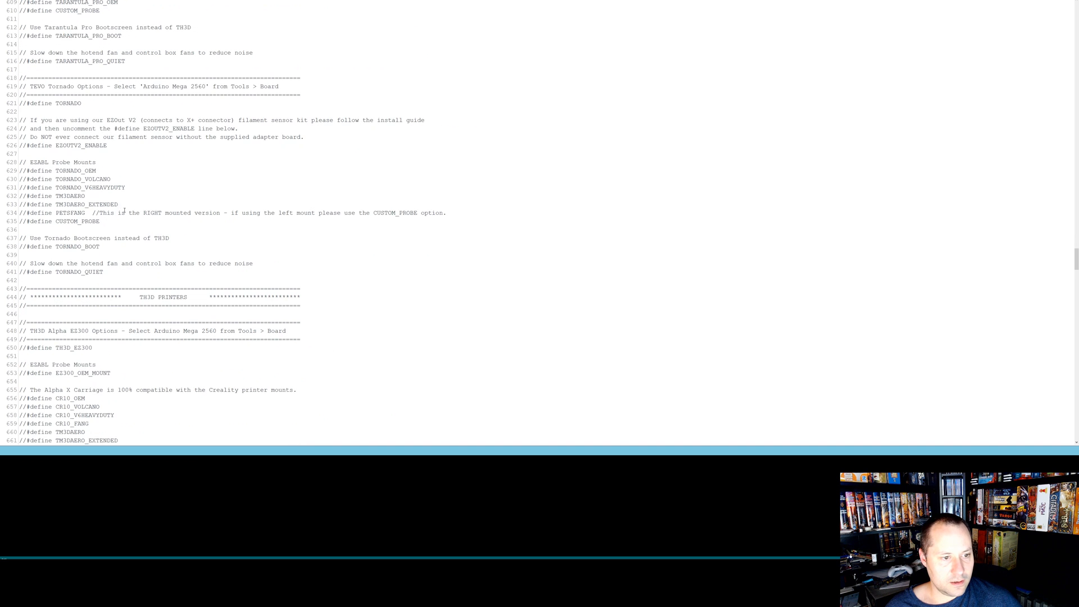
pyautogui.scroll(-3)
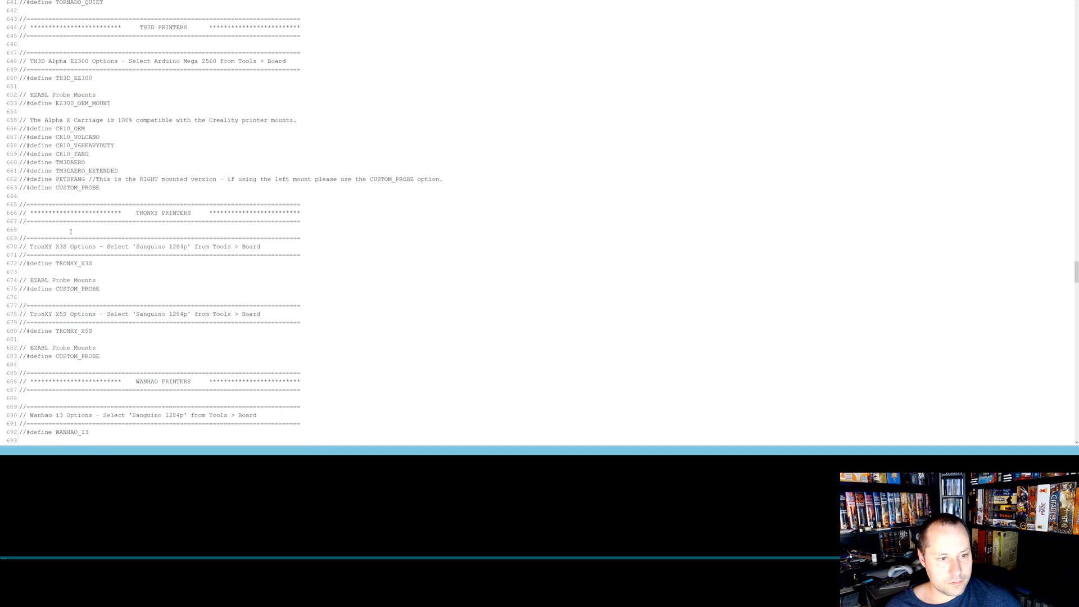
pyautogui.scroll(-3)
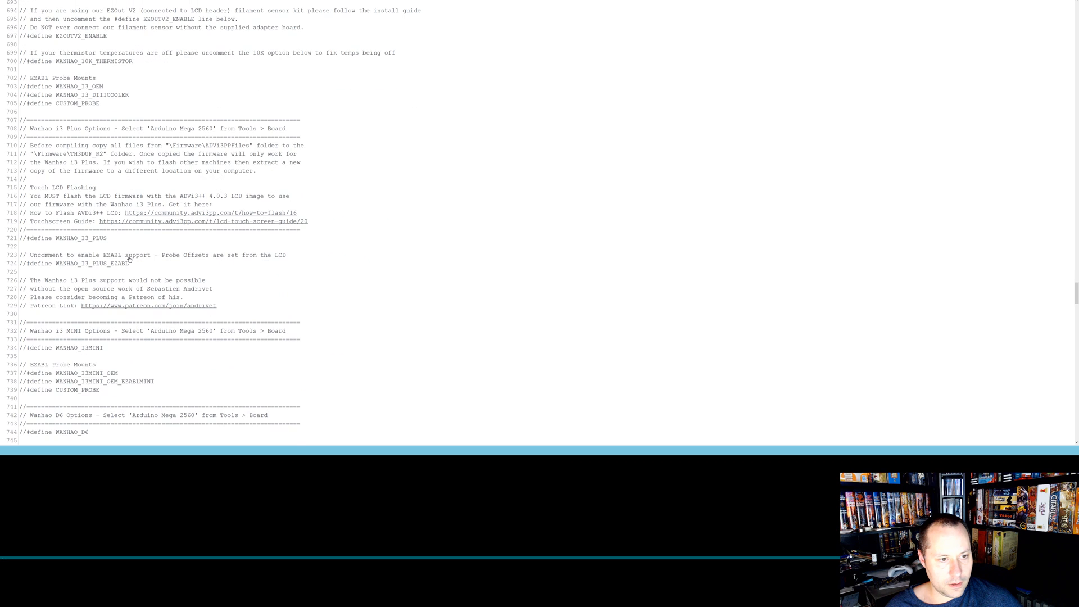
pyautogui.scroll(-3)
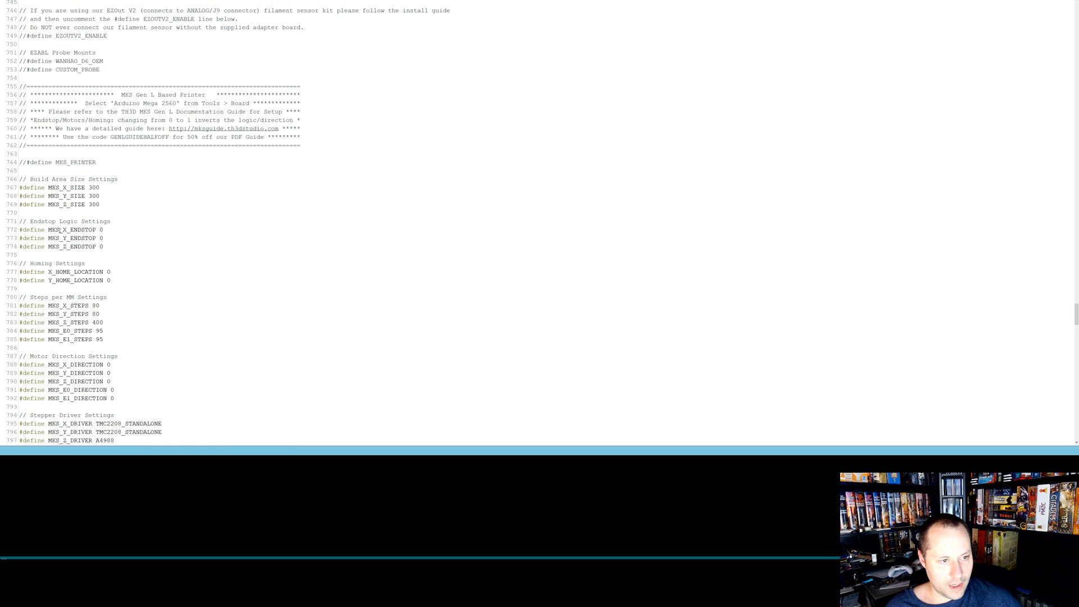
pyautogui.scroll(-3)
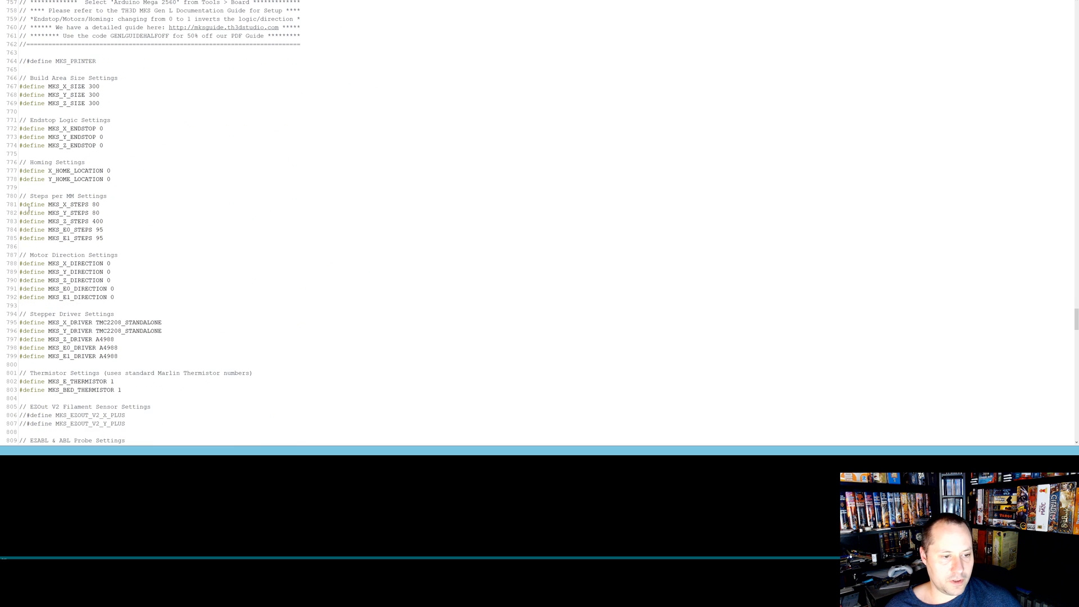
pyautogui.scroll(-3)
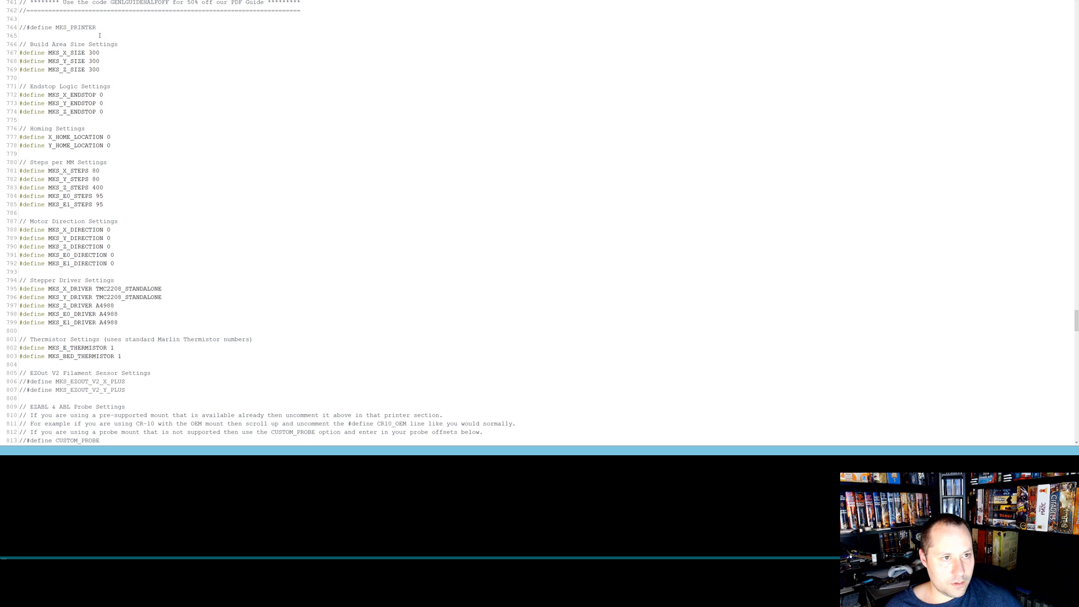
pyautogui.scroll(-3)
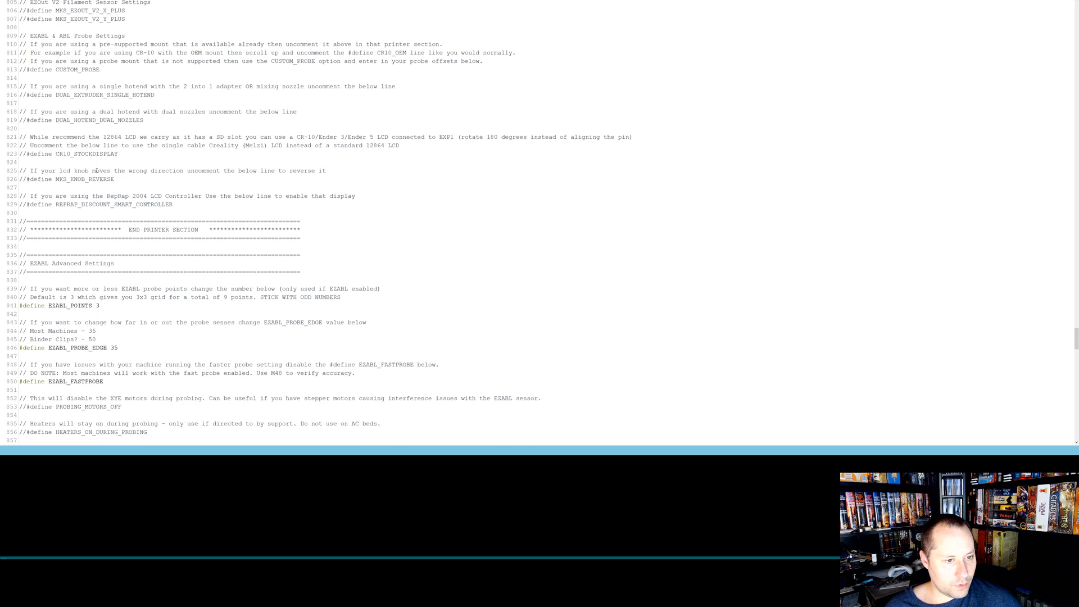
pyautogui.scroll(-3)
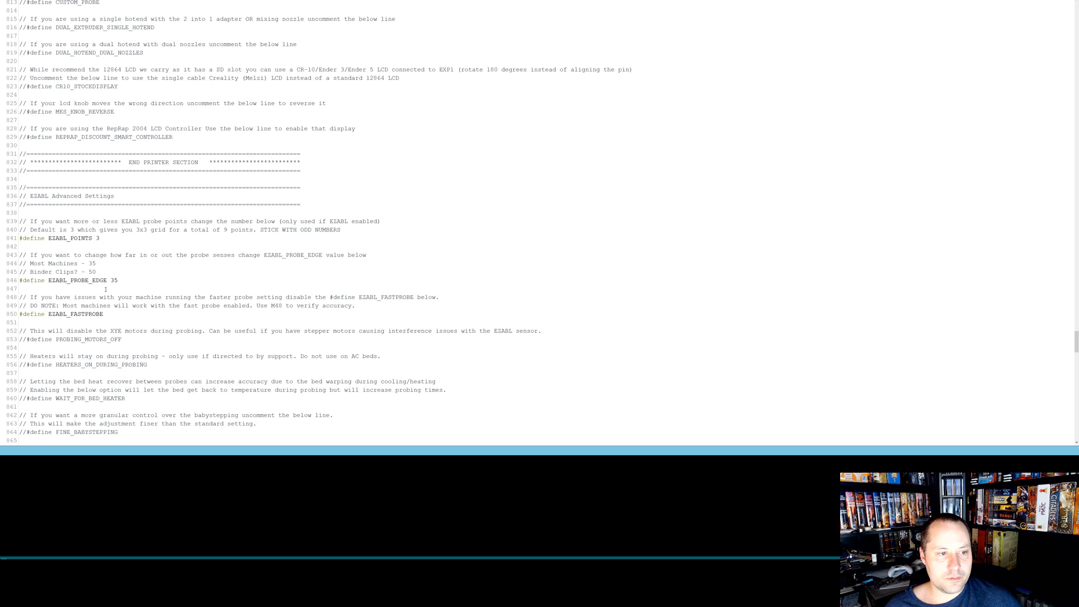
pyautogui.scroll(-3)
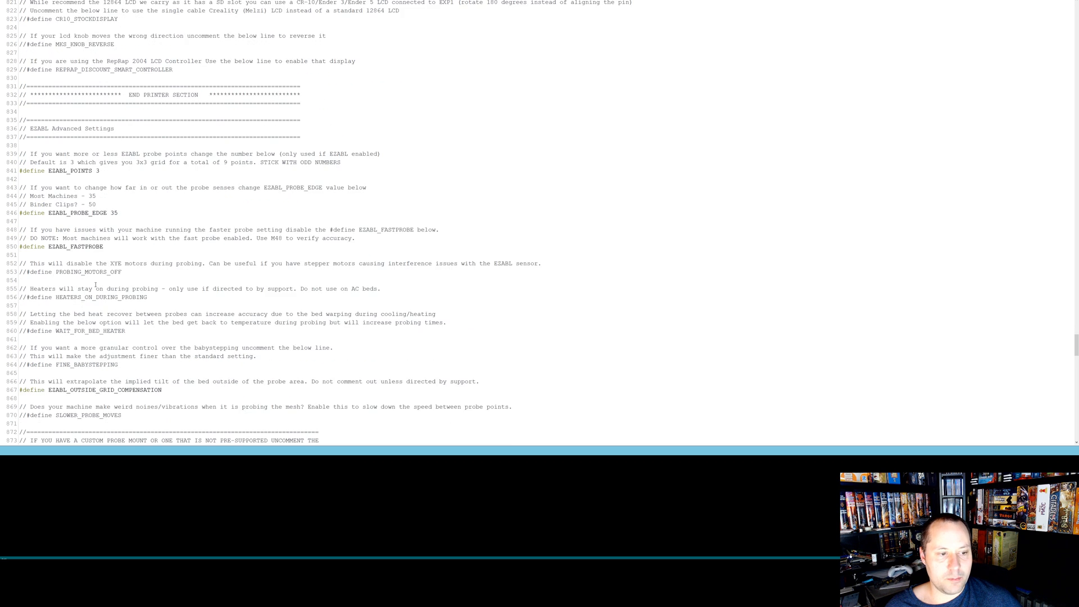
pyautogui.scroll(-3)
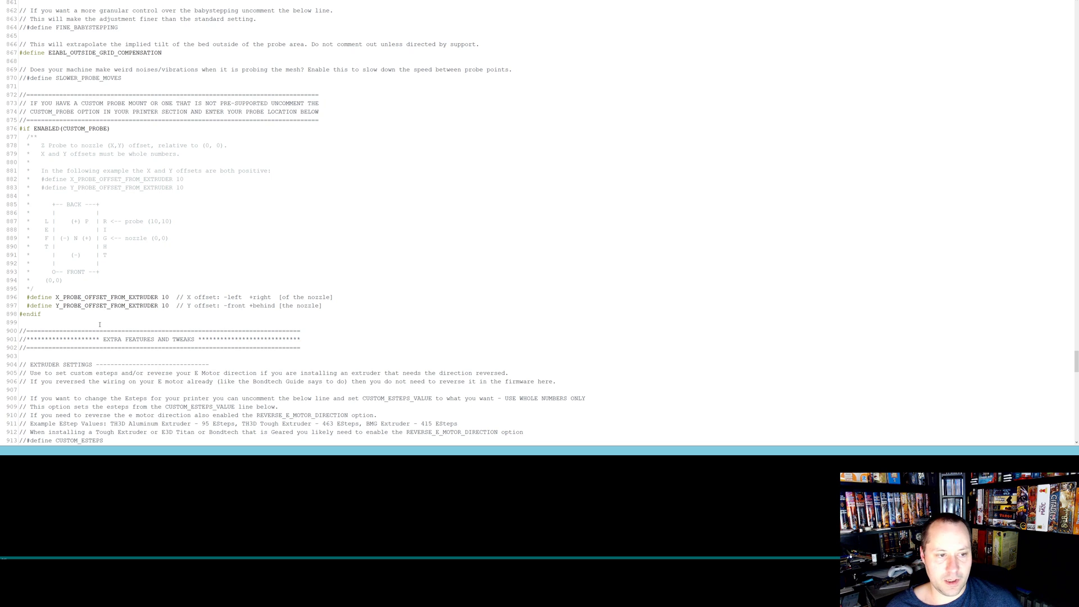
pyautogui.scroll(-3)
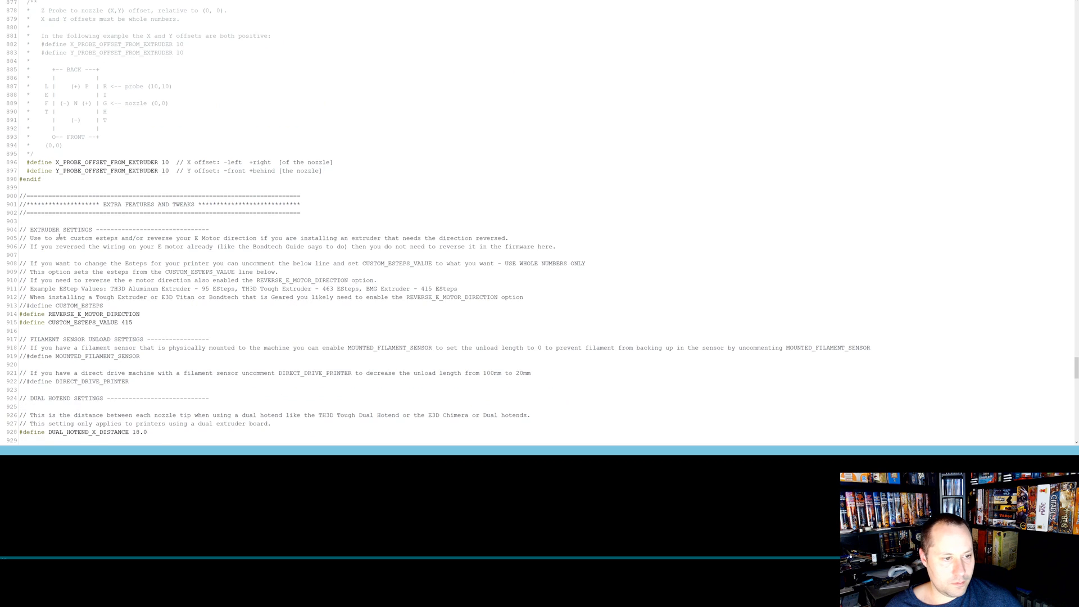
pyautogui.scroll(-3)
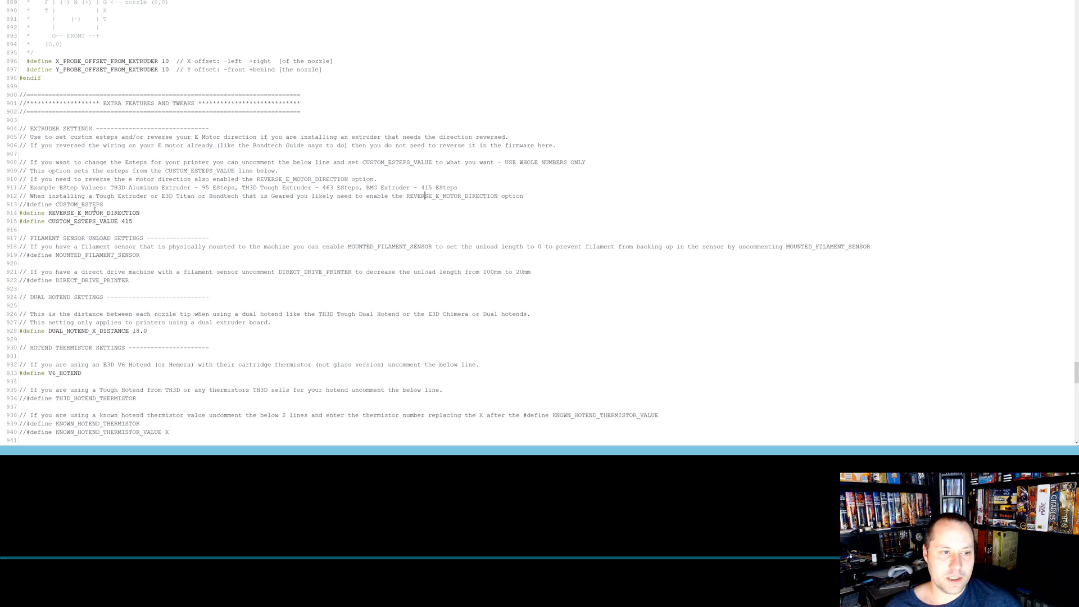
pyautogui.moveTo(405, 187)
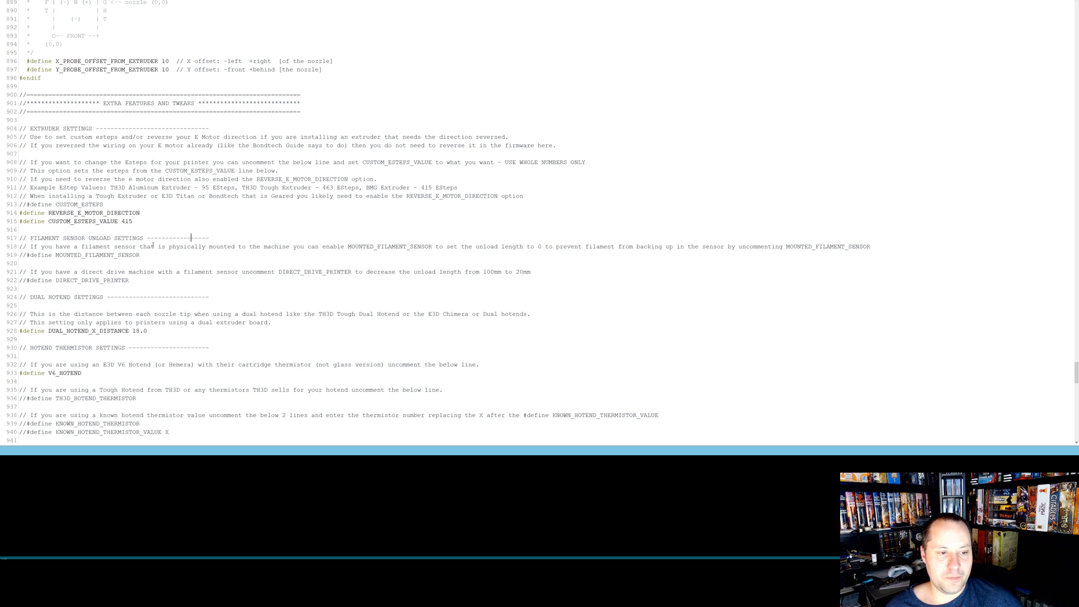
pyautogui.scroll(-3)
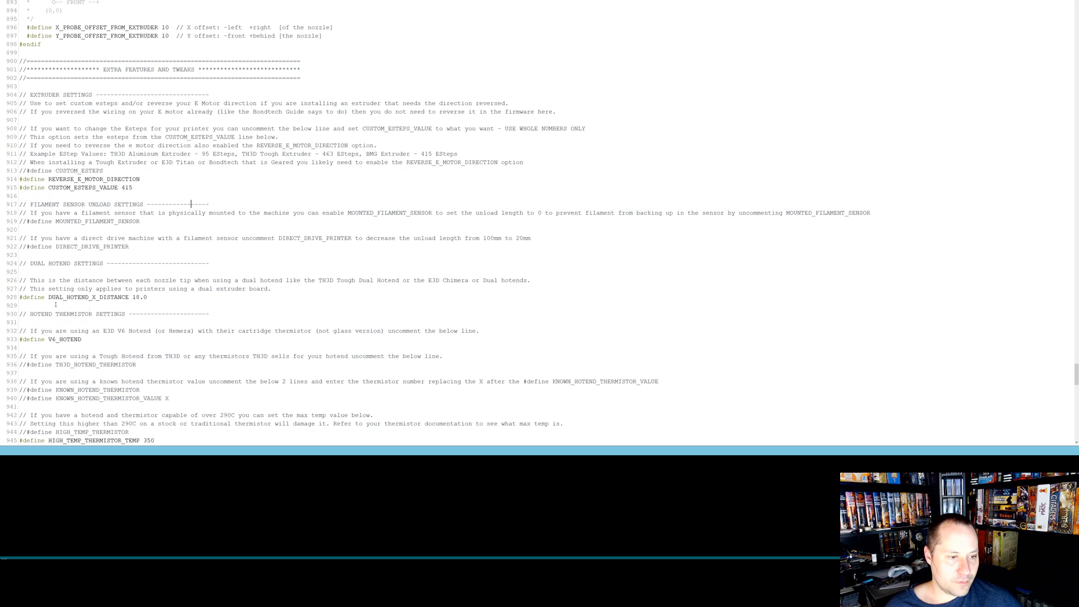
pyautogui.scroll(-3)
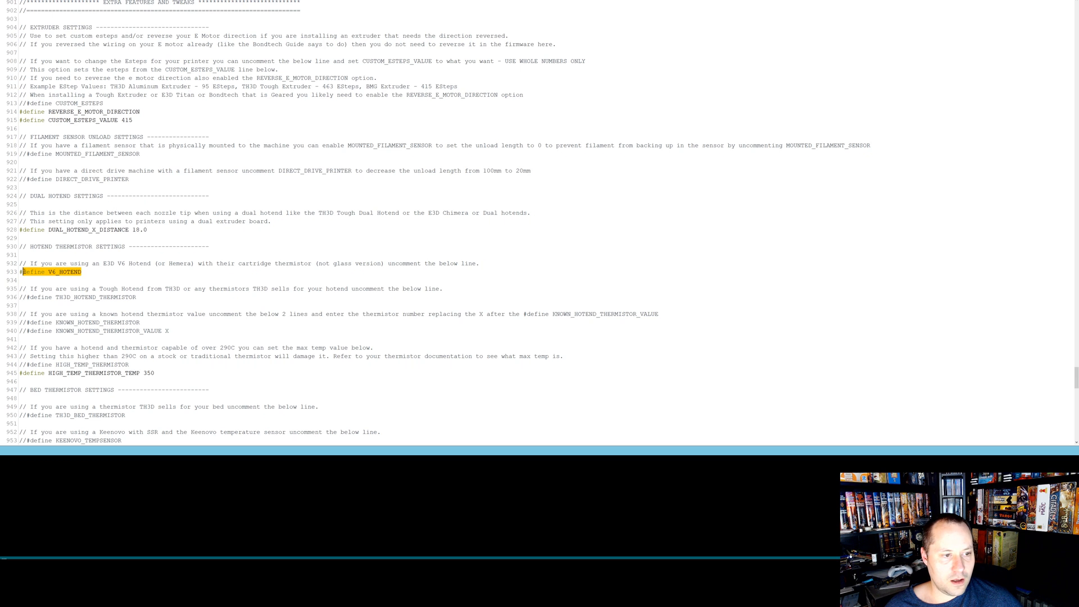
pyautogui.scroll(-3)
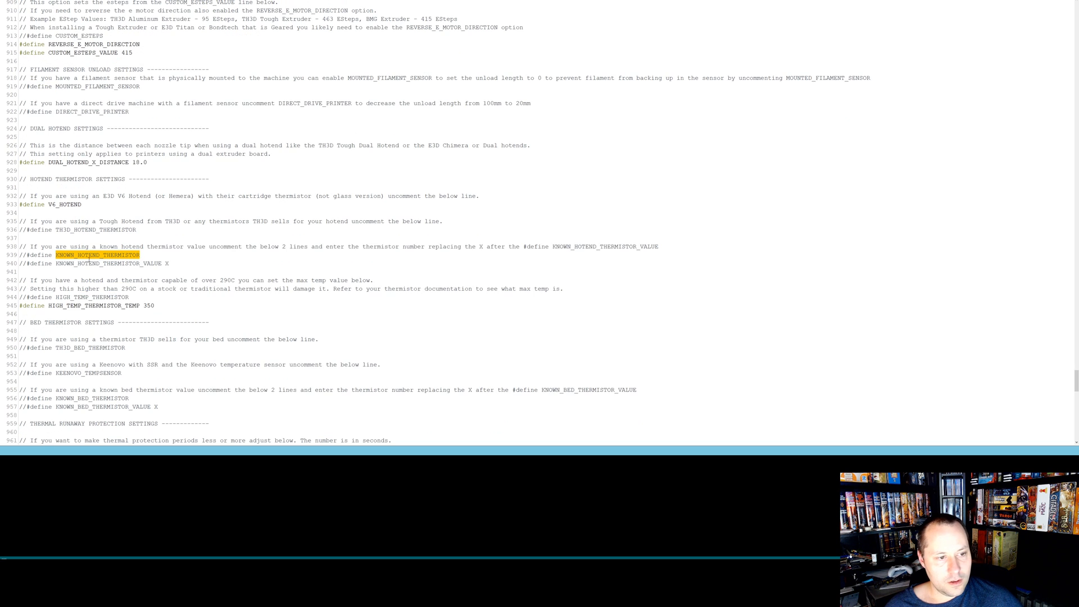
pyautogui.scroll(-3)
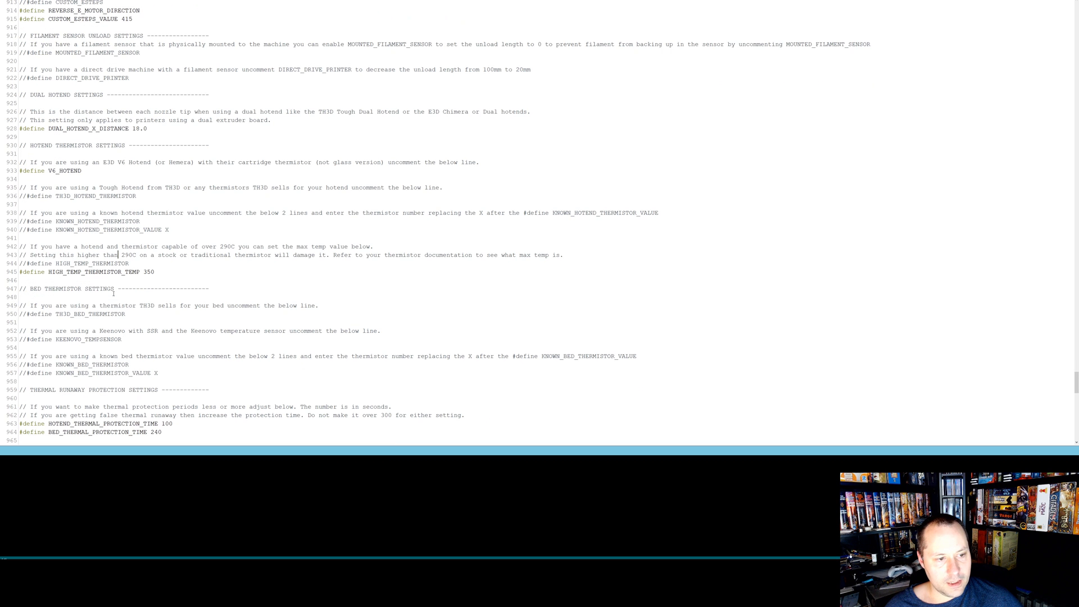
pyautogui.scroll(-3)
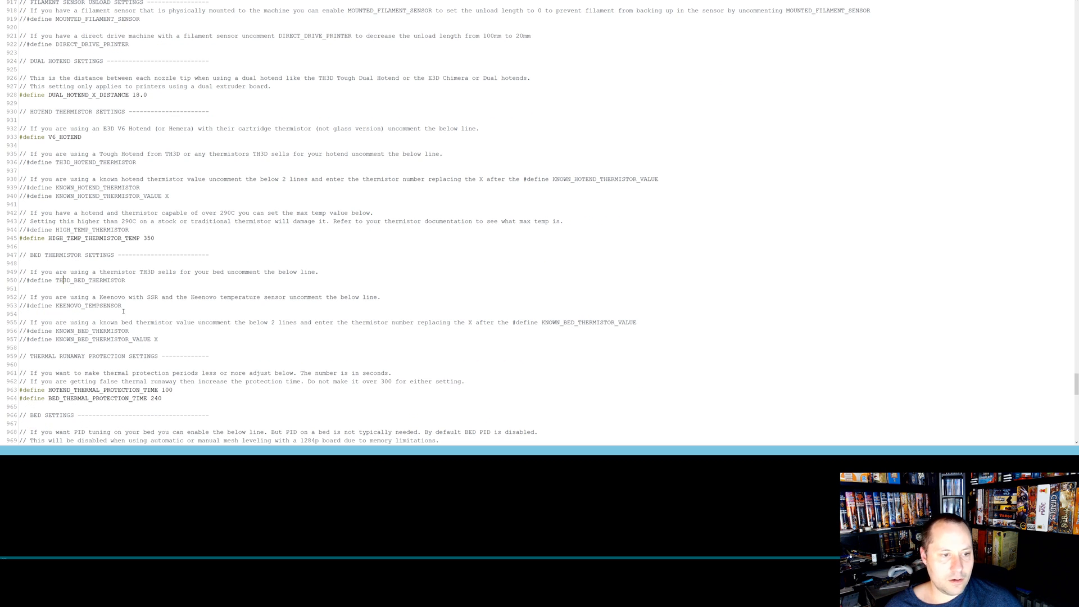
pyautogui.scroll(-3)
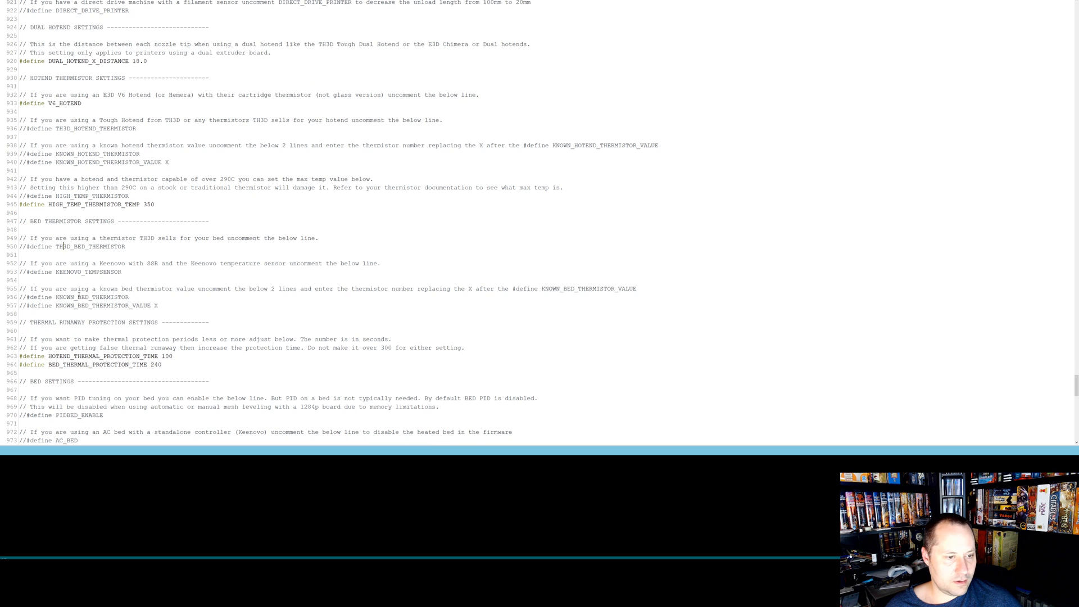
pyautogui.scroll(-3)
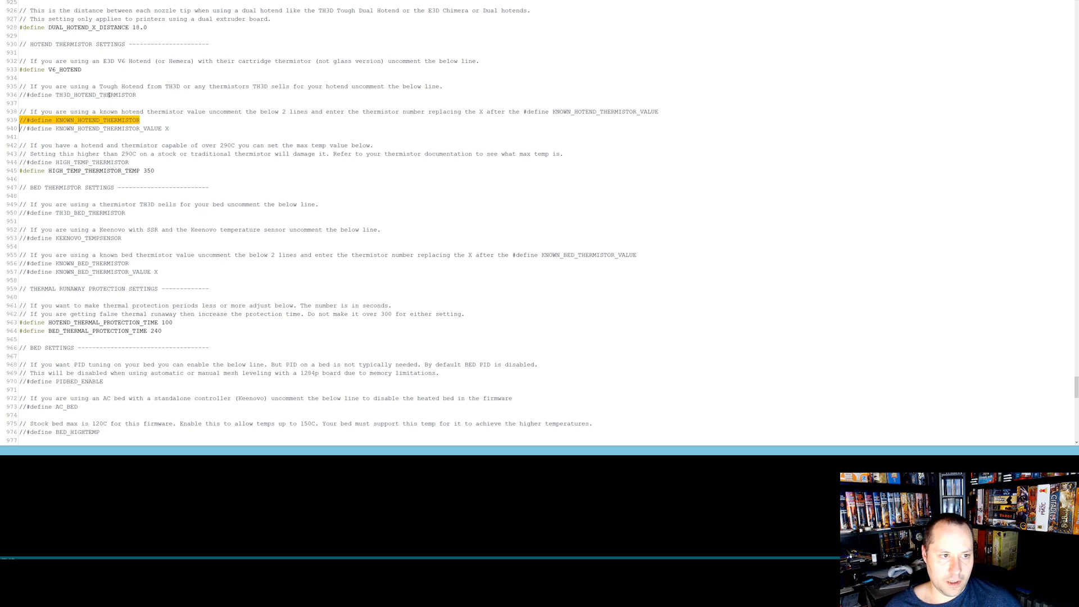
pyautogui.click(69, 95)
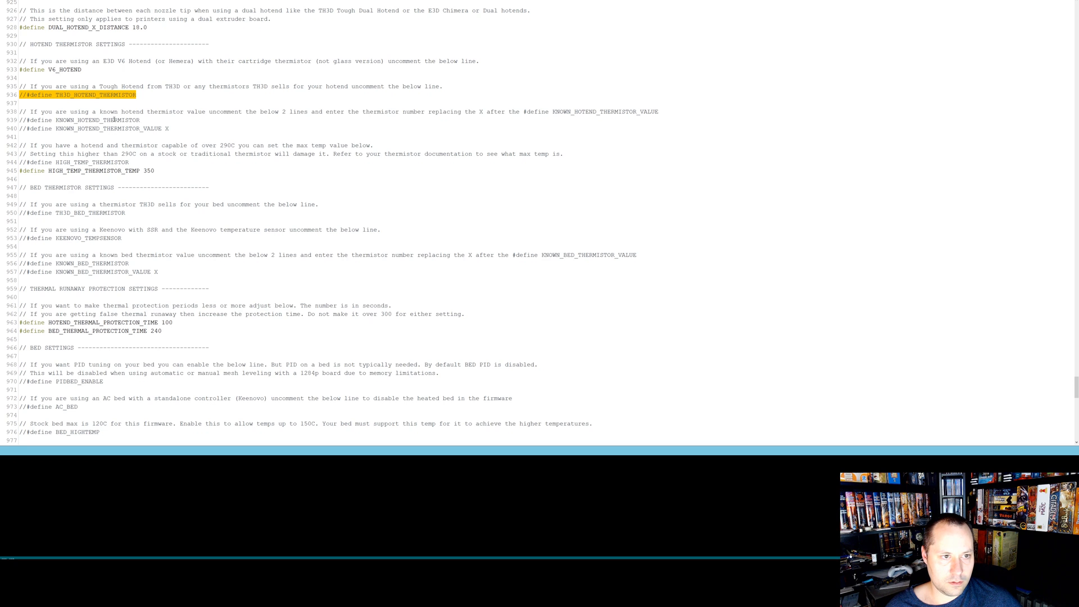
pyautogui.click(358, 100)
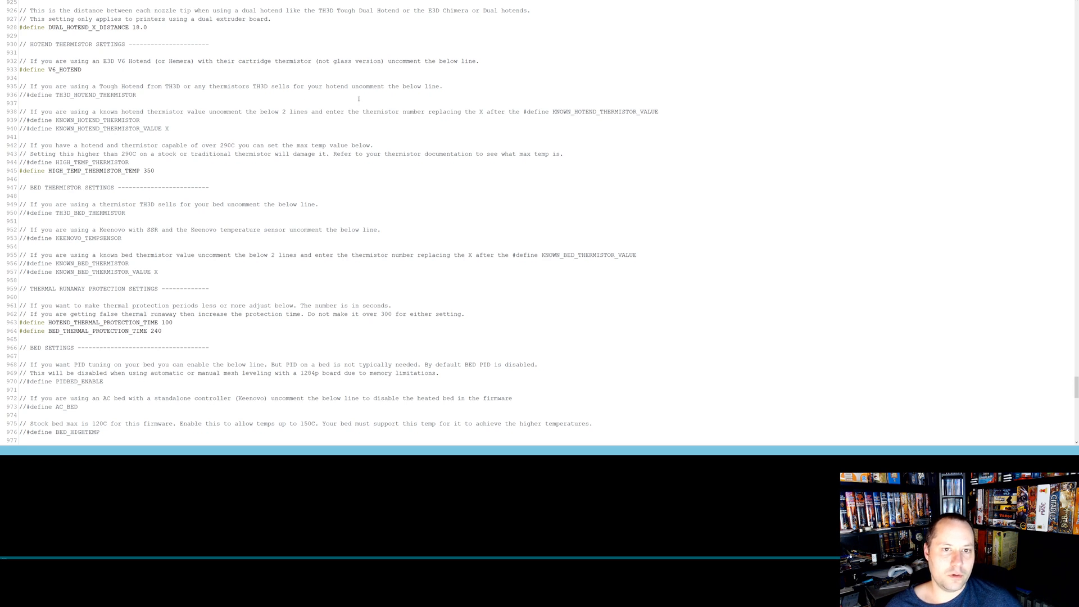
pyautogui.moveTo(191, 88)
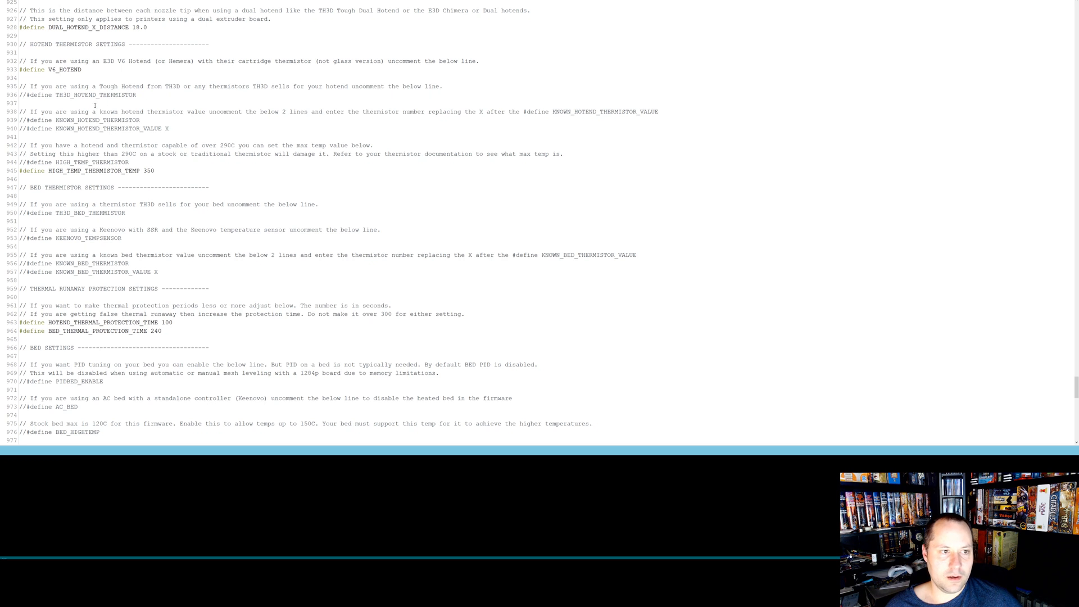
pyautogui.scroll(-3)
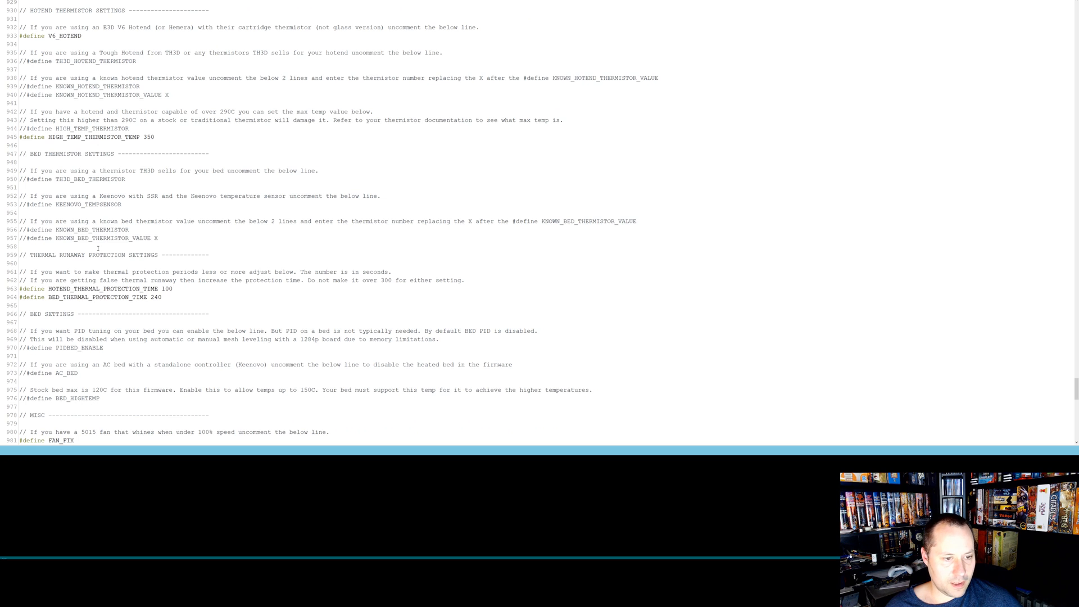
pyautogui.scroll(-3)
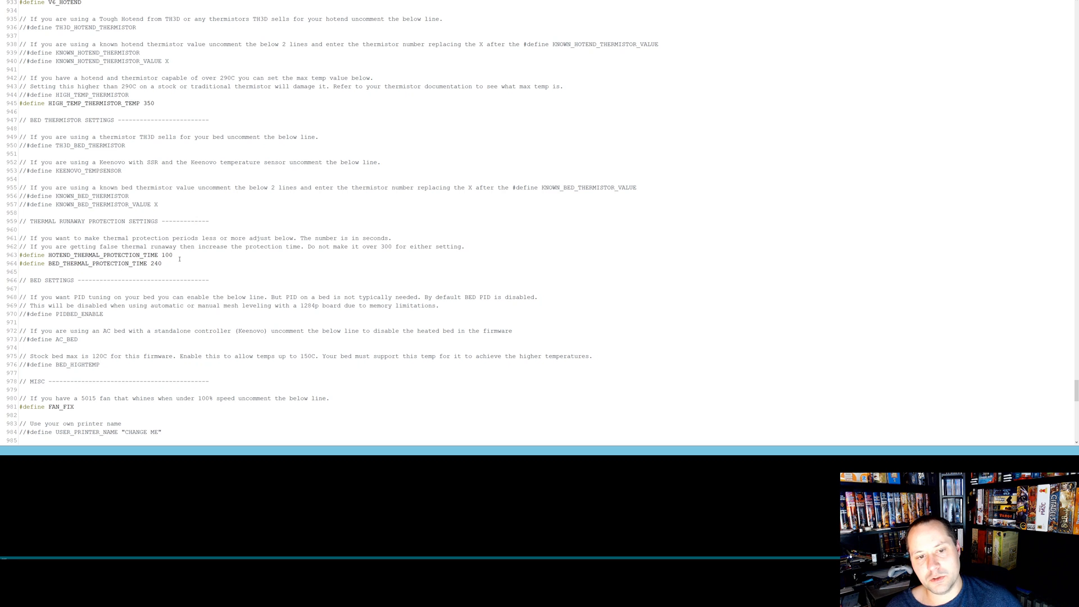
pyautogui.click(20, 271)
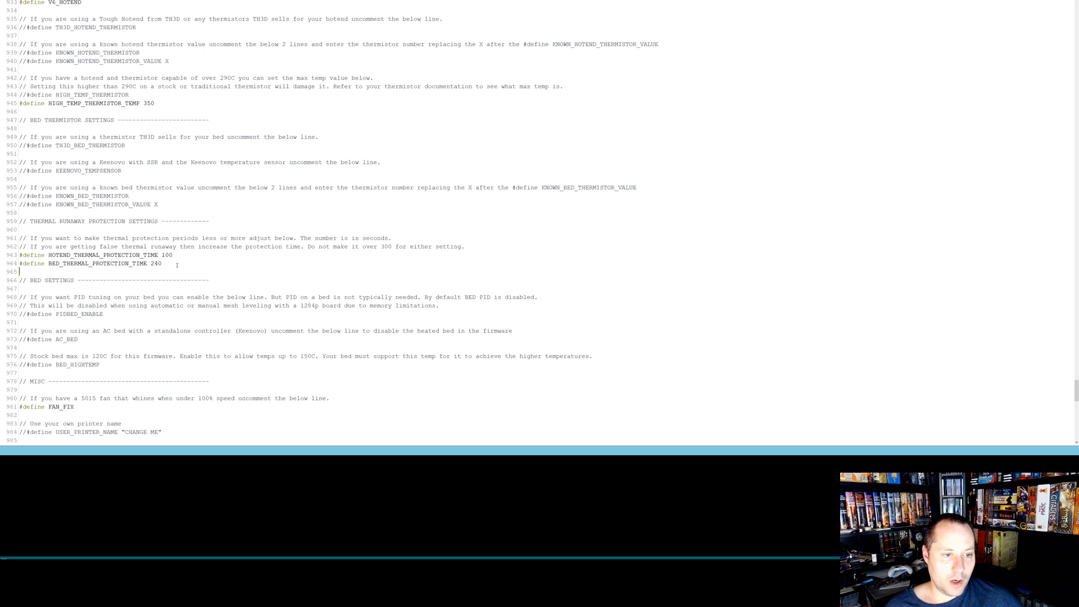
pyautogui.scroll(-3)
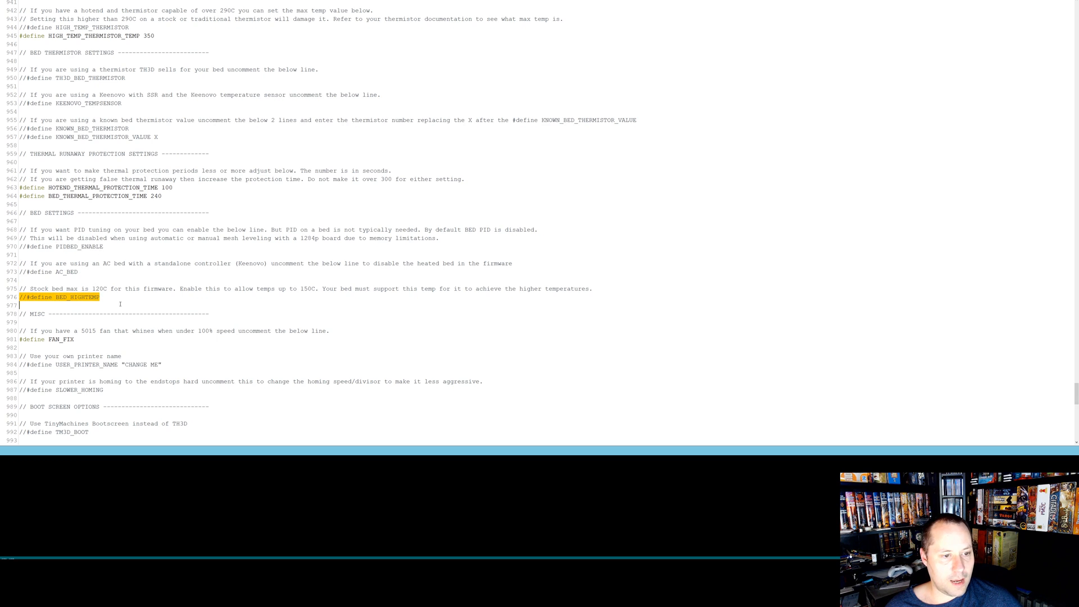
pyautogui.scroll(-3)
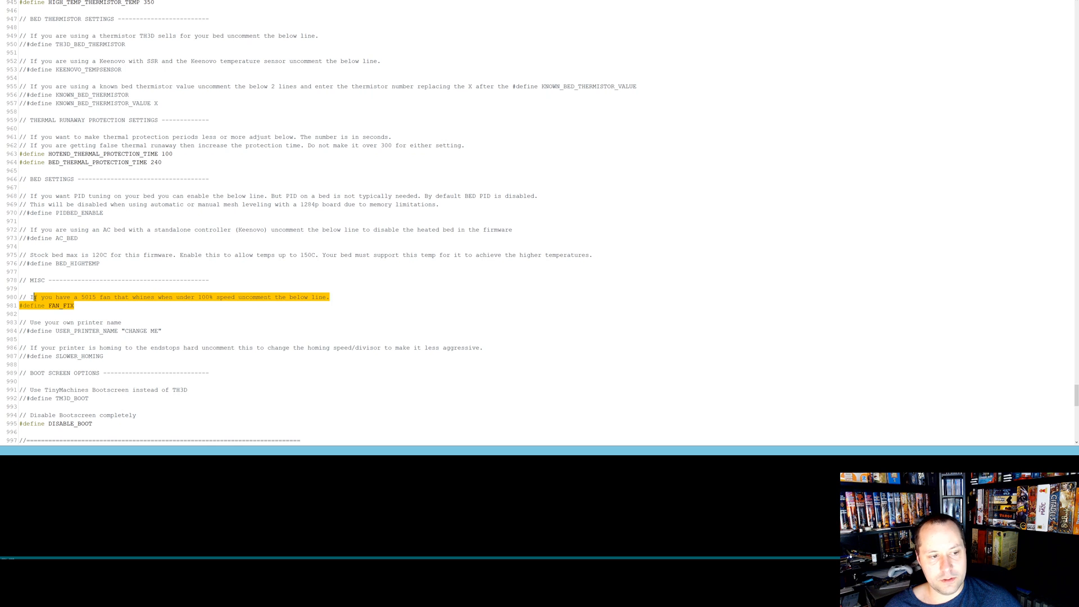
pyautogui.scroll(-3)
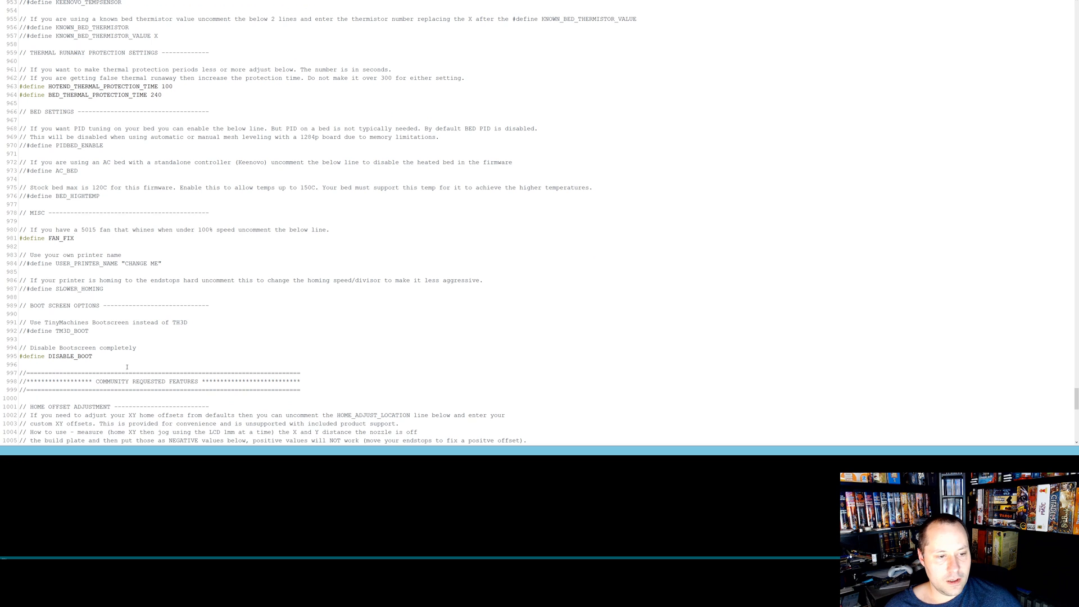
pyautogui.scroll(-3)
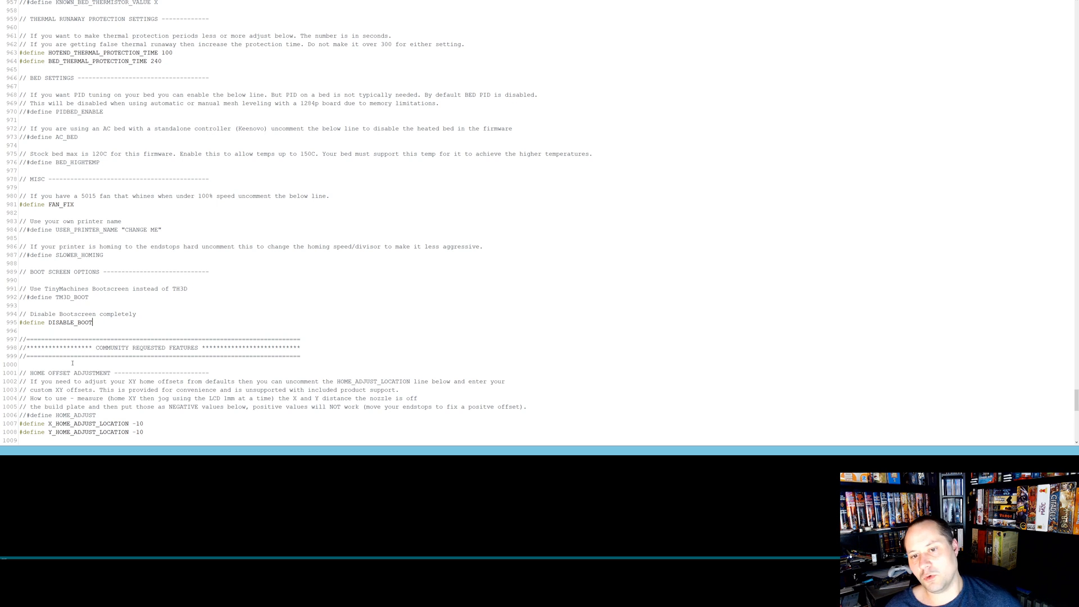
pyautogui.scroll(-3)
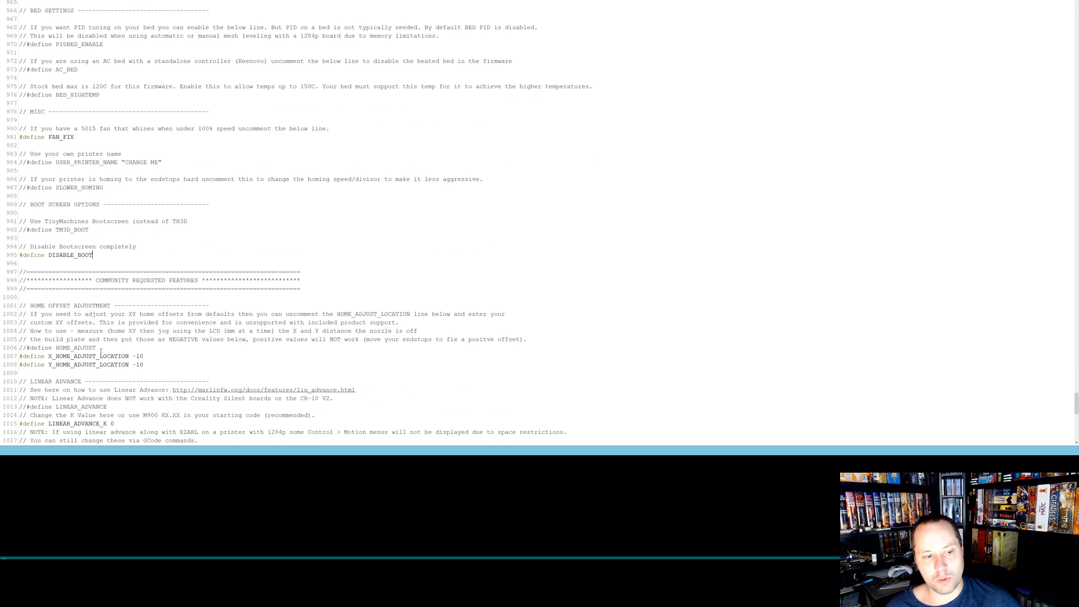
pyautogui.scroll(-3)
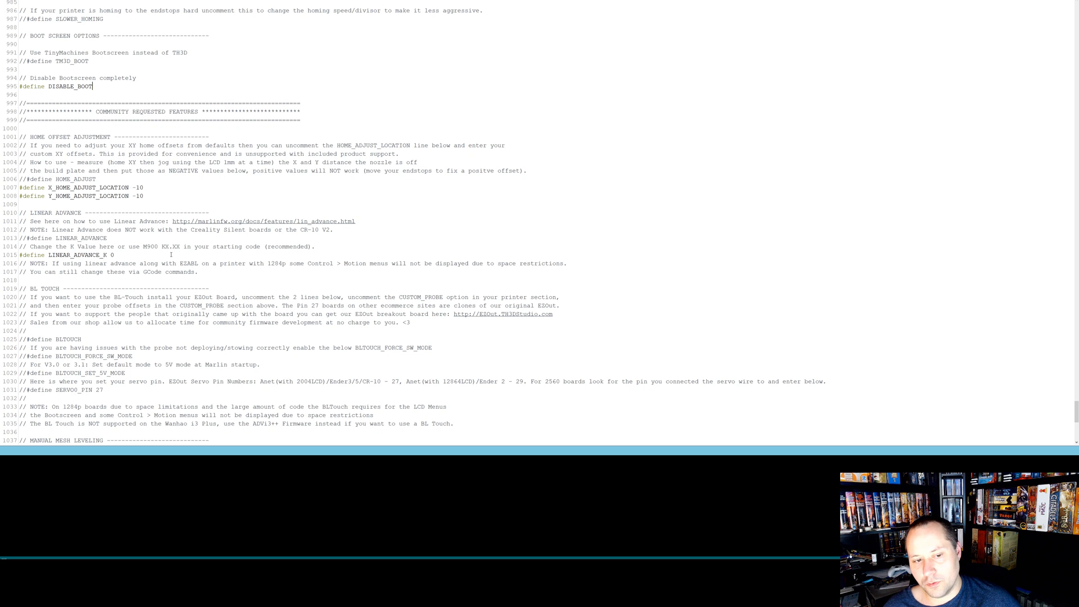
pyautogui.scroll(-3)
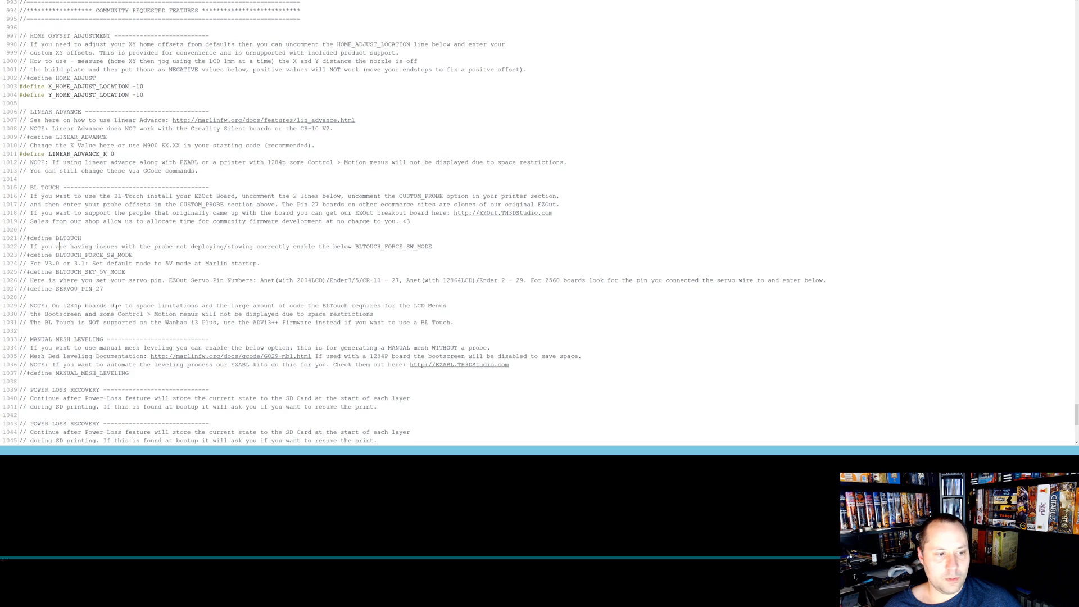
pyautogui.scroll(-3)
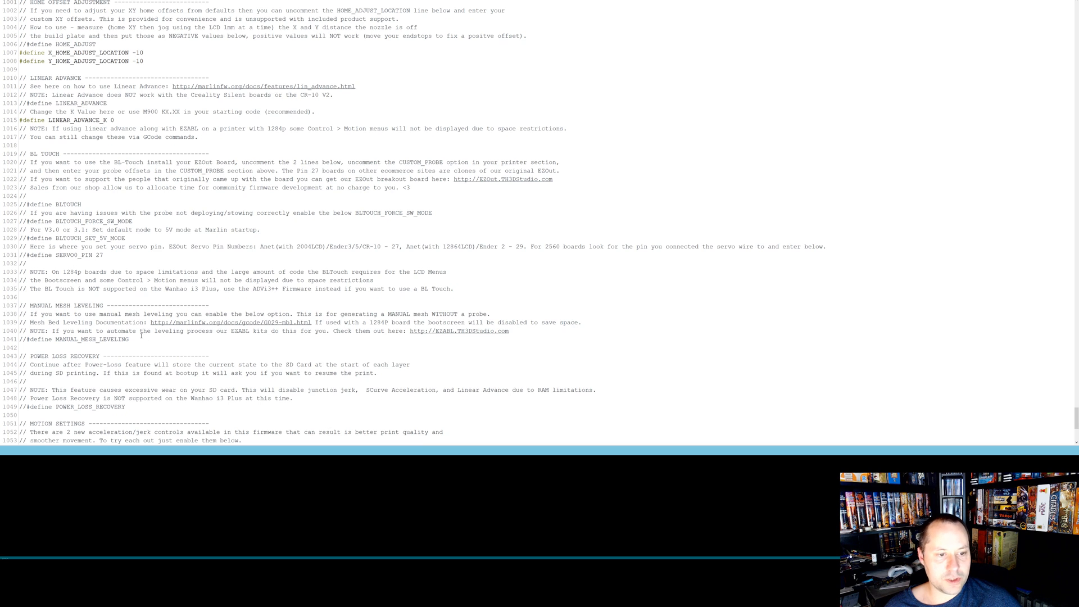
pyautogui.moveTo(195, 334)
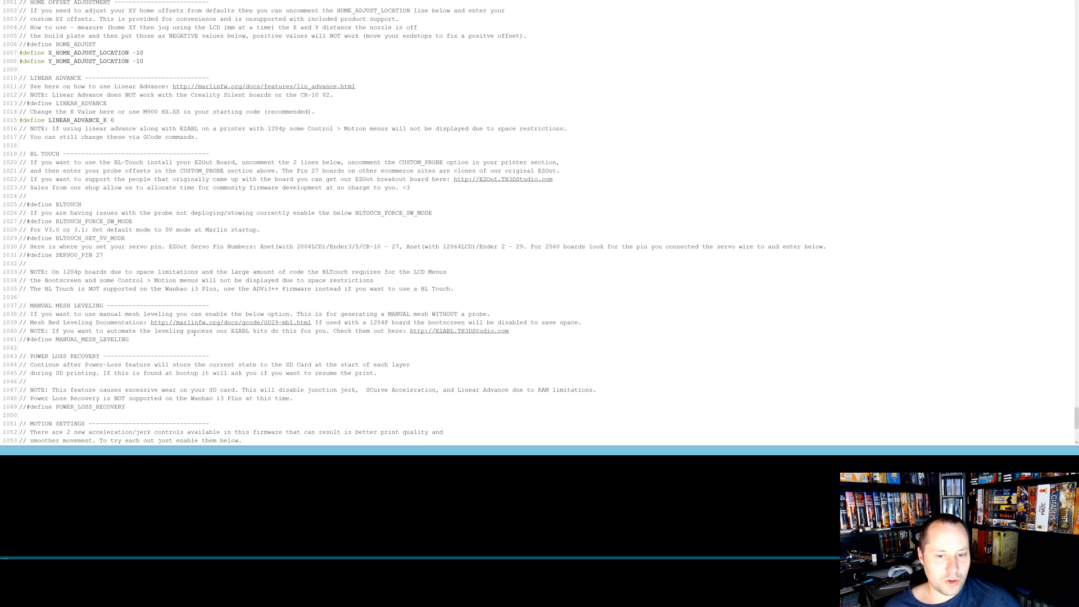
pyautogui.moveTo(213, 324)
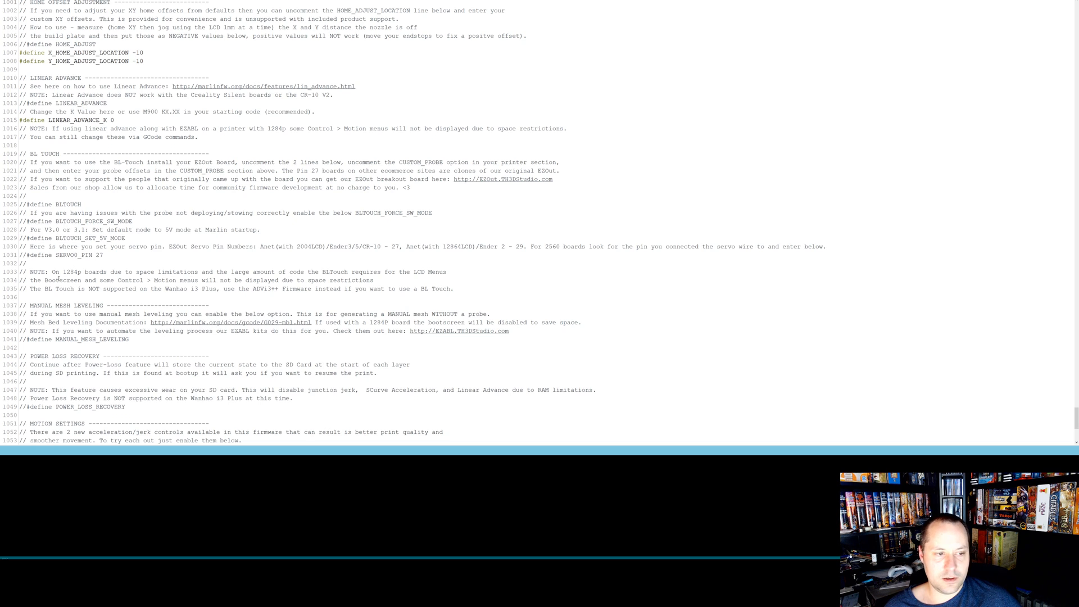
pyautogui.moveTo(71, 292)
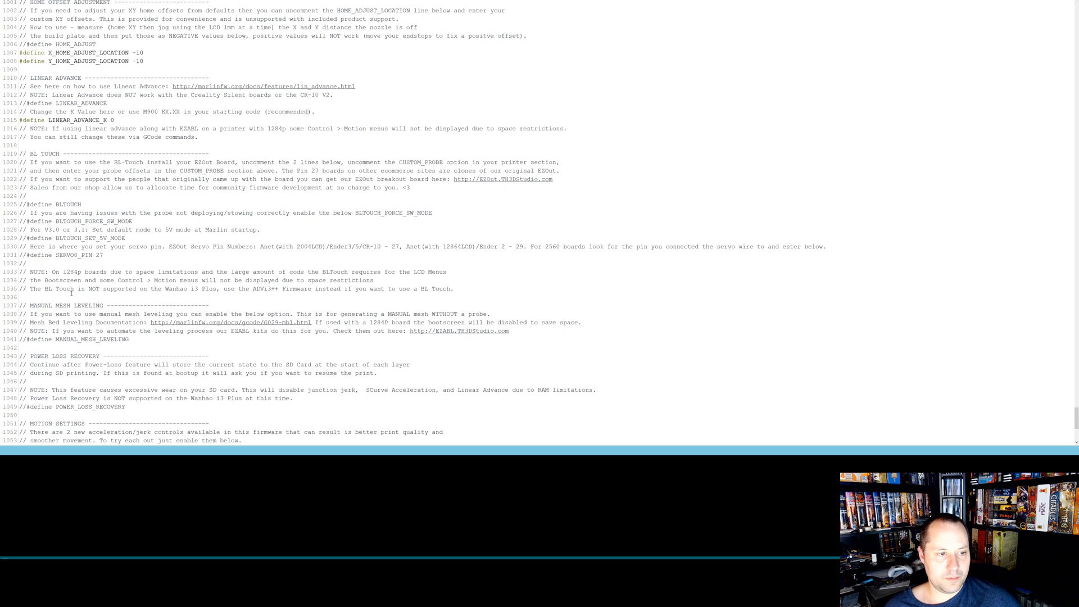
pyautogui.scroll(-3)
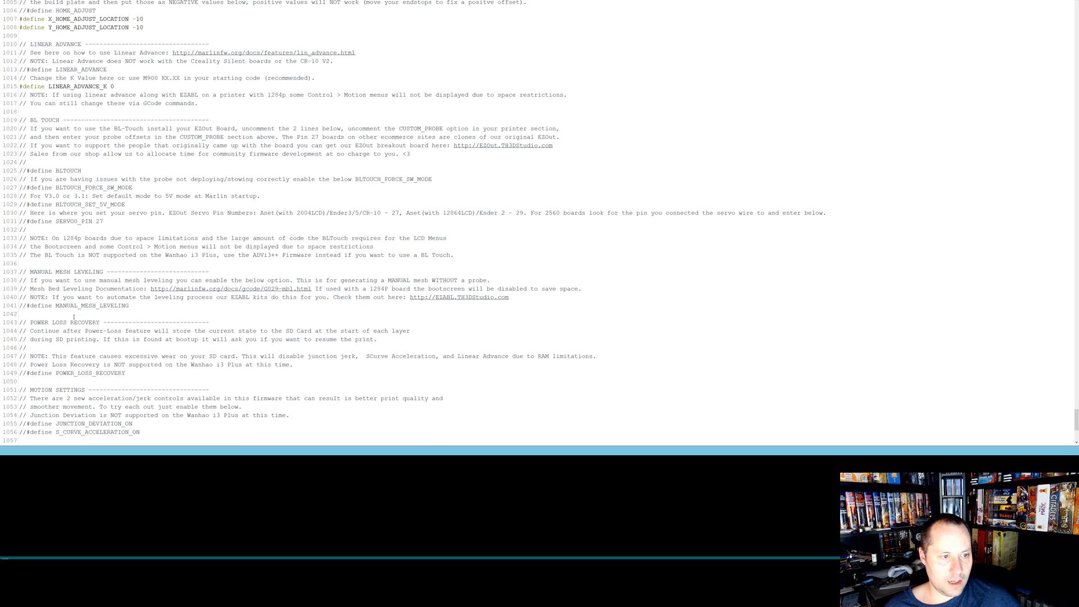
pyautogui.scroll(-3)
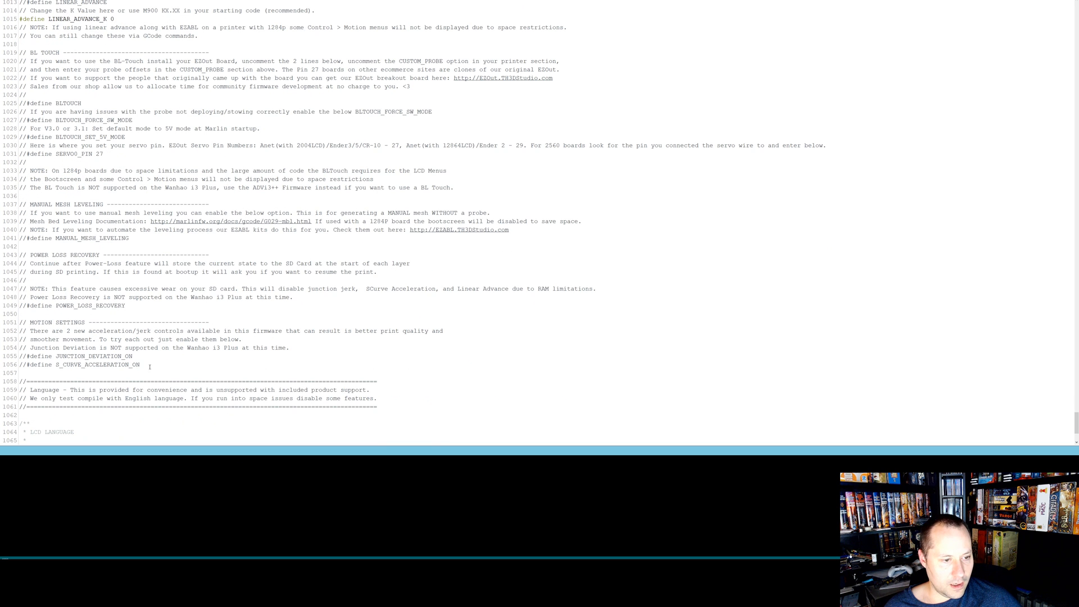
pyautogui.scroll(-3)
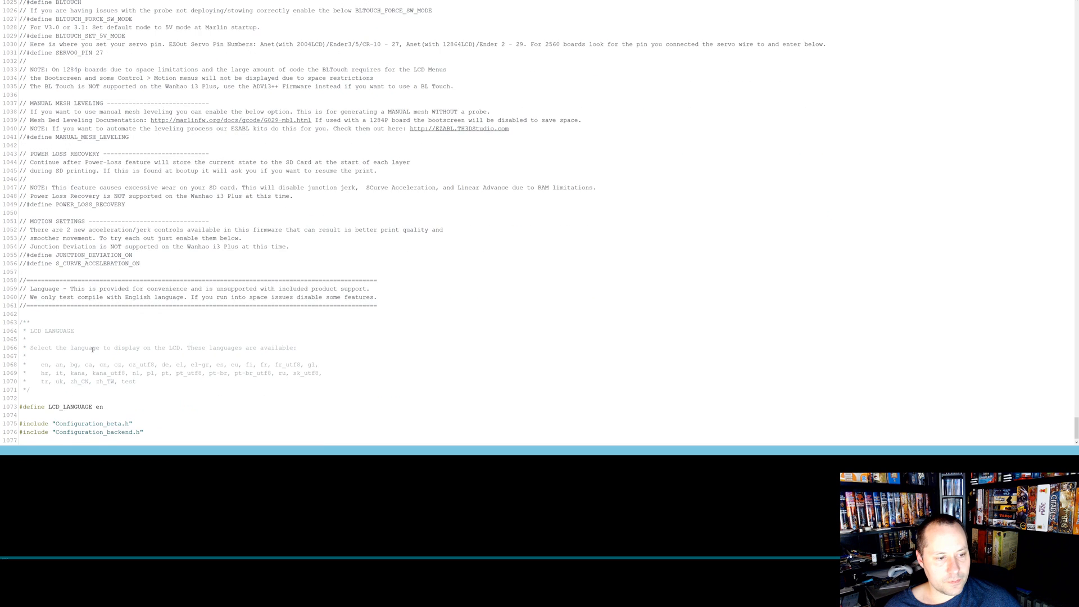
pyautogui.scroll(-3)
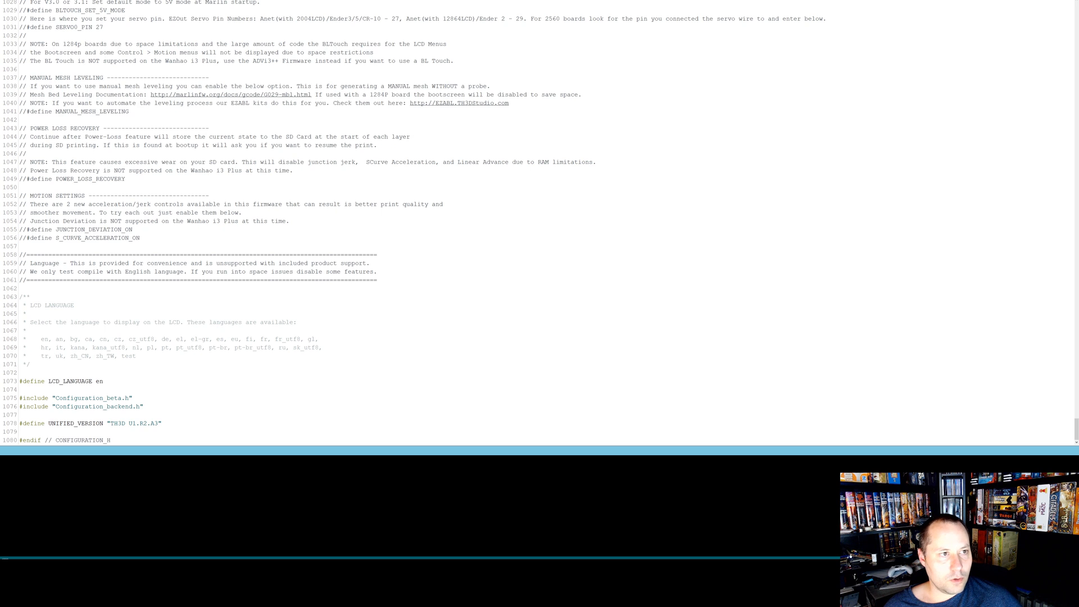
# - Save Configuration.h and start Export compiled Binary to build the firmware hex files
pyautogui.click(10, 4)
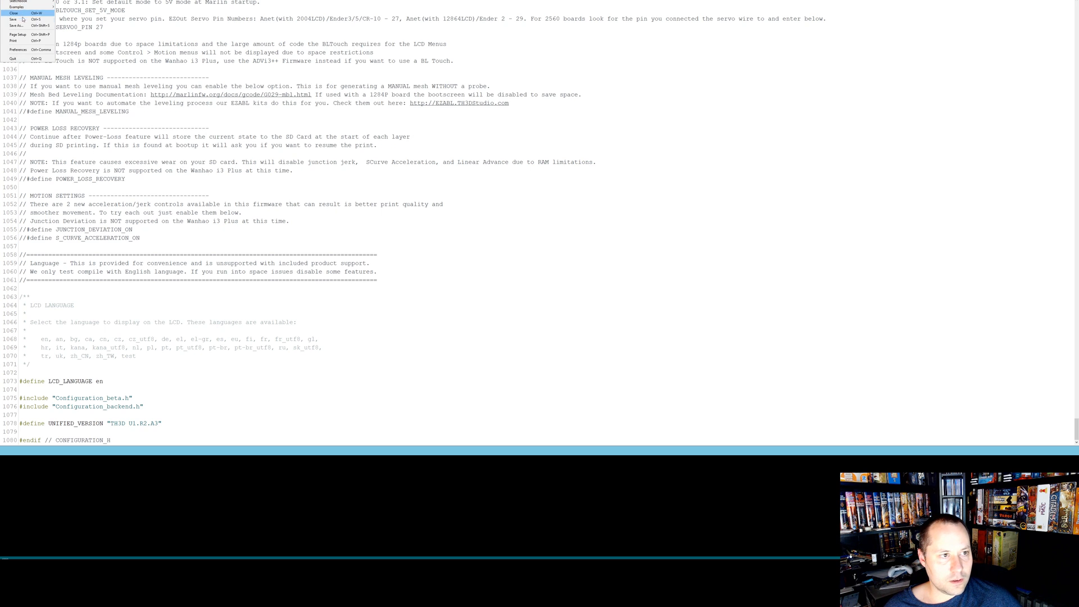
pyautogui.click(13, 19)
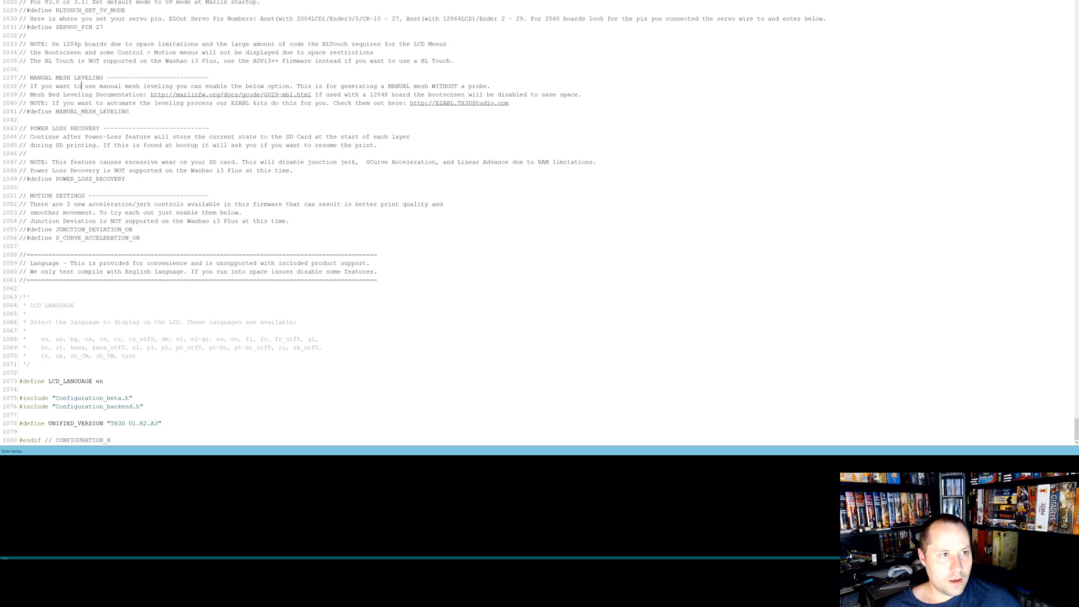
pyautogui.click(31, 1)
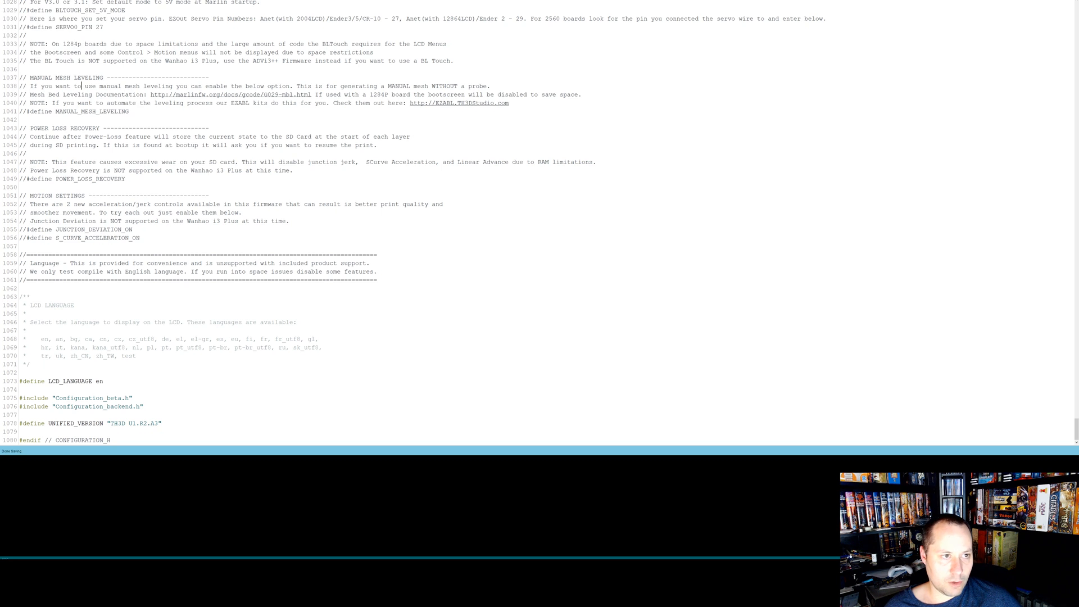
pyautogui.click(42, 3)
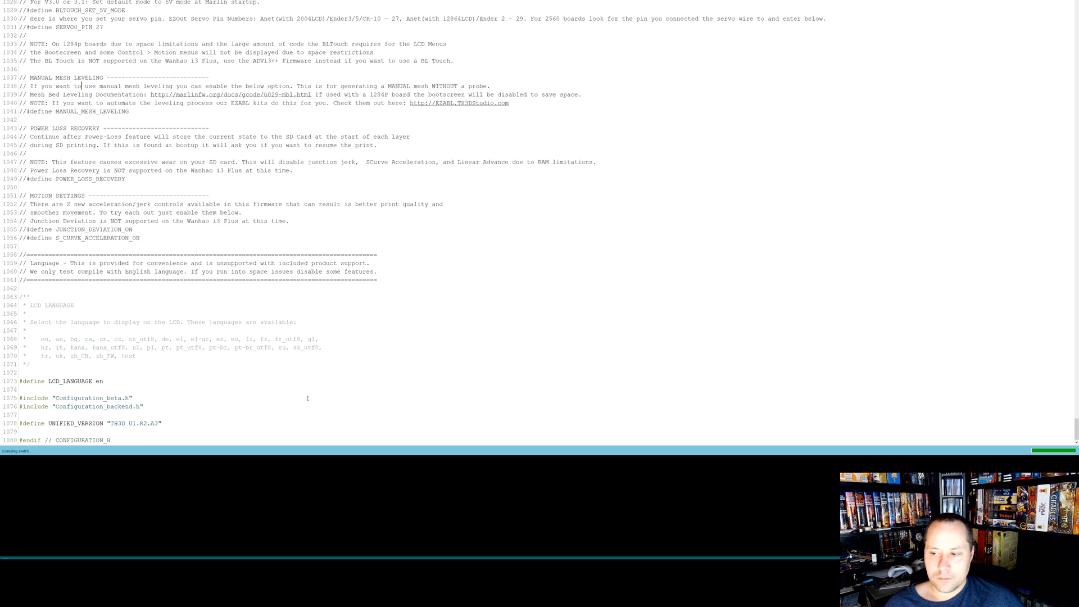
pyautogui.moveTo(511, 425)
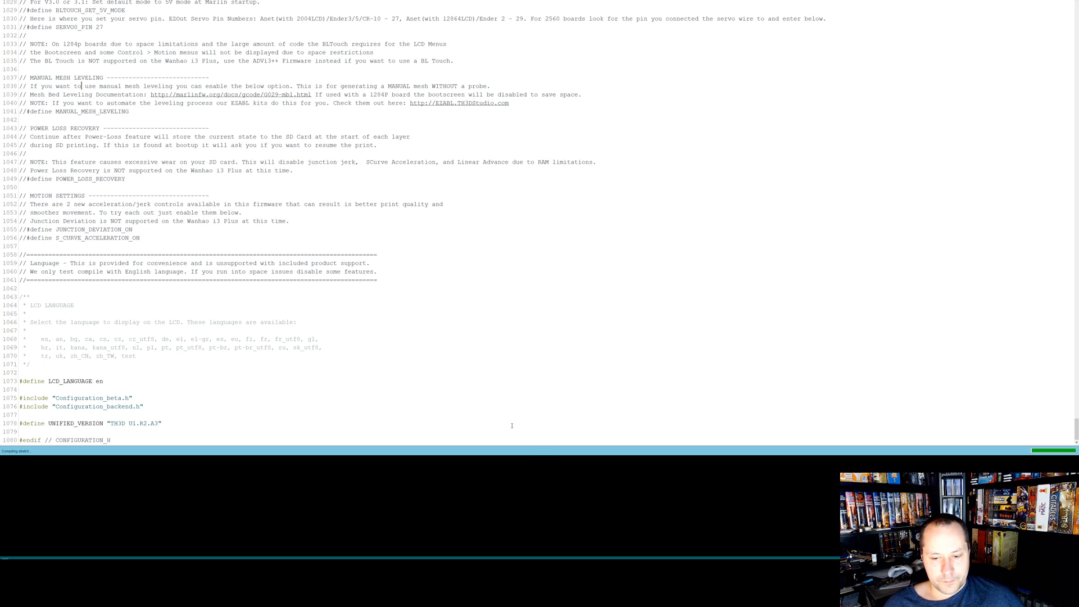
pyautogui.moveTo(637, 422)
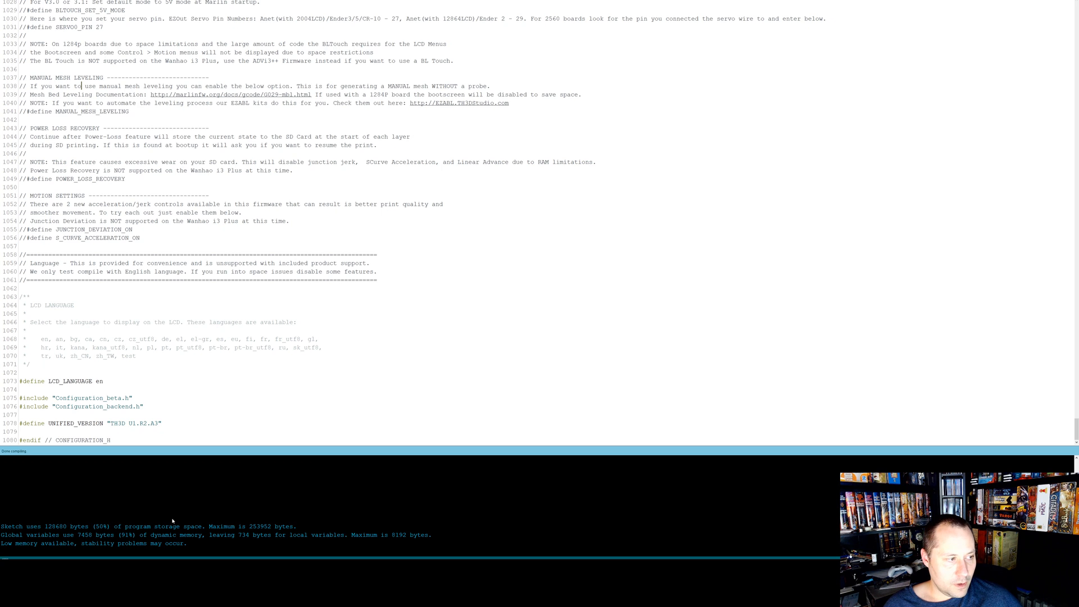
pyautogui.moveTo(145, 535)
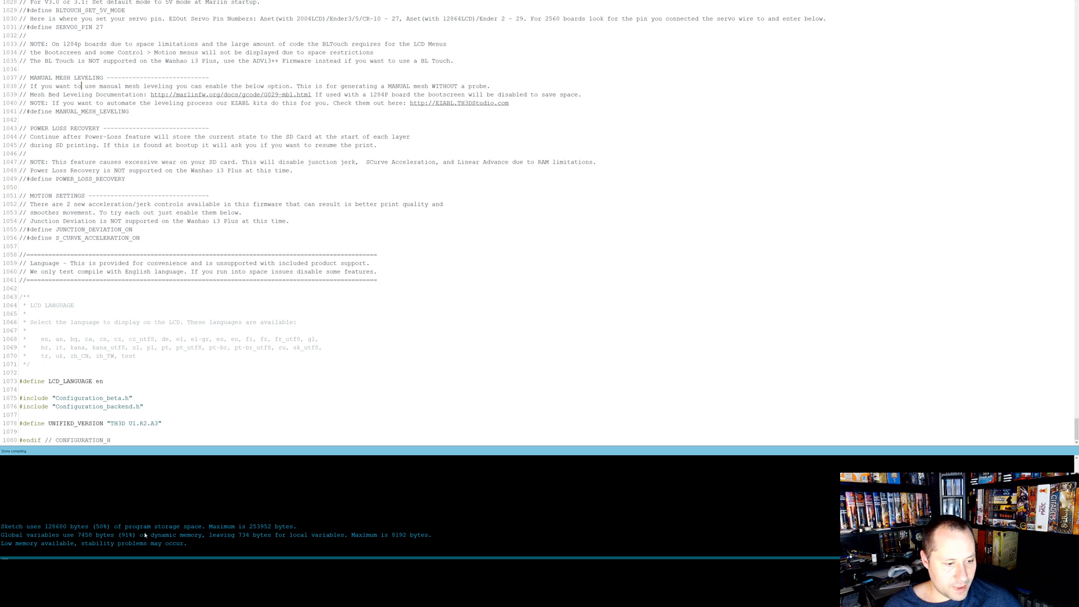
pyautogui.moveTo(226, 546)
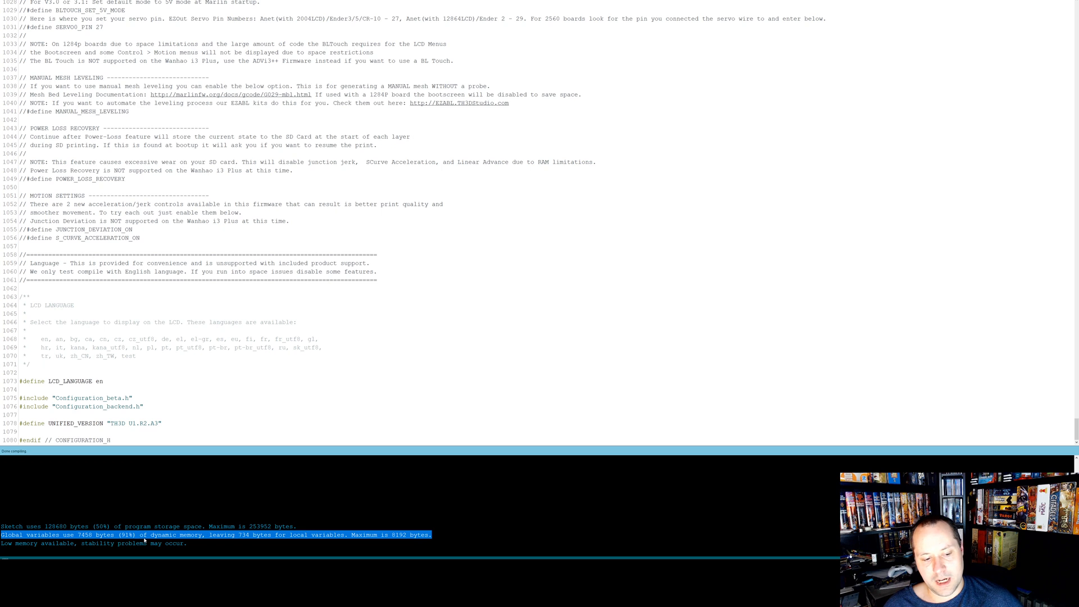
pyautogui.moveTo(278, 548)
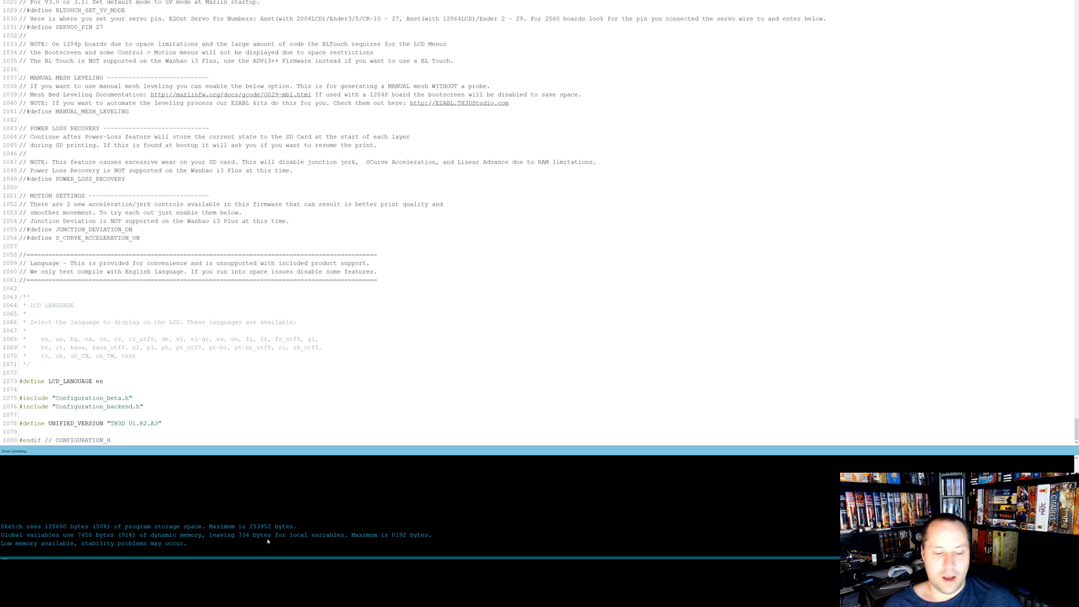
pyautogui.moveTo(268, 535)
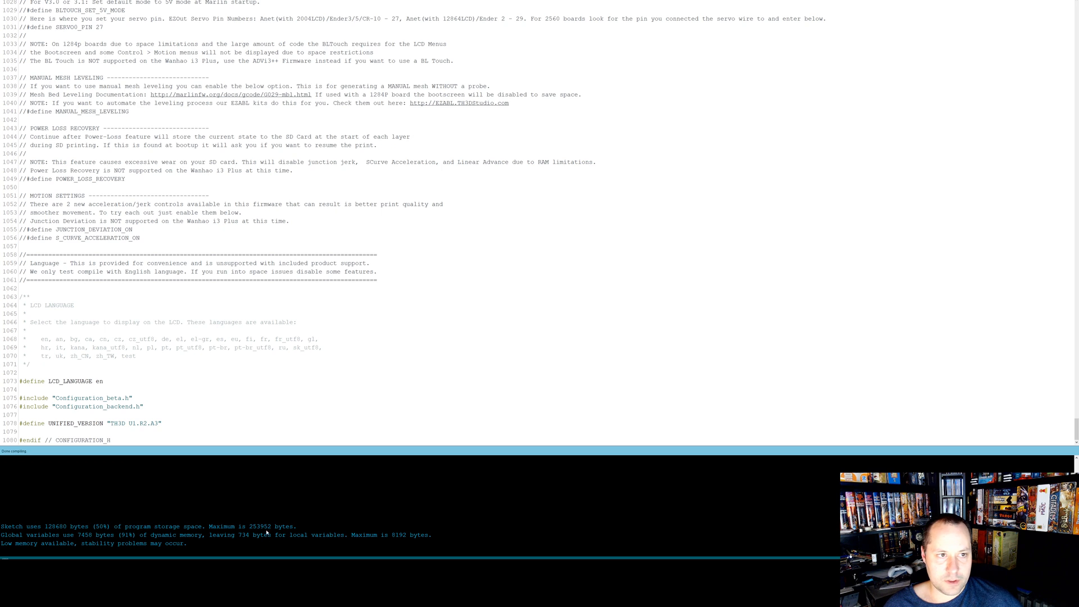
pyautogui.moveTo(126, 474)
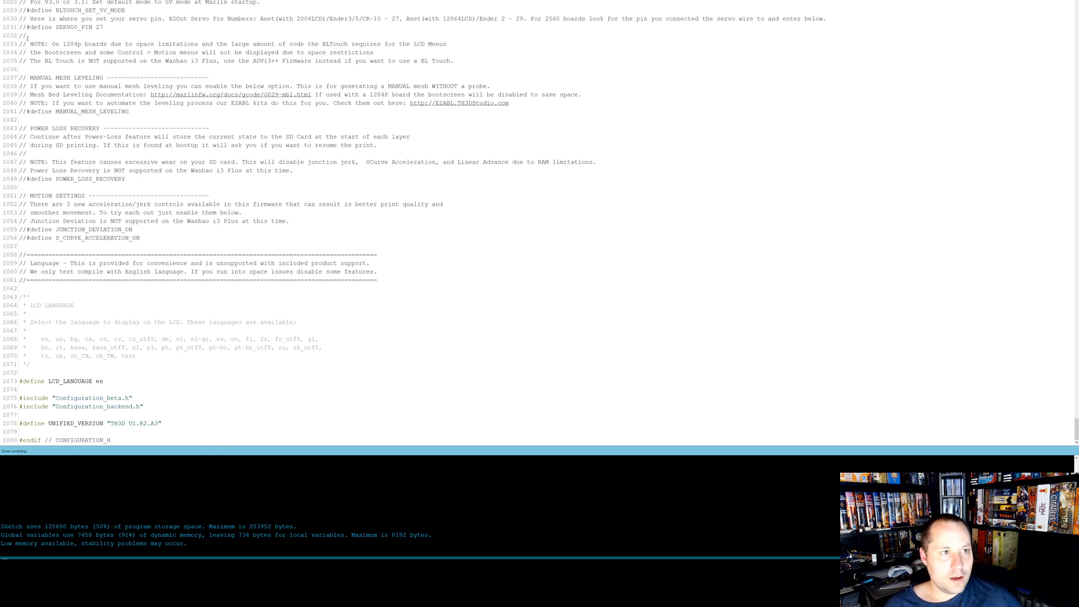
# - Show the firmware sketch folder via Sketch > Show Sketch Folder
pyautogui.click(41, 3)
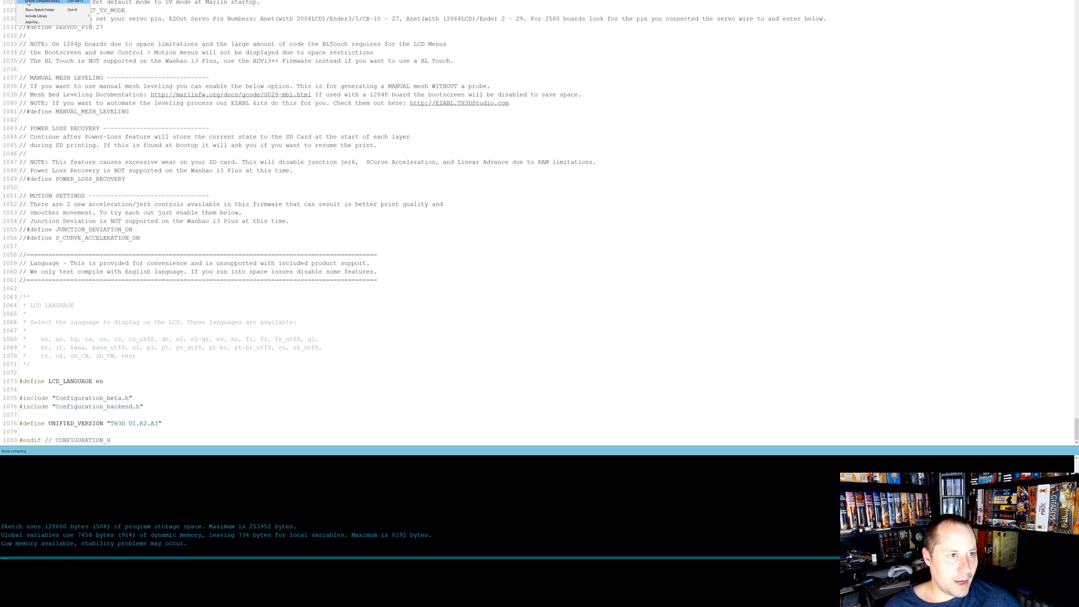
pyautogui.click(41, 2)
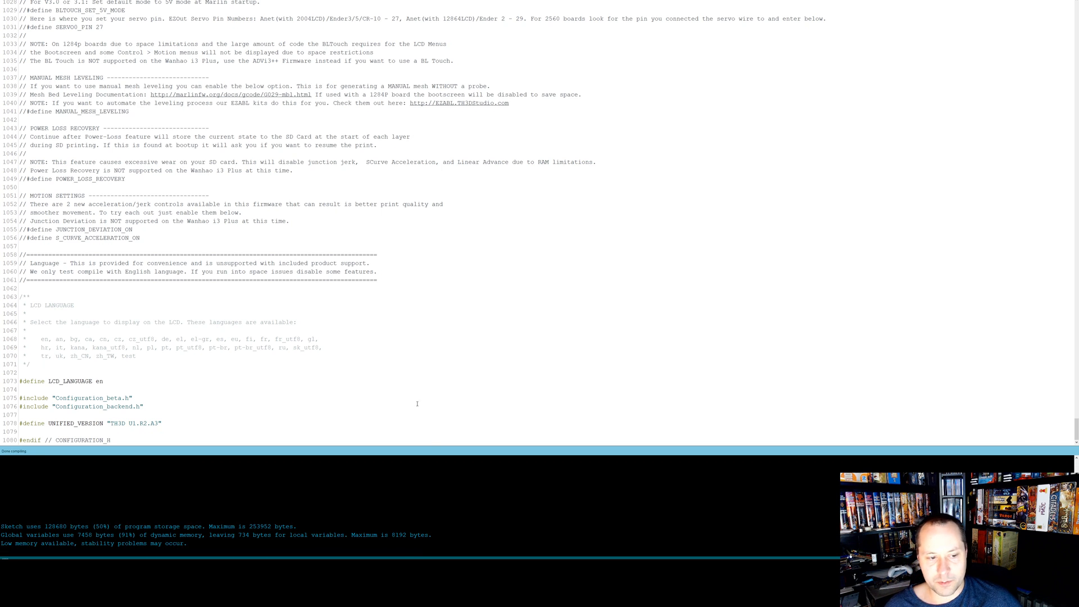
pyautogui.moveTo(200, 487)
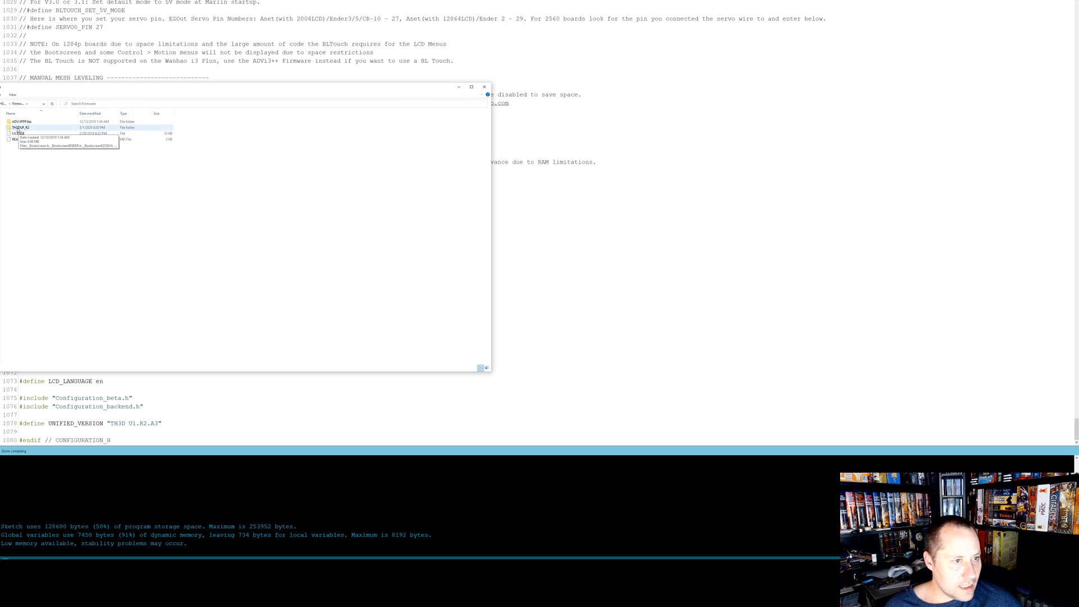
# - Open the TH3DUF_R2 folder in Content layout so the two exported hex files are listed
pyautogui.doubleClick(23, 127)
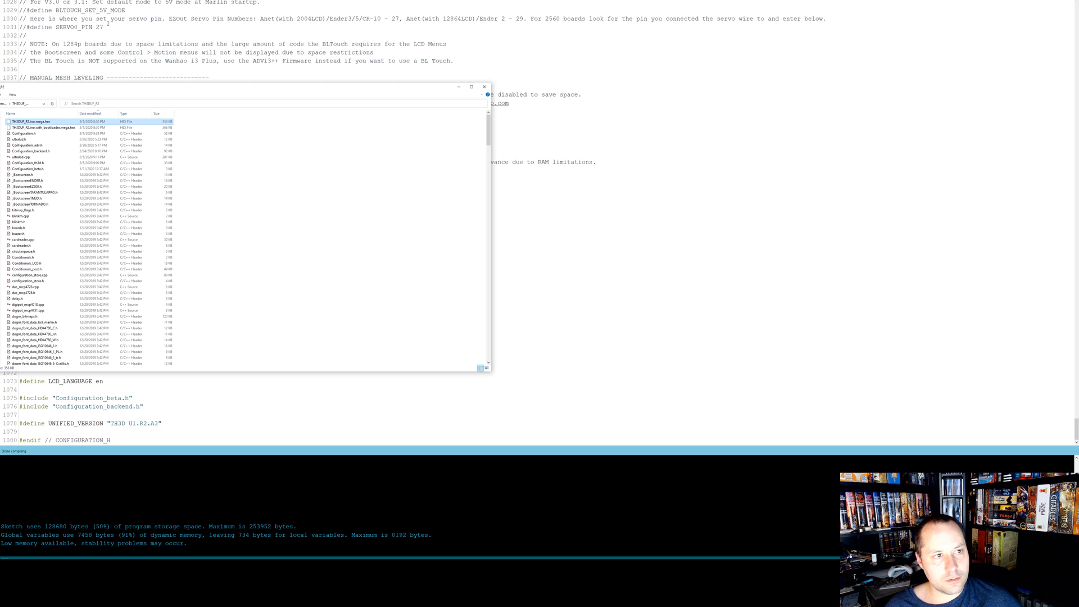
pyautogui.click(41, 127)
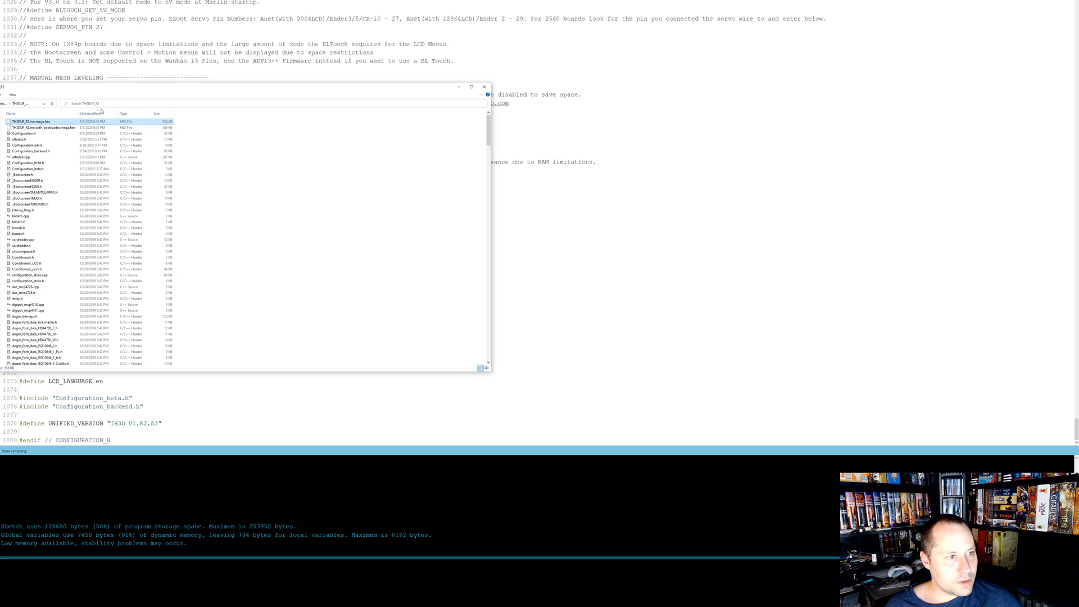
pyautogui.moveTo(315, 198)
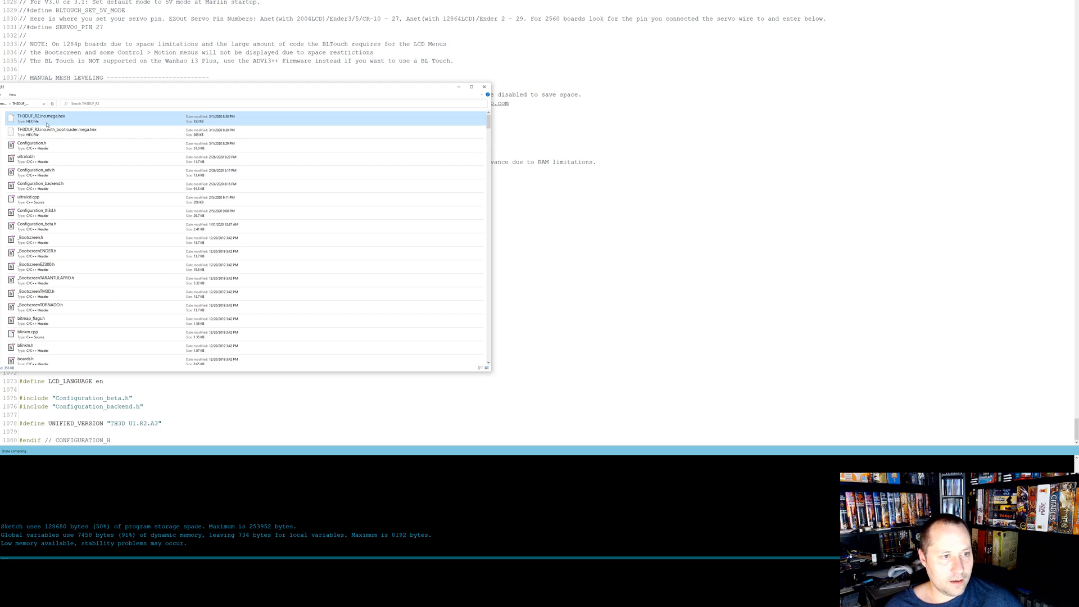
pyautogui.moveTo(69, 124)
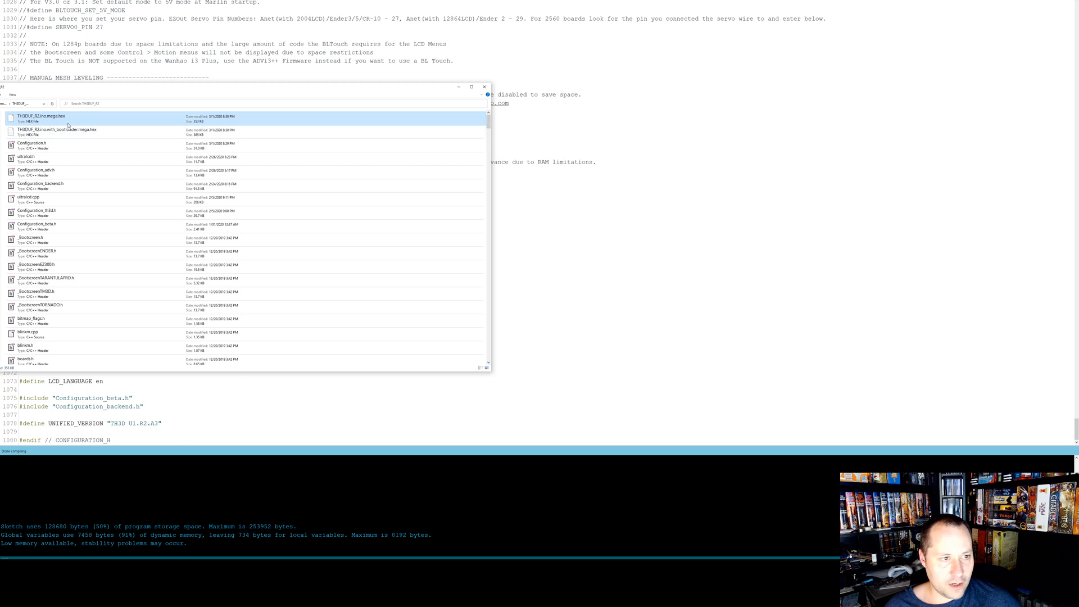
pyautogui.click(55, 131)
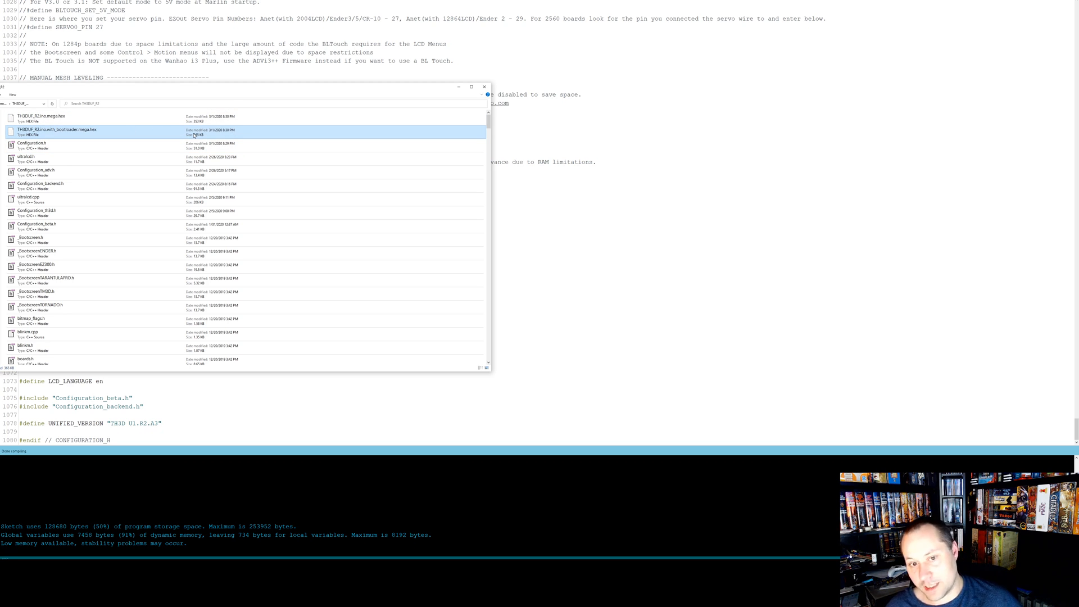
pyautogui.click(137, 118)
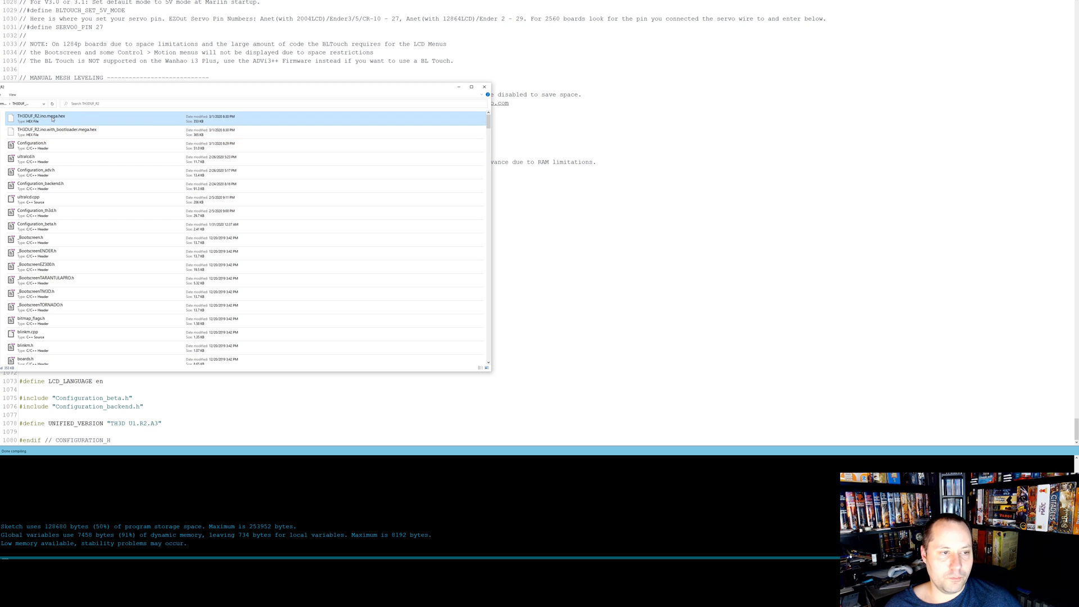
pyautogui.click(59, 133)
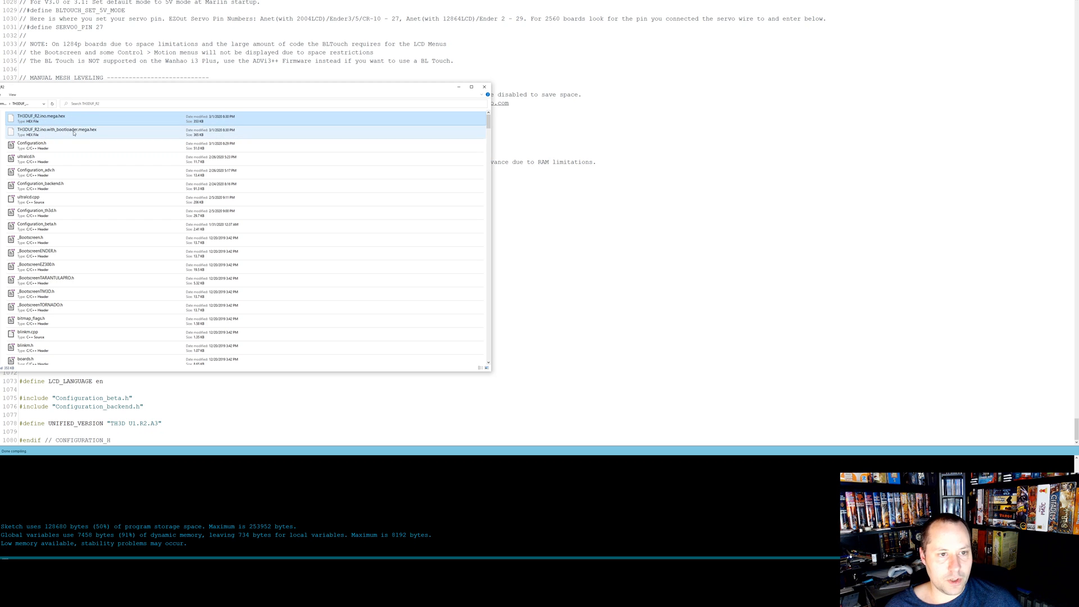
pyautogui.click(55, 118)
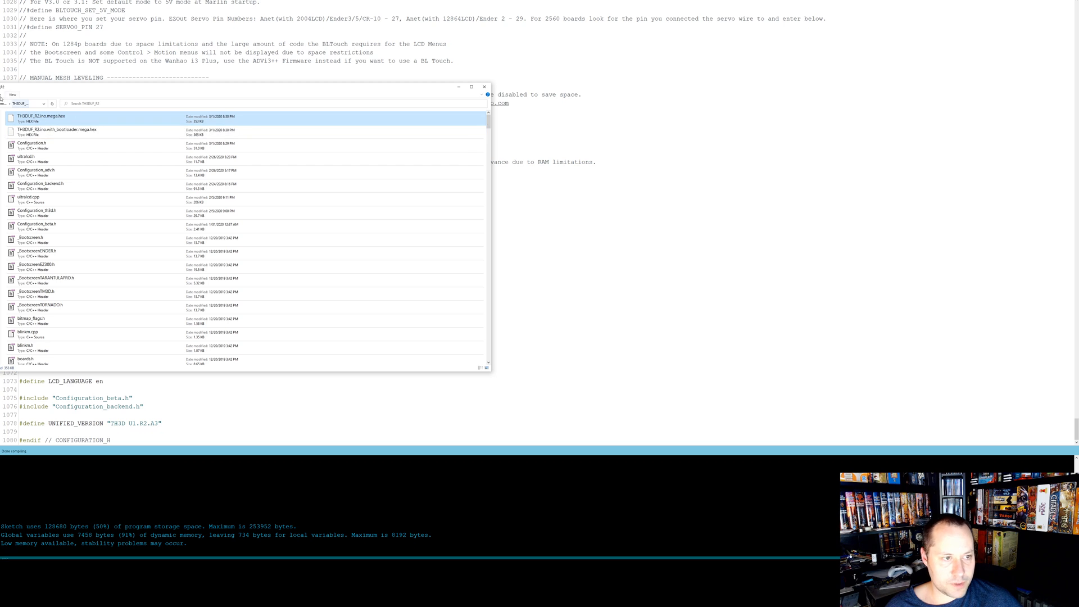
pyautogui.click(59, 129)
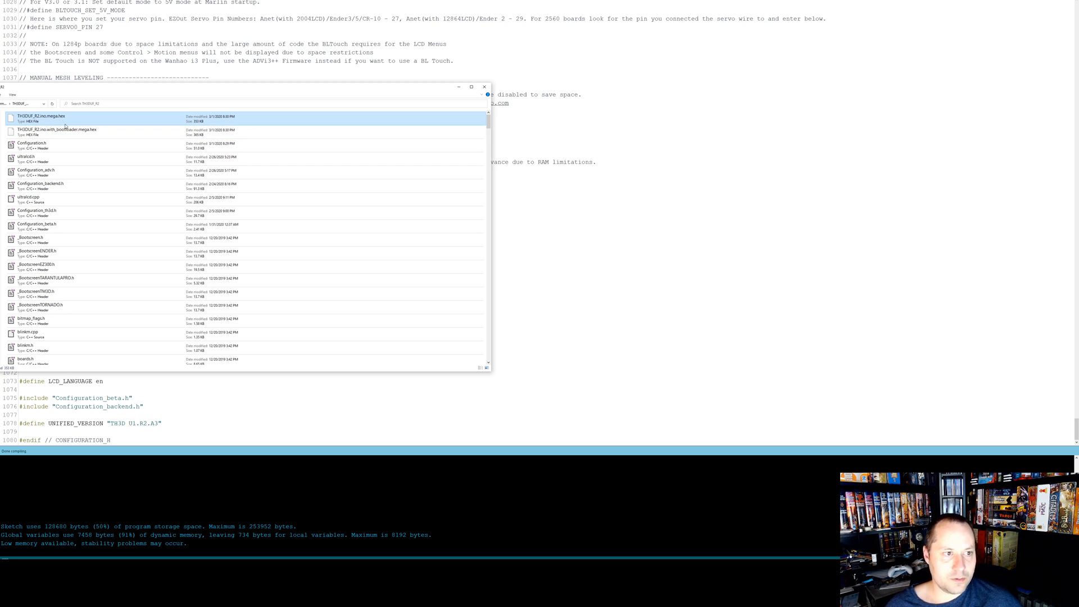
pyautogui.moveTo(111, 187)
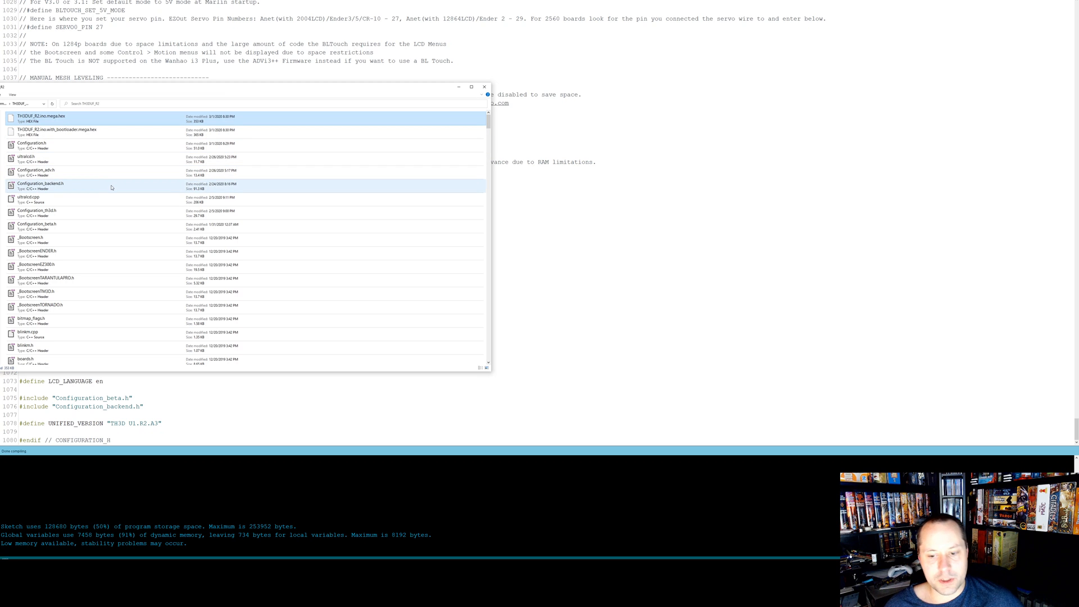